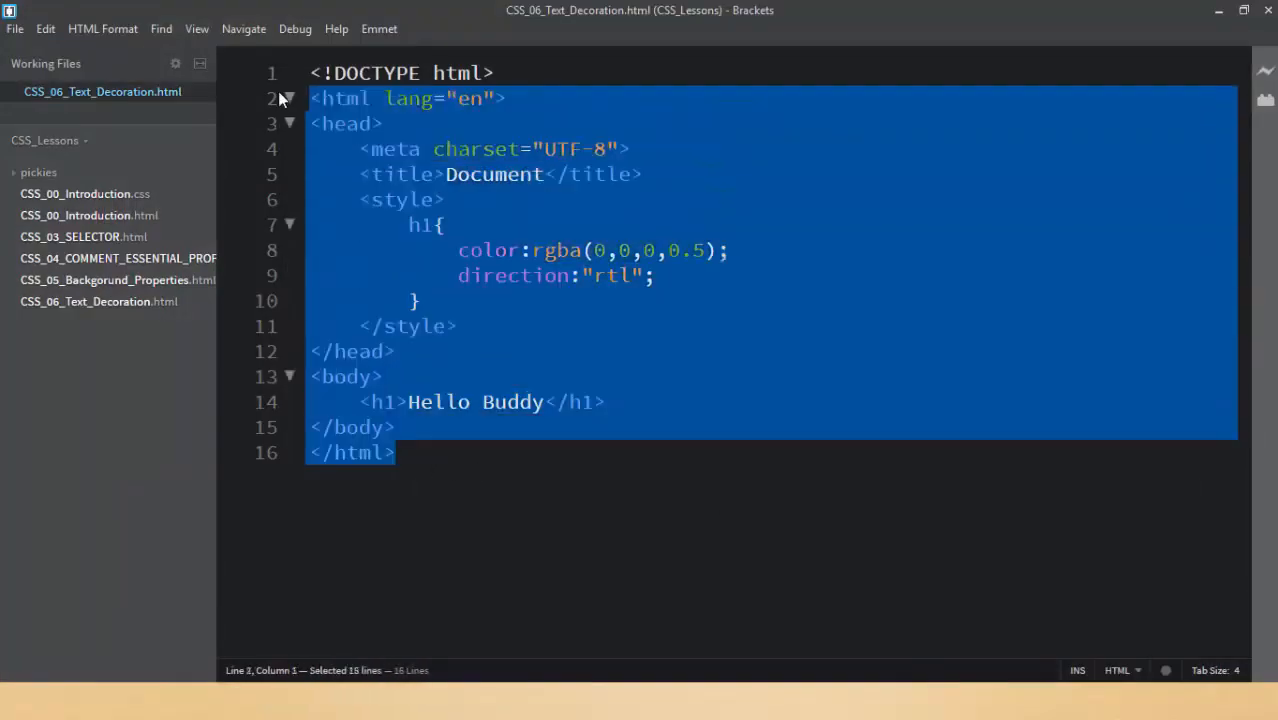
Step: Delete the old h1 rule and begin a new h1 rule with color: red
{"action": "left_click", "coordinate": [604, 402]}
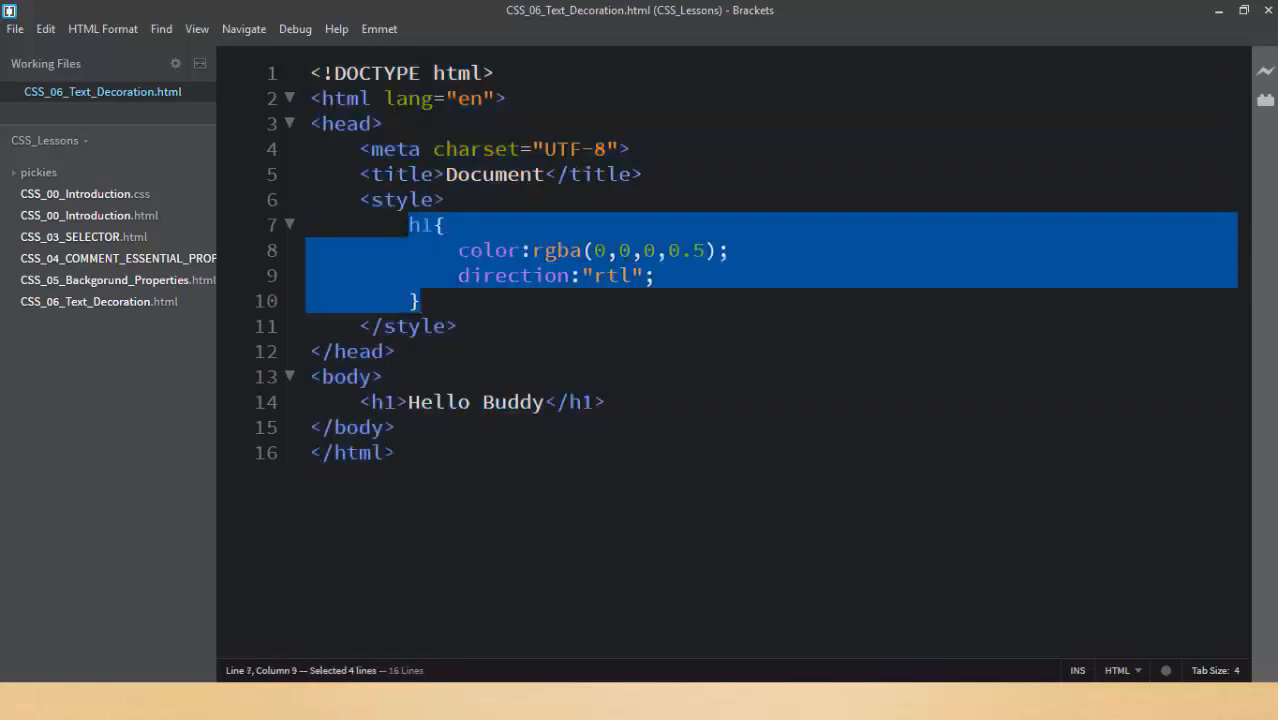
{"action": "key", "text": "Delete"}
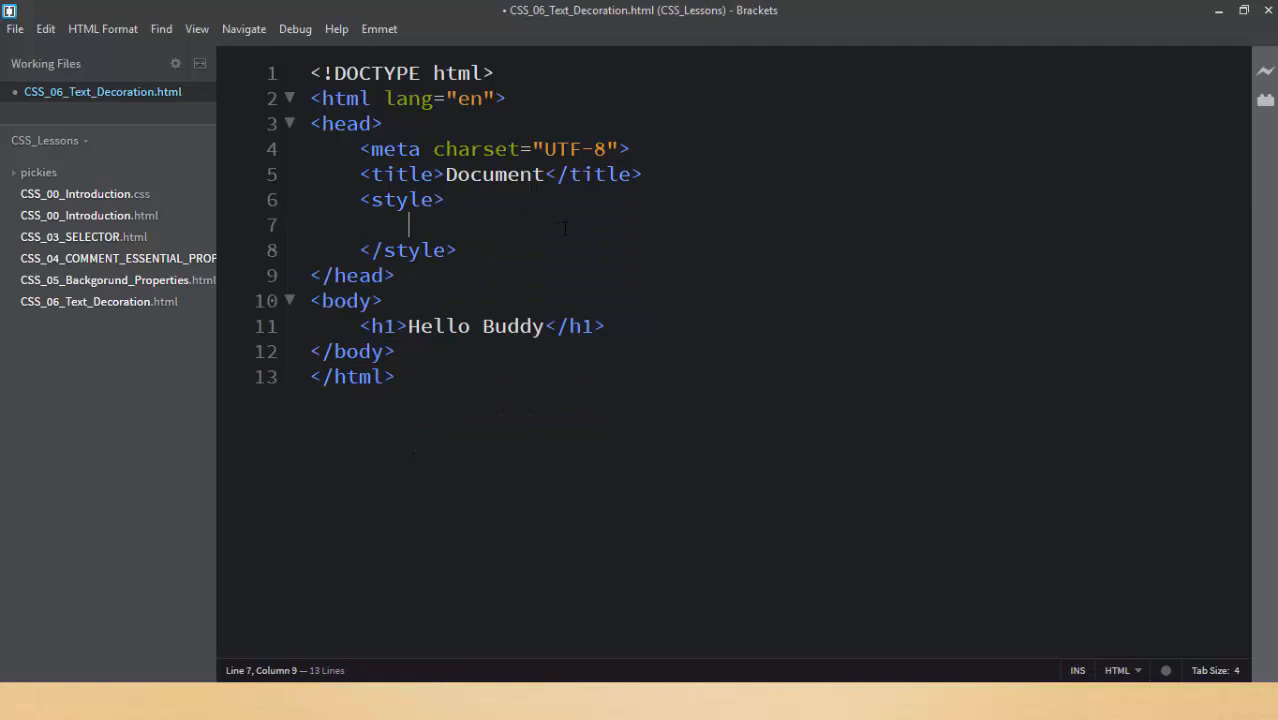
{"action": "type", "text": "h1{"}
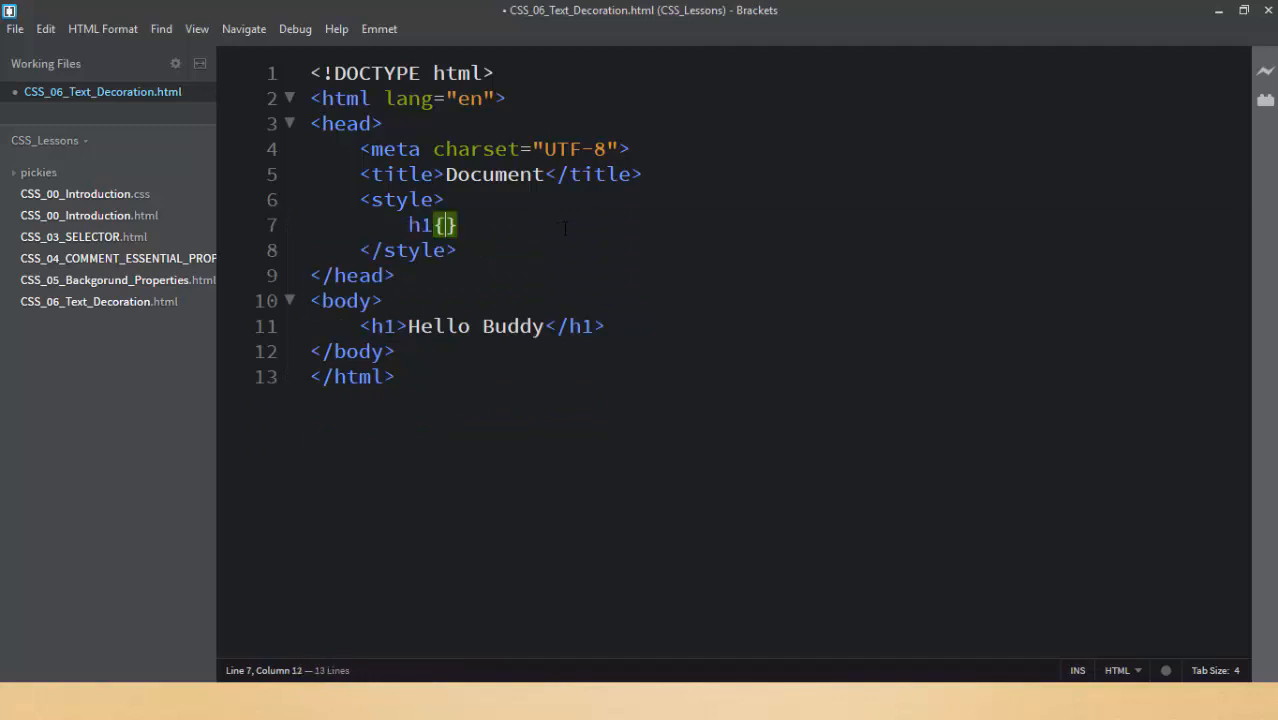
{"action": "type", "text": "color:r"}
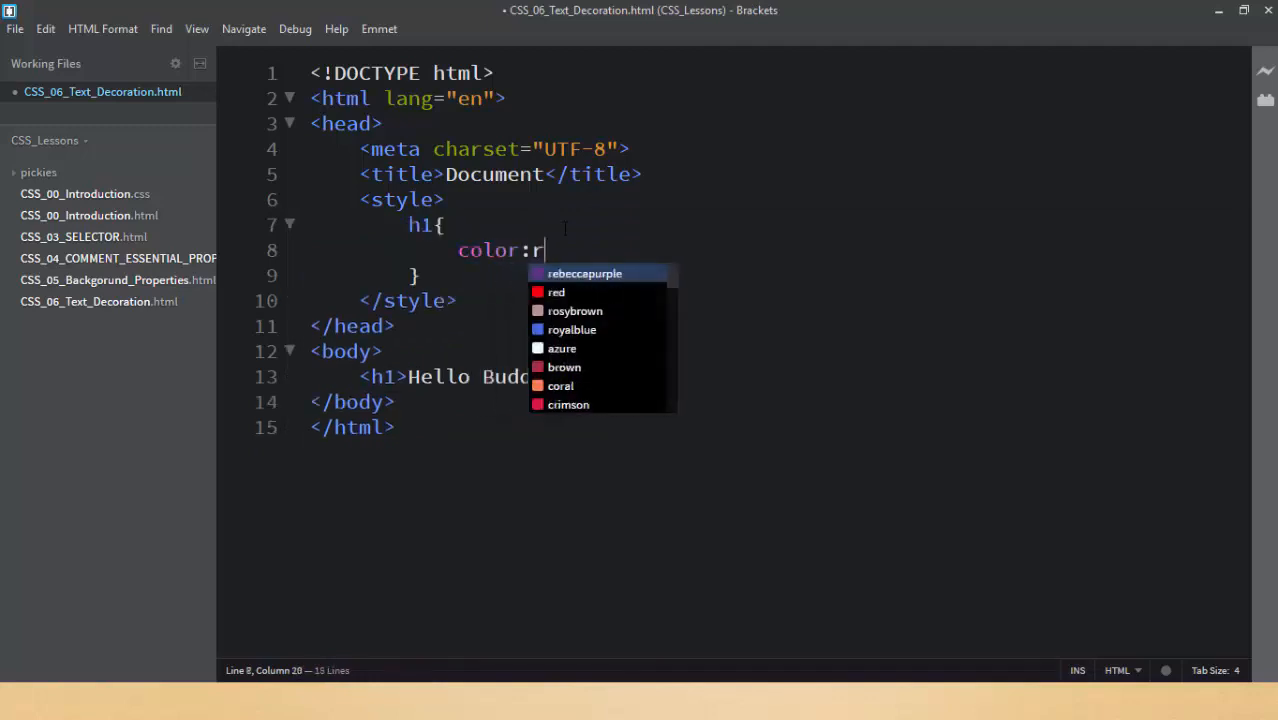
{"action": "key", "text": "alt+tab"}
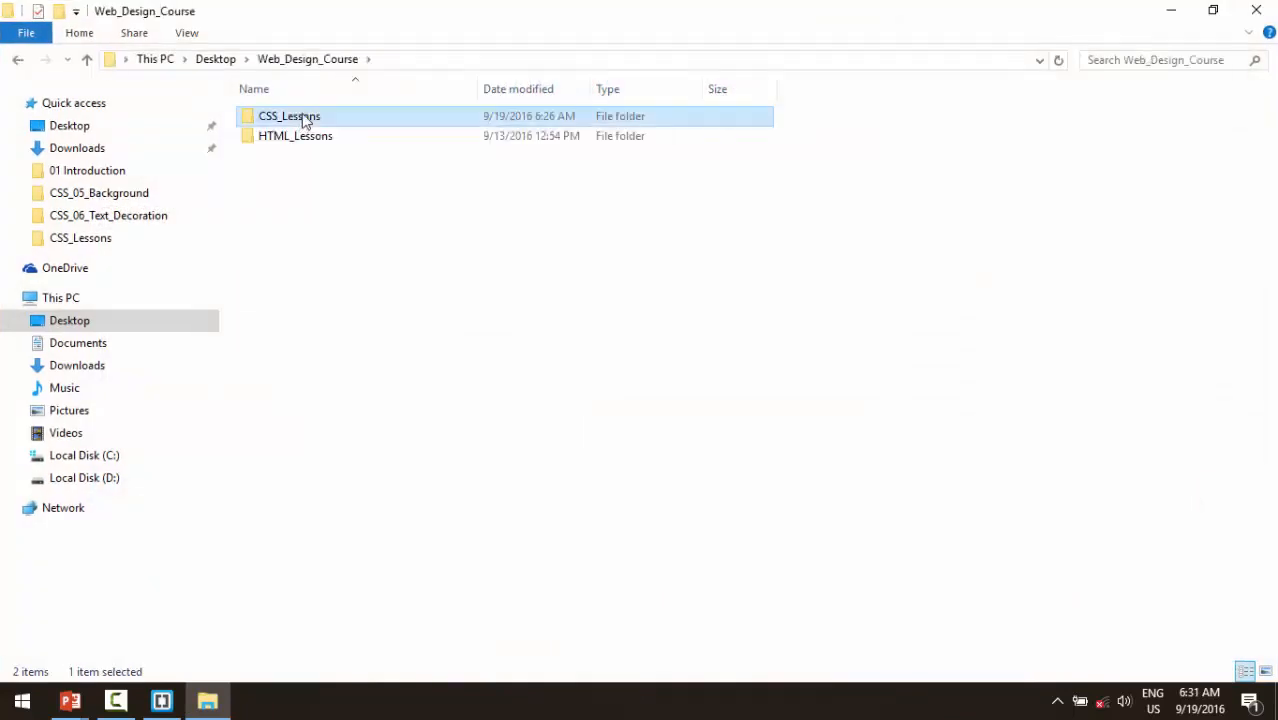
Step: Open the CSS_Lessons folder
{"action": "double_click", "coordinate": [288, 116]}
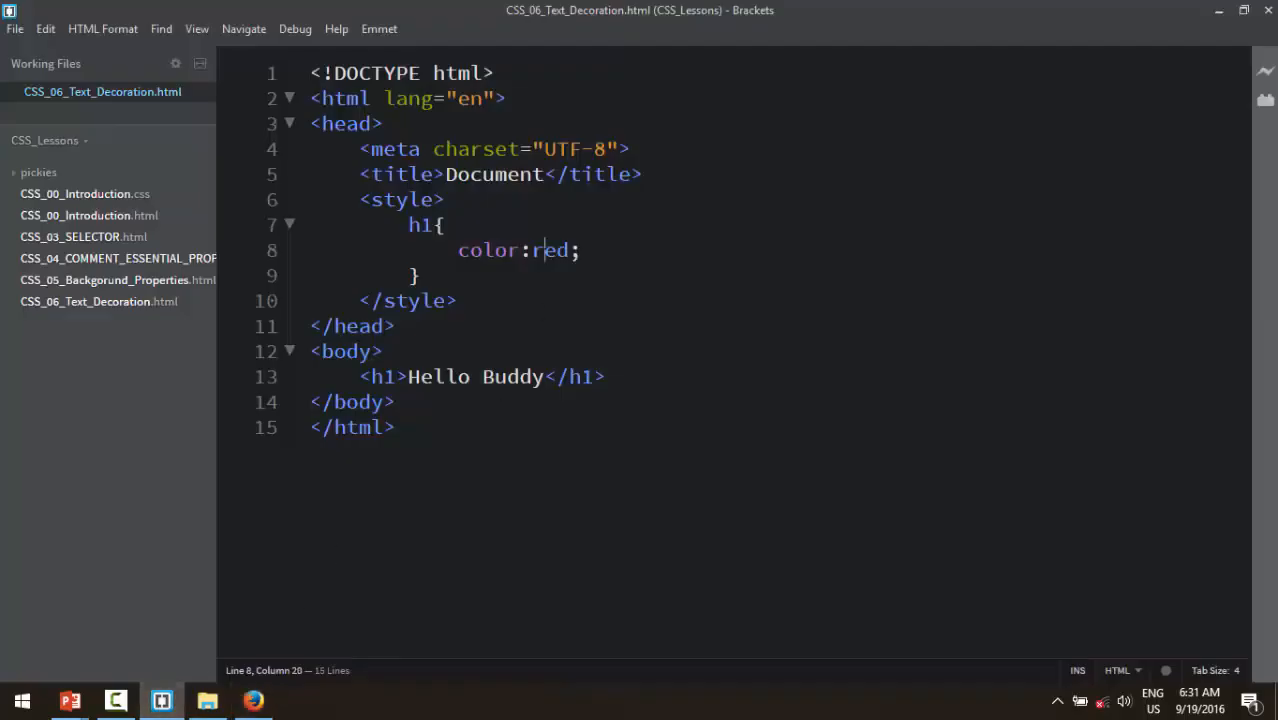
Step: Try green and then the hex value #ff88 as the h1 colour, previewing in Firefox
{"action": "type", "text": "green"}
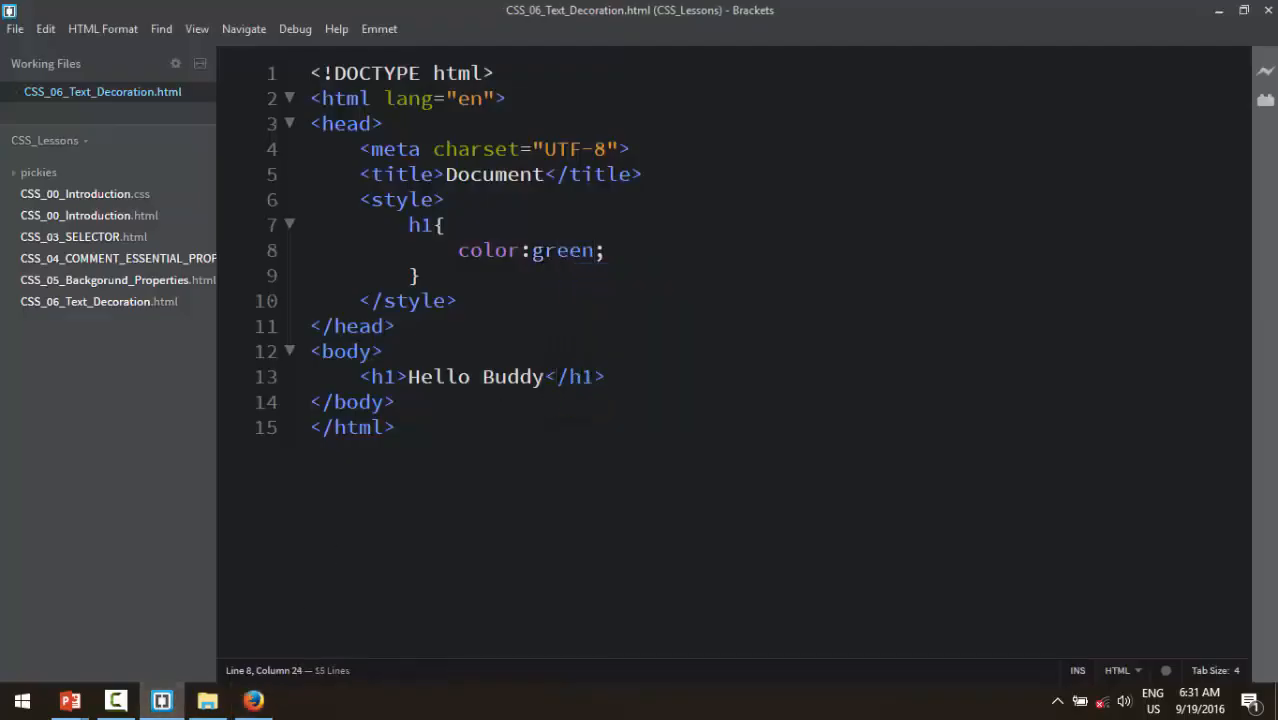
{"action": "left_click", "coordinate": [252, 700]}
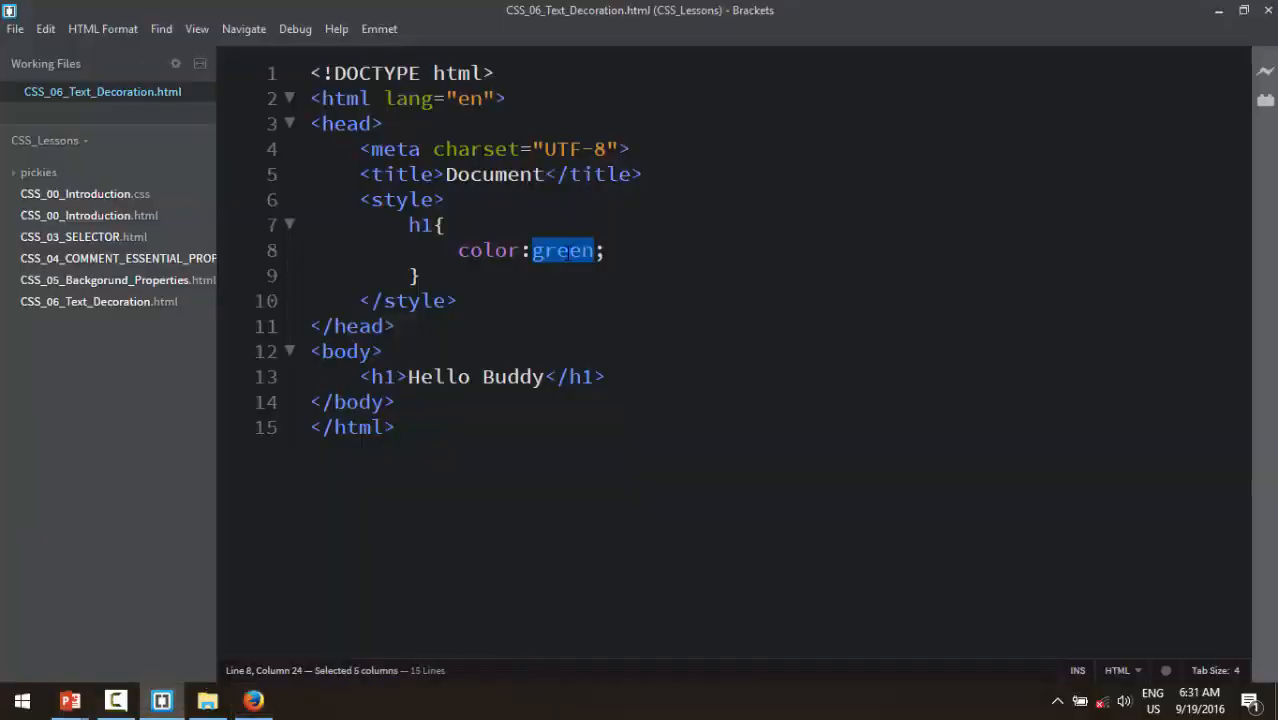
{"action": "type", "text": "#ff880"}
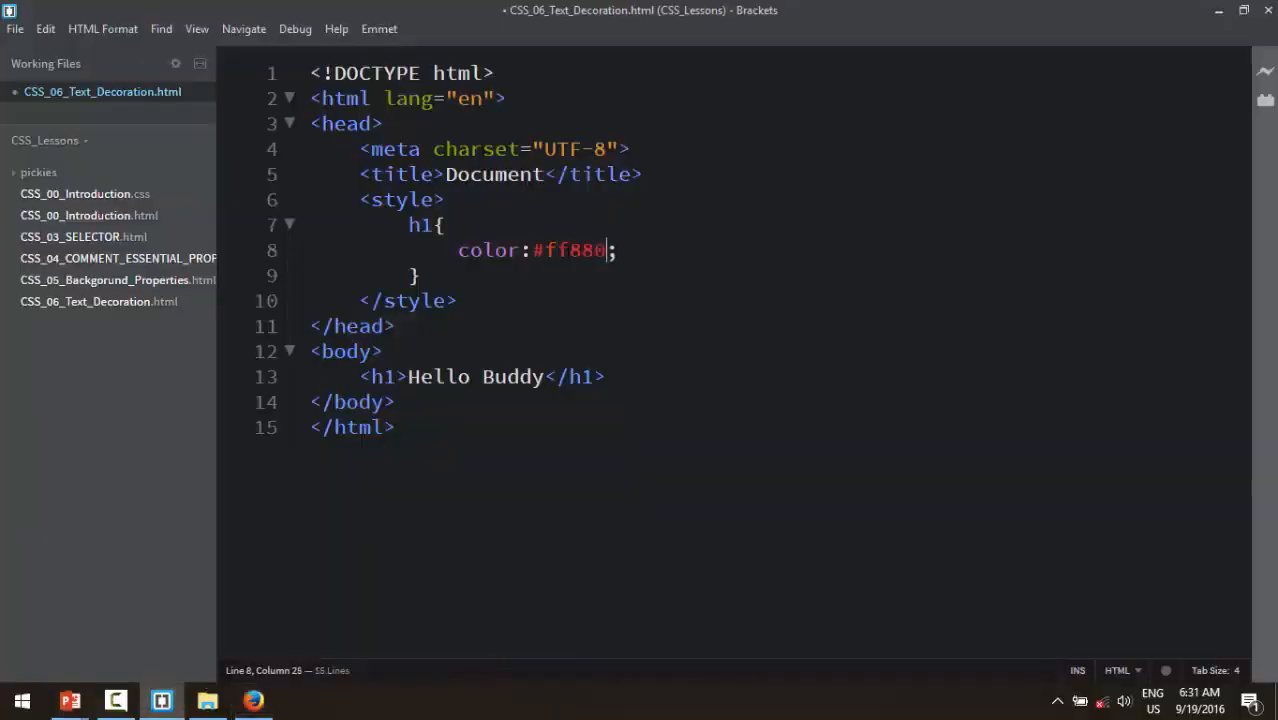
{"action": "left_click", "coordinate": [252, 700]}
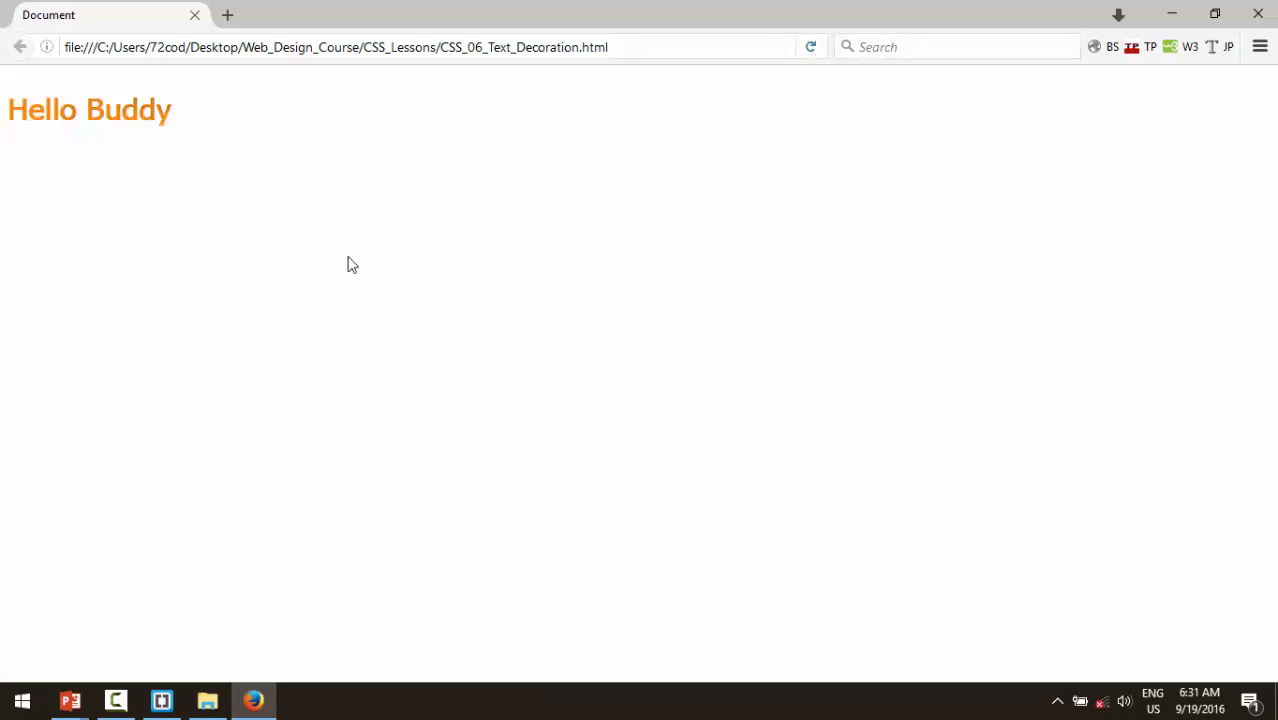
{"action": "left_click", "coordinate": [160, 700]}
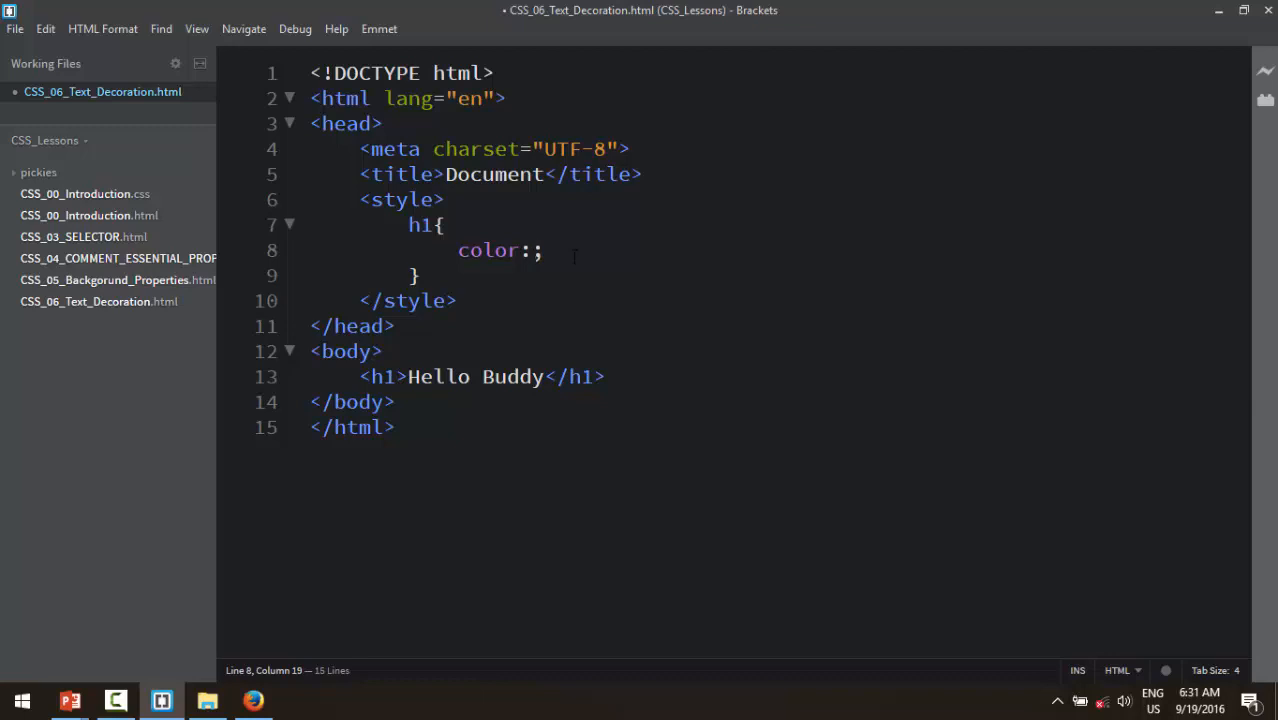
Step: Change the h1 colour to rgba(0,0,0,0.3) and start a direction declaration
{"action": "type", "text": "rgba"}
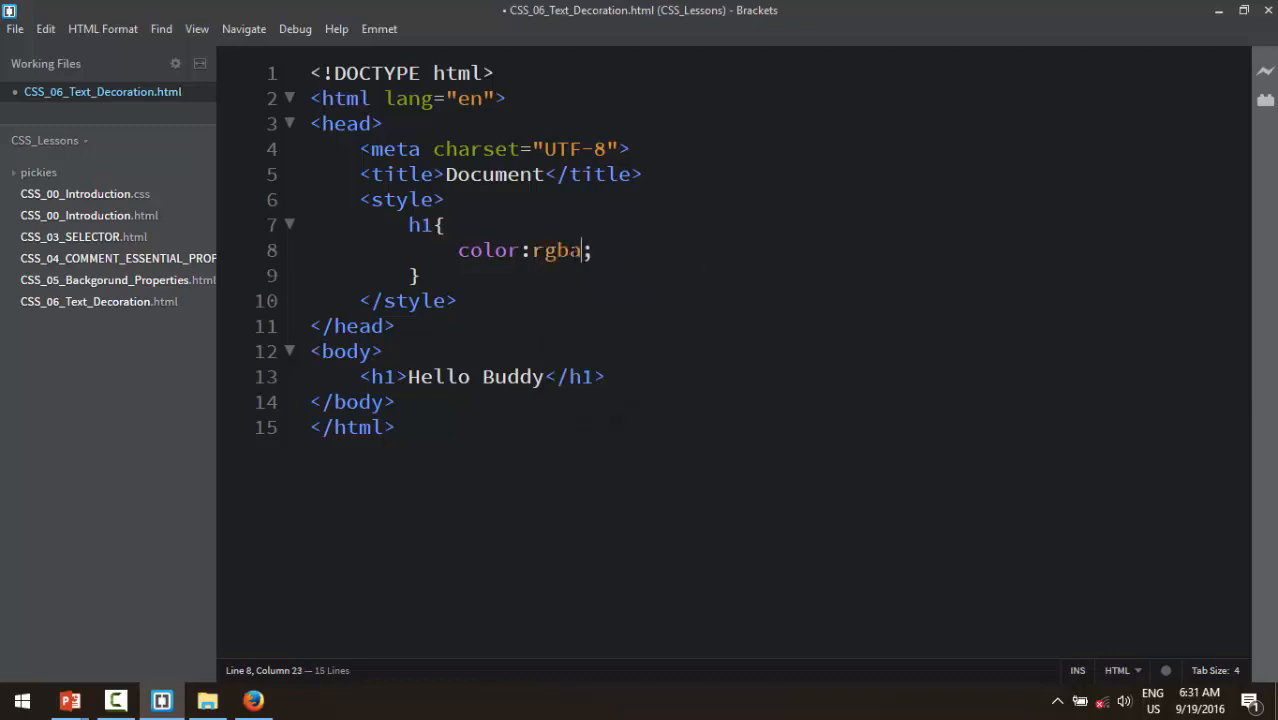
{"action": "type", "text": "(0,0,)"}
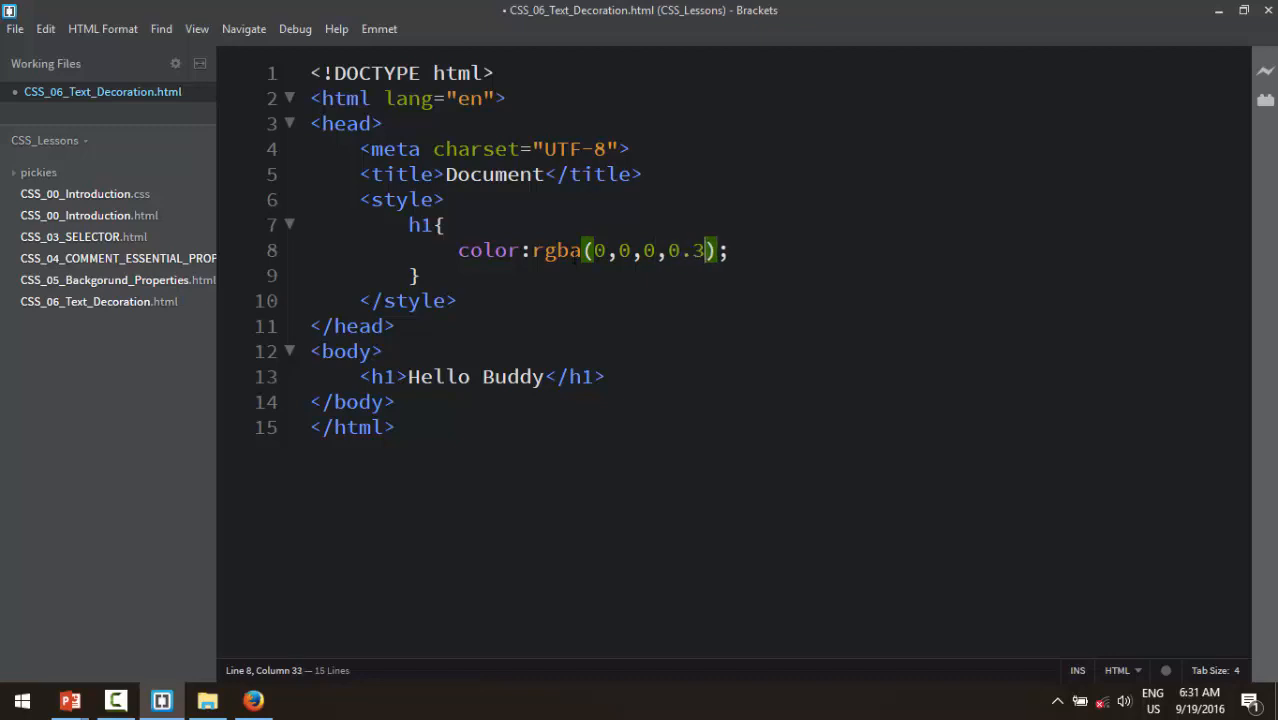
{"action": "left_click", "coordinate": [252, 700]}
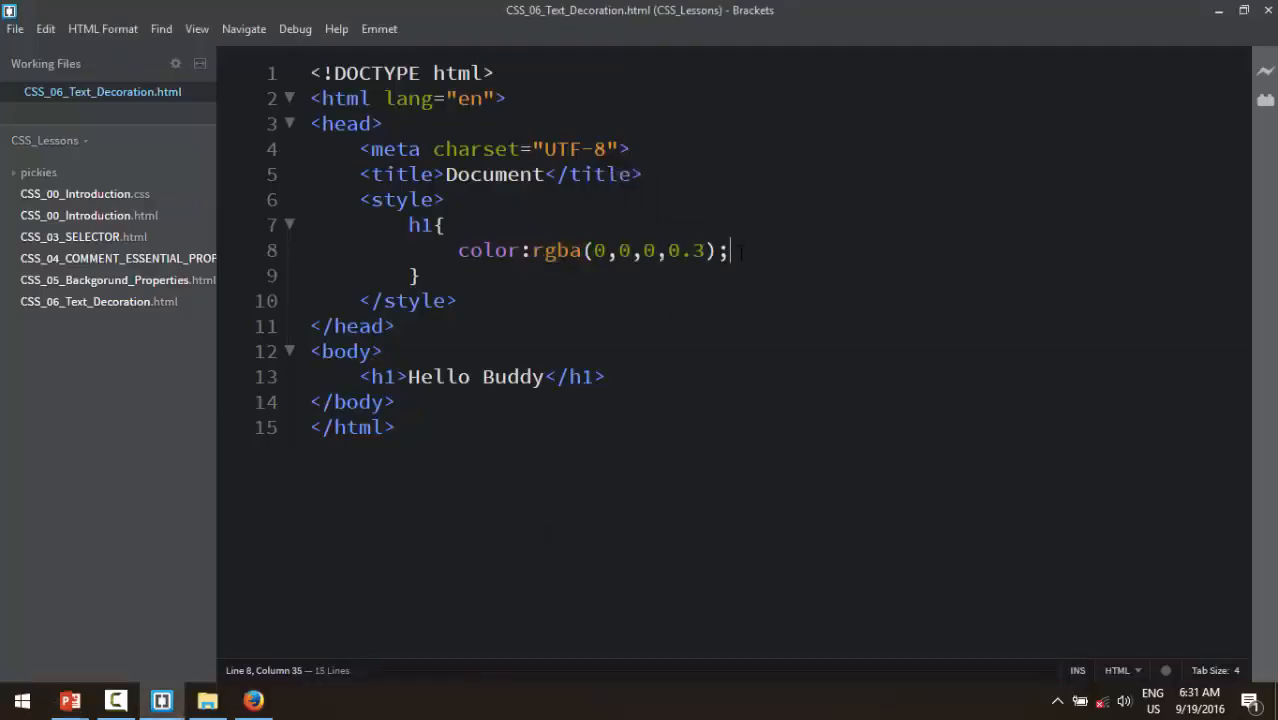
{"action": "type", "text": "direction: rtl;"}
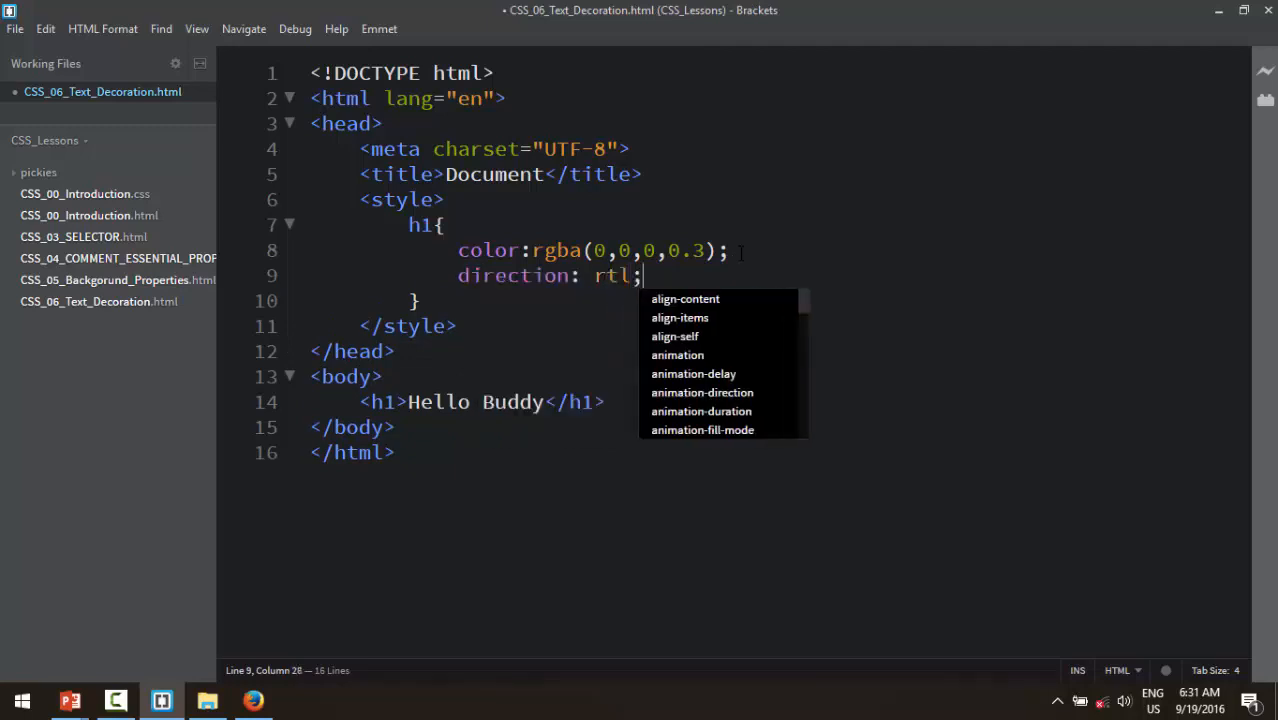
Step: Finish direction: rtl and extend the heading text to "Hello Buddy i am waifer."
{"action": "left_click", "coordinate": [252, 700]}
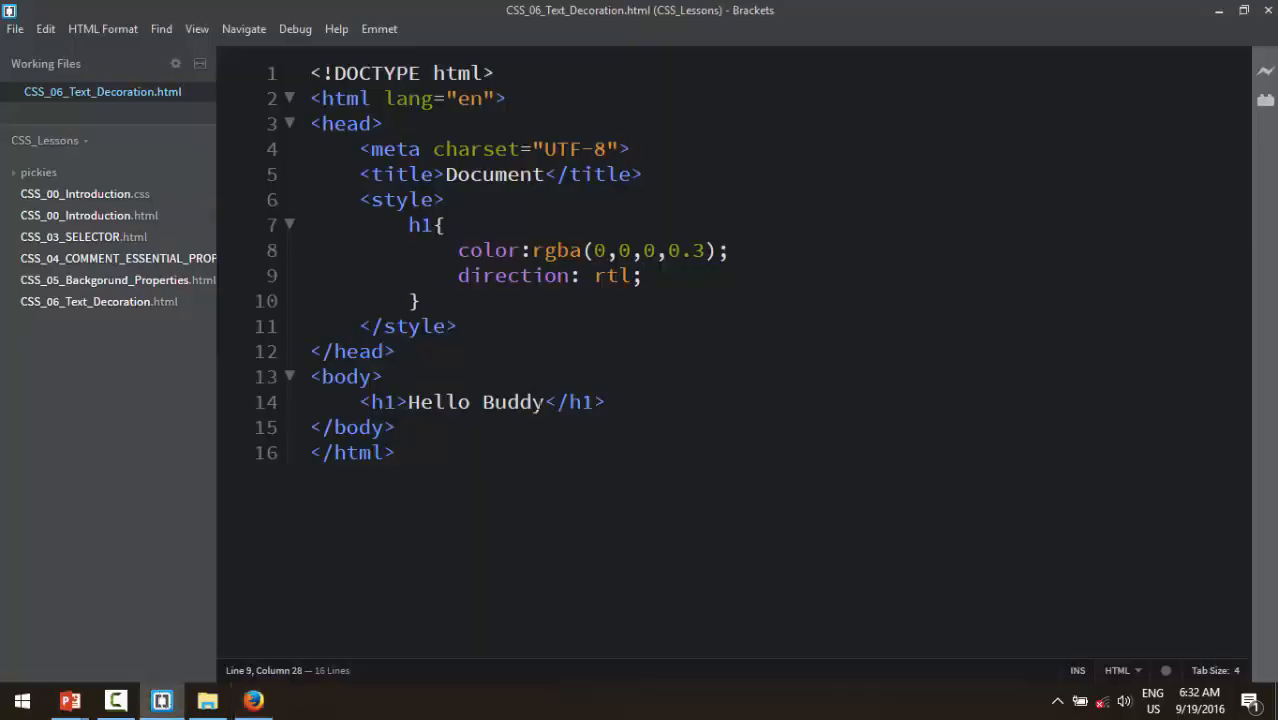
{"action": "type", "text": "ia"}
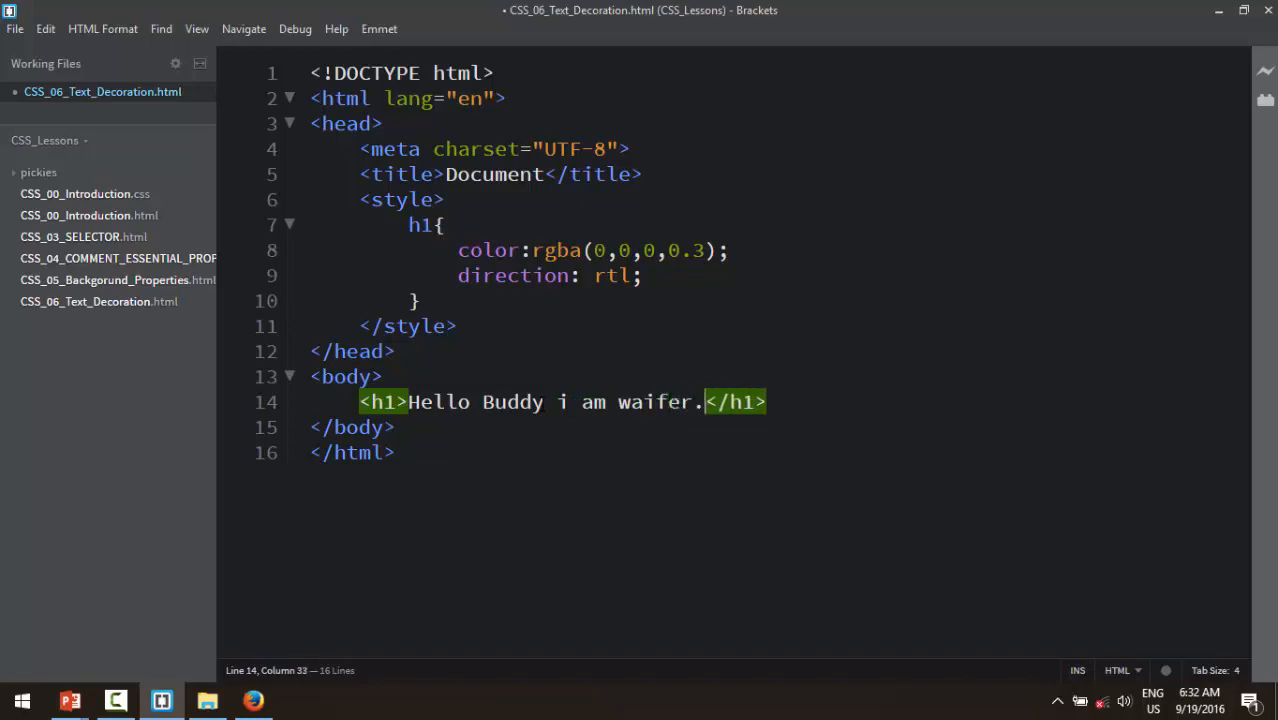
Step: Reload the page in Firefox to show the right-to-left heading
{"action": "left_click", "coordinate": [252, 700]}
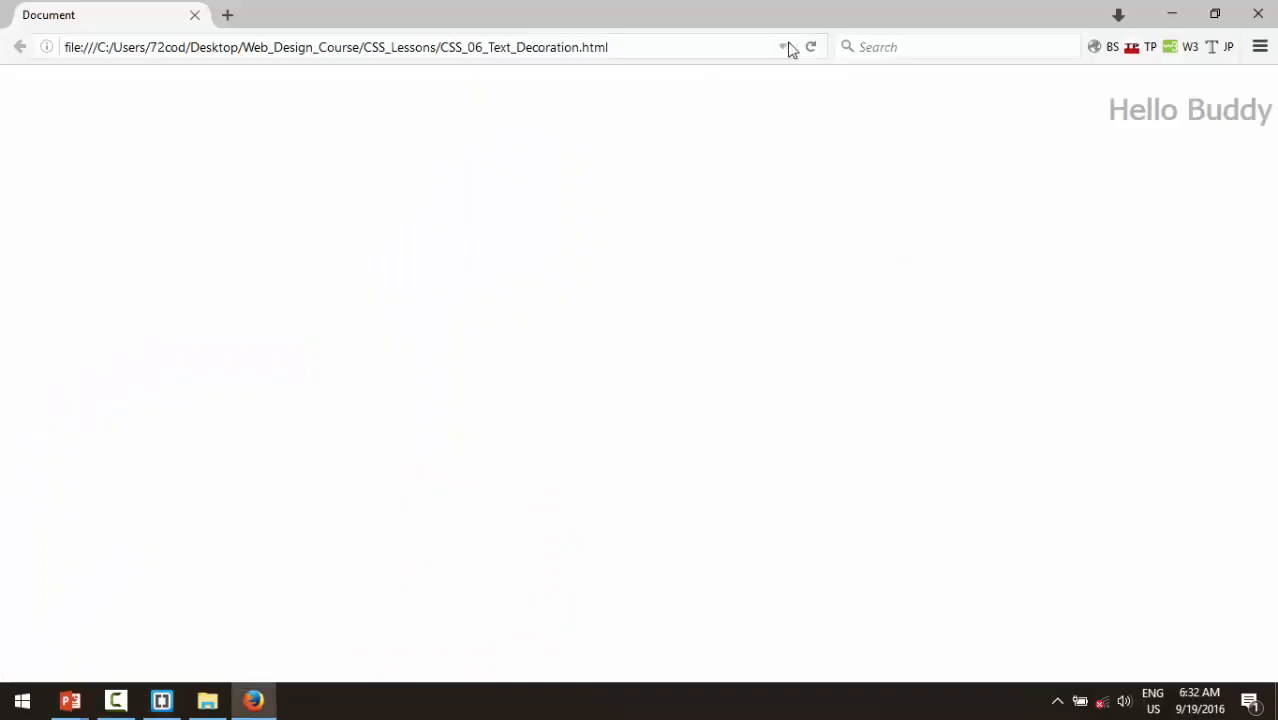
{"action": "left_click", "coordinate": [810, 48]}
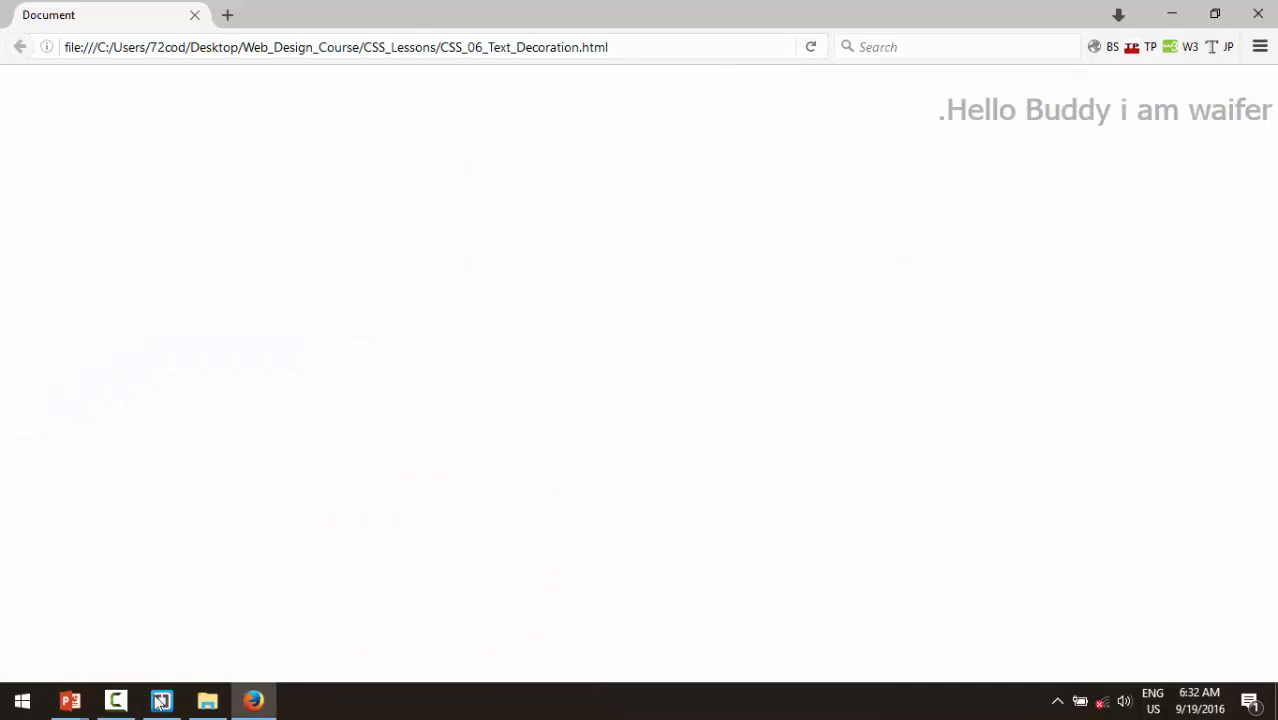
{"action": "mouse_move", "coordinate": [70, 700]}
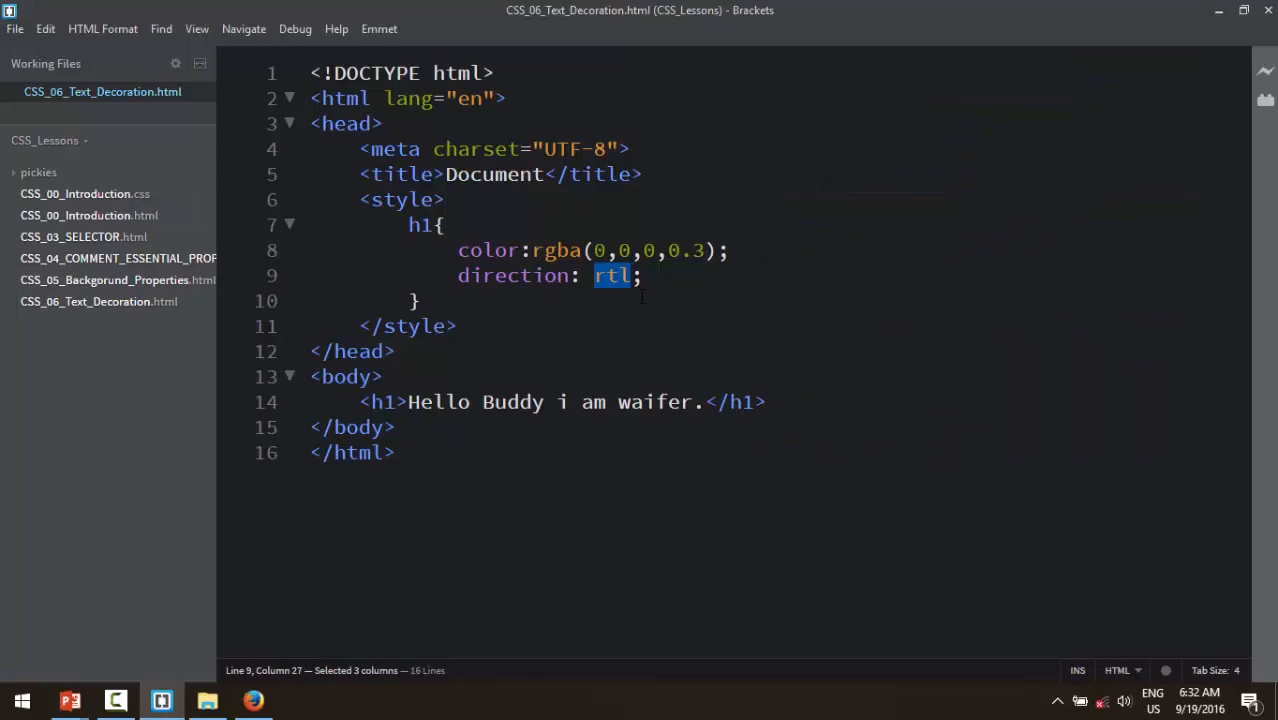
Step: Change the h1 direction value from rtl to ltr
{"action": "type", "text": "ltr"}
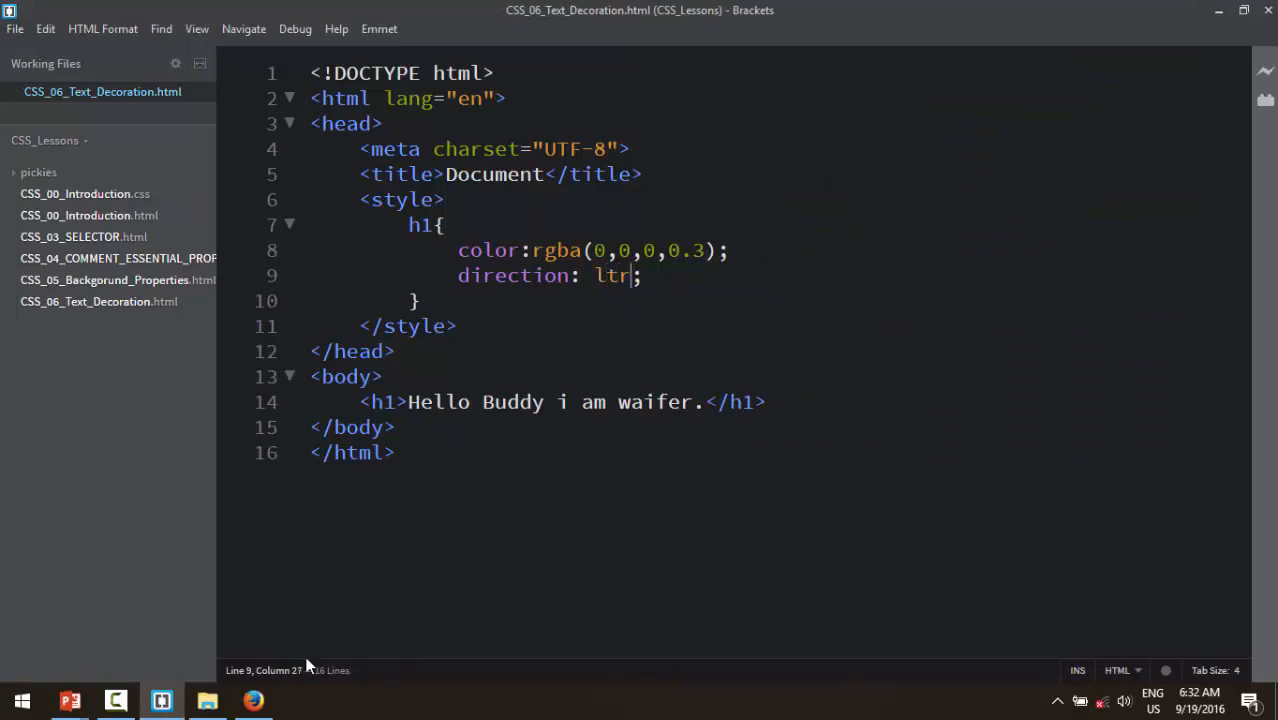
{"action": "left_click", "coordinate": [252, 700]}
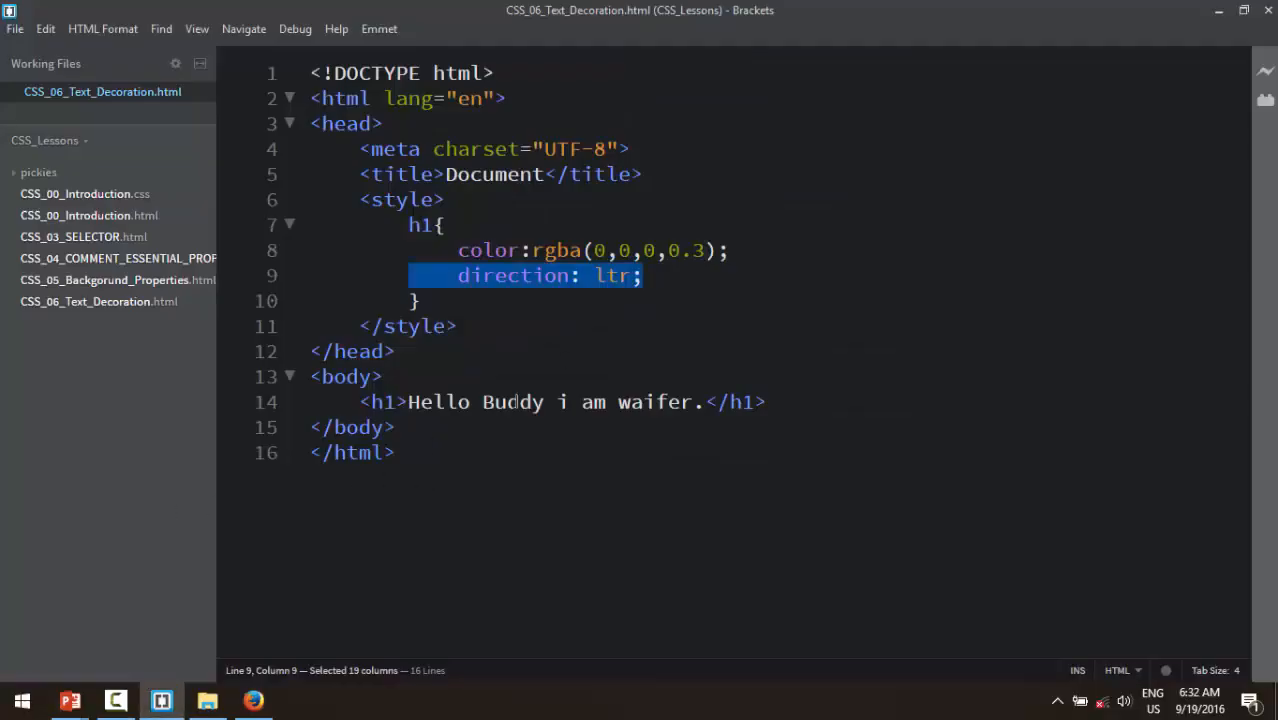
Step: Add letter-spacing: 50px to the h1 rule and preview it in Firefox
{"action": "key", "text": "enter"}
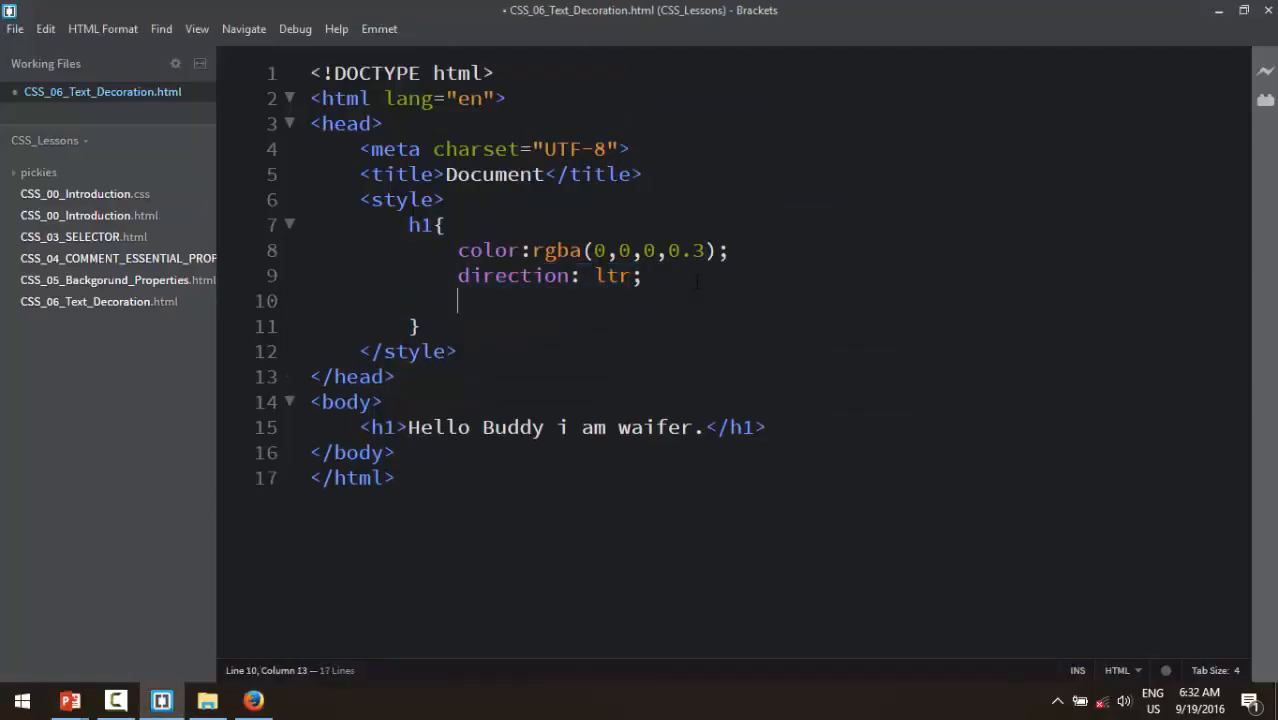
{"action": "type", "text": "letter-"}
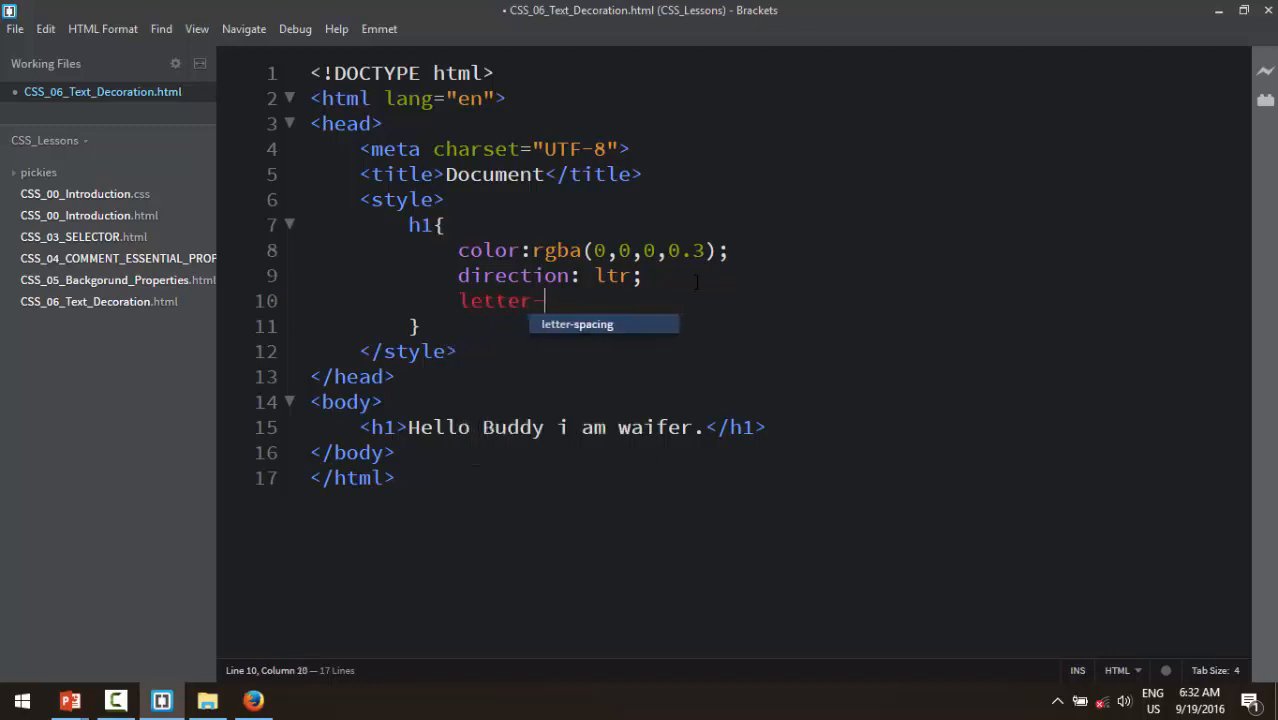
{"action": "type", "text": "spacing:normal"}
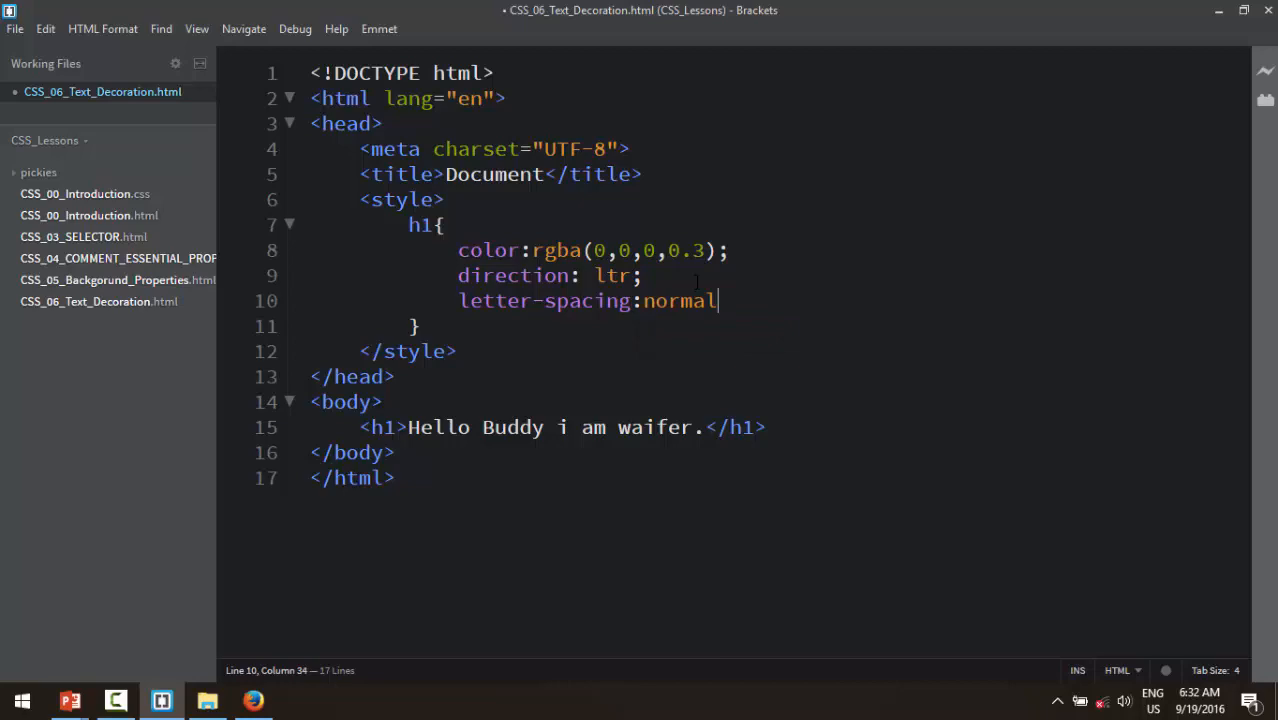
{"action": "type", "text": ";"}
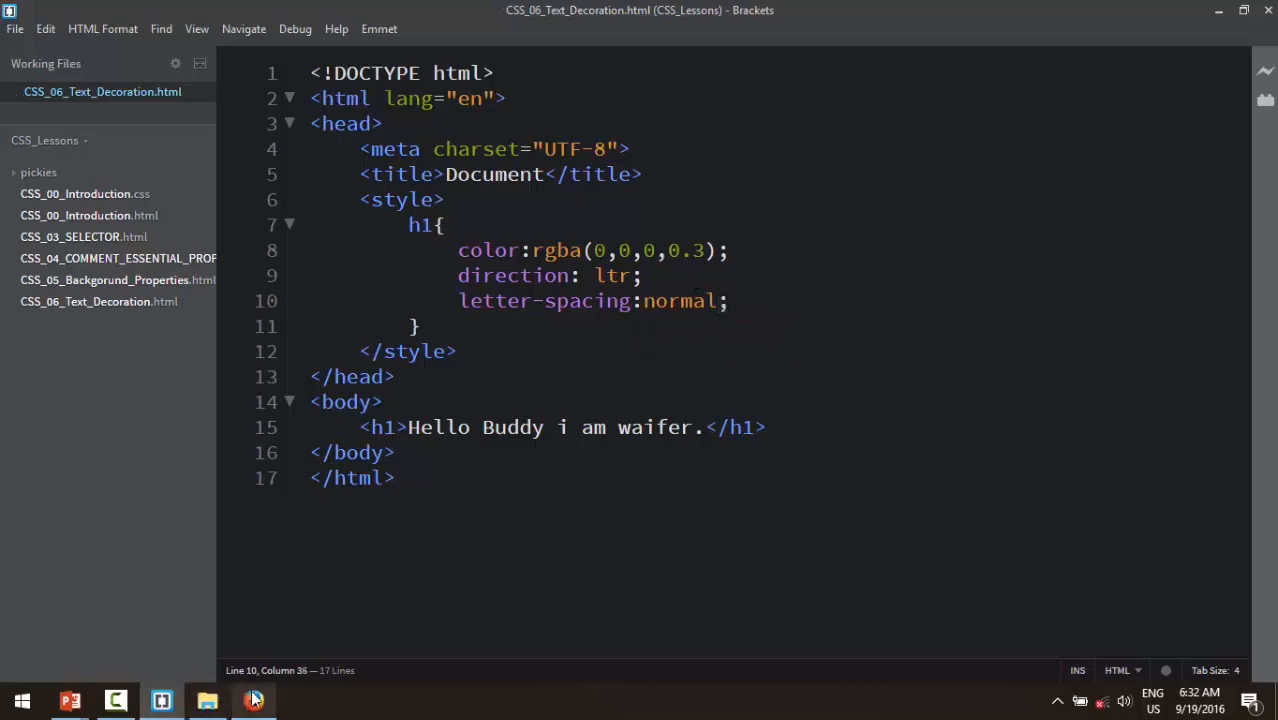
{"action": "left_click", "coordinate": [252, 700]}
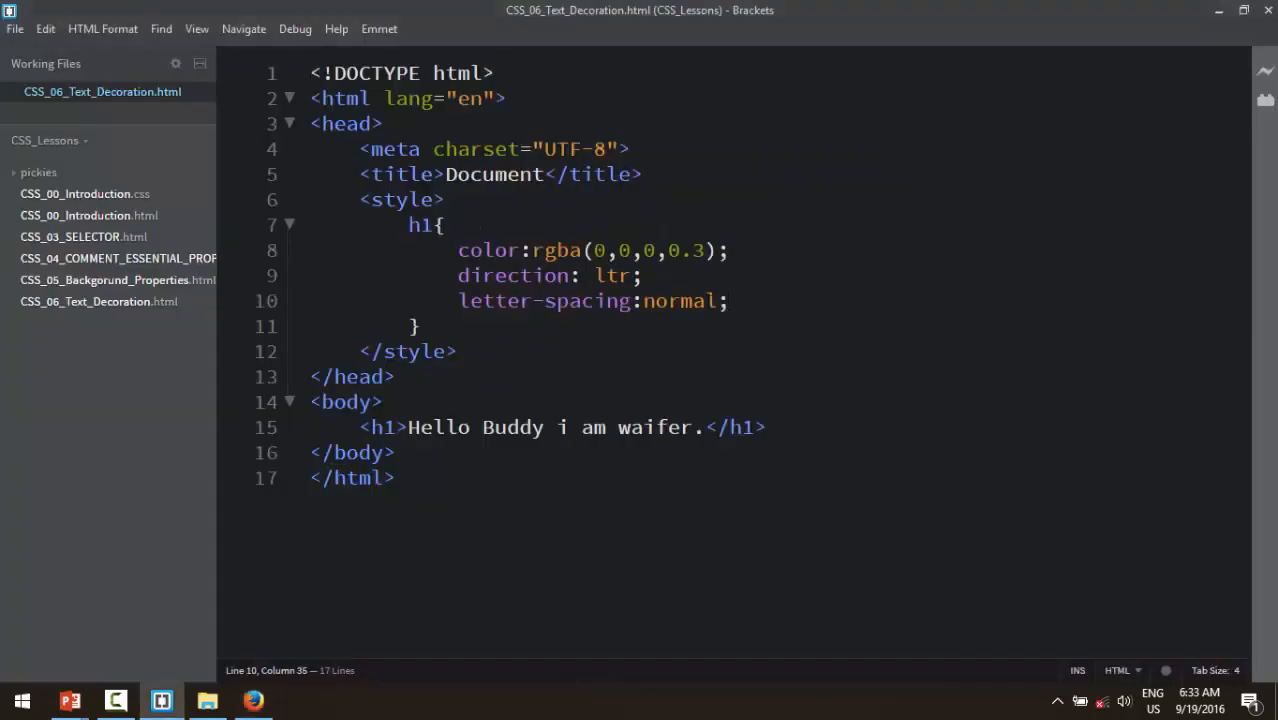
{"action": "type", "text": "50p"}
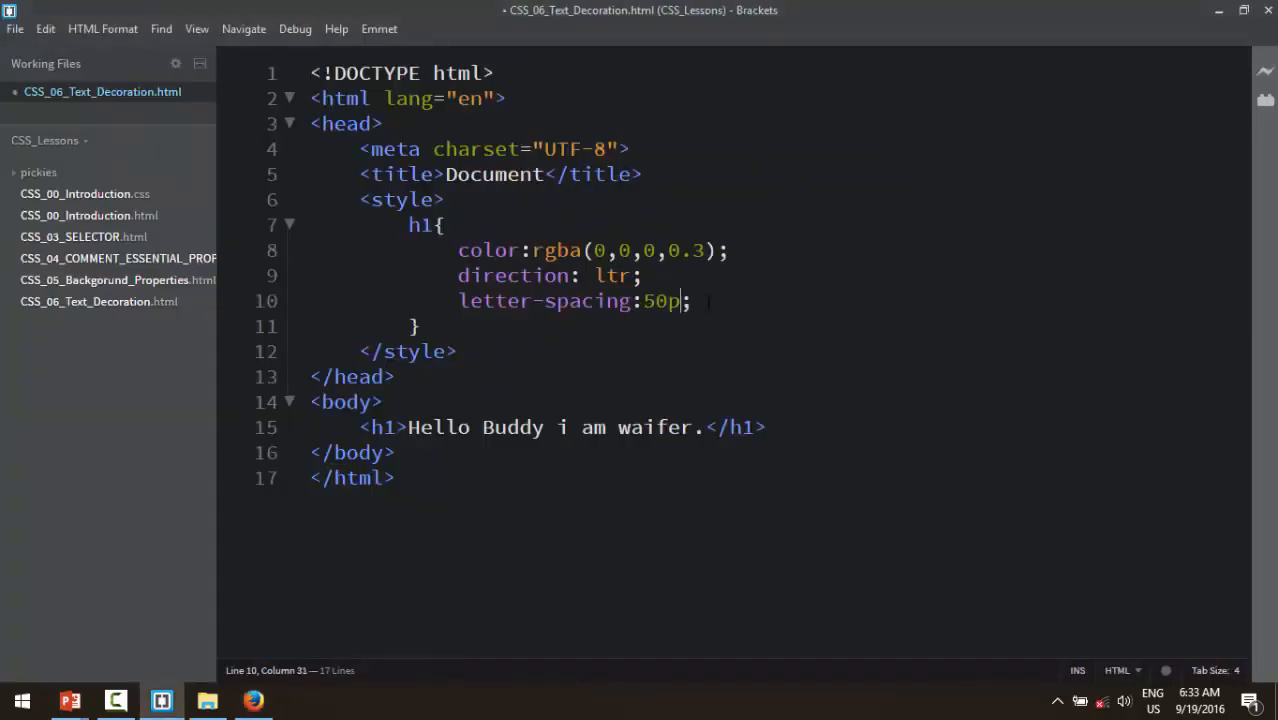
{"action": "left_click", "coordinate": [252, 700]}
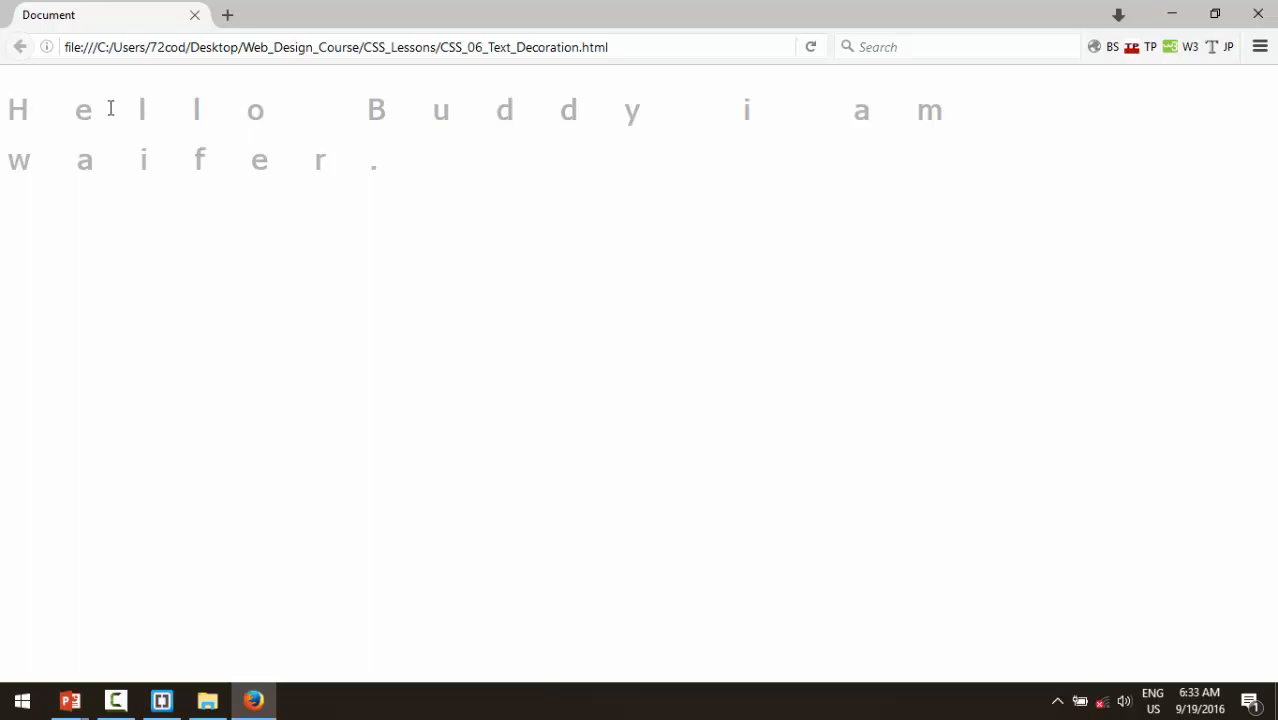
{"action": "mouse_move", "coordinate": [224, 120]}
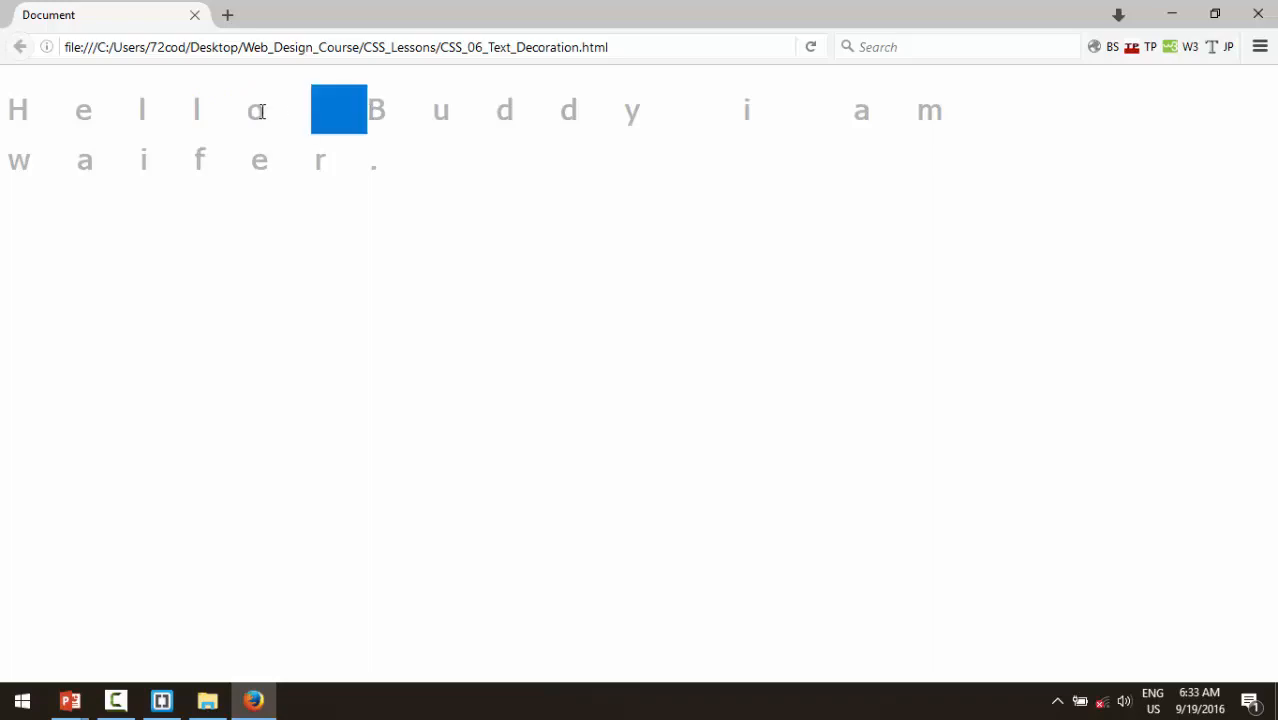
{"action": "left_click", "coordinate": [160, 700]}
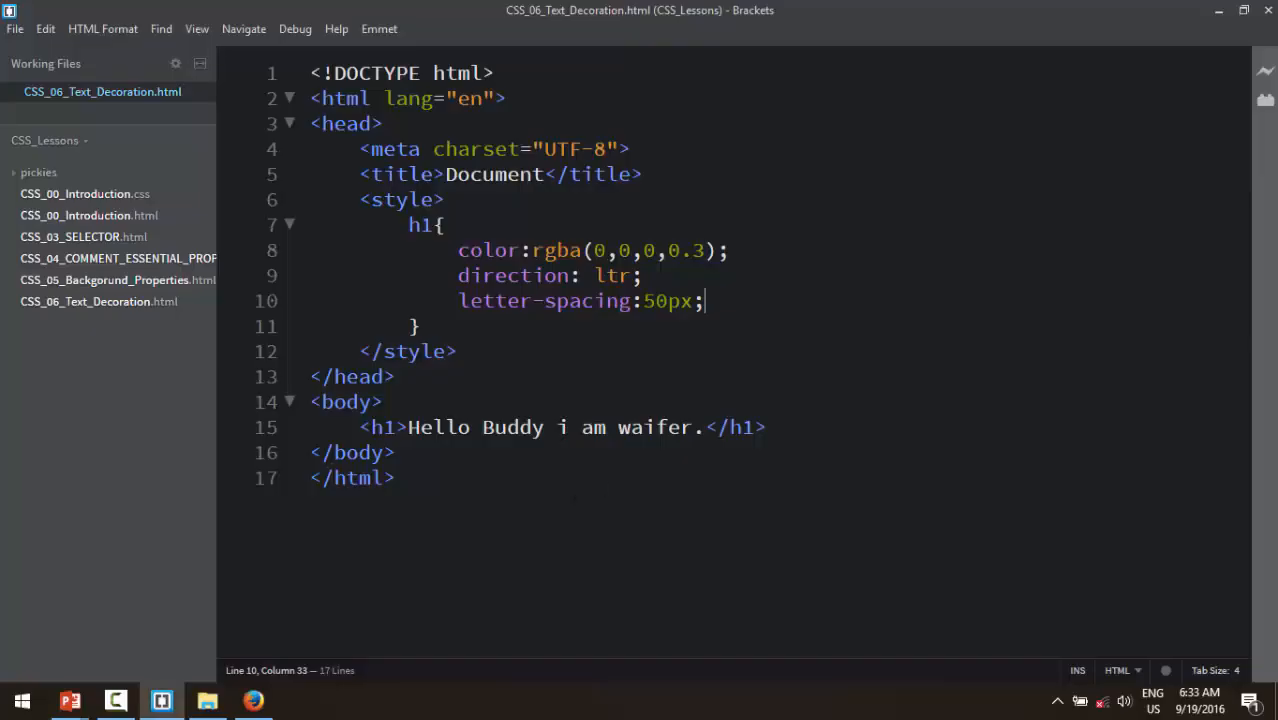
Step: Rename the <h1> tags to <p> and delete the h1 style rule
{"action": "left_click_drag", "start_coordinate": [408, 428], "coordinate": [702, 428]}
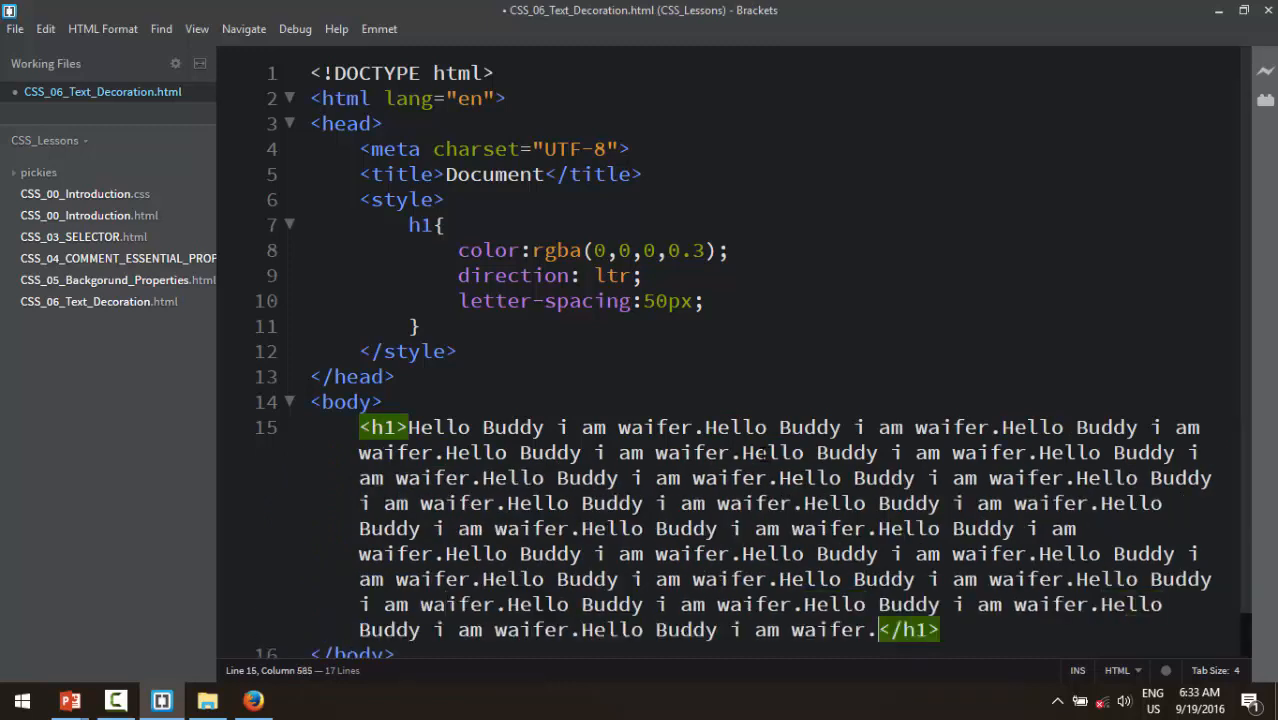
{"action": "left_click", "coordinate": [398, 428]}
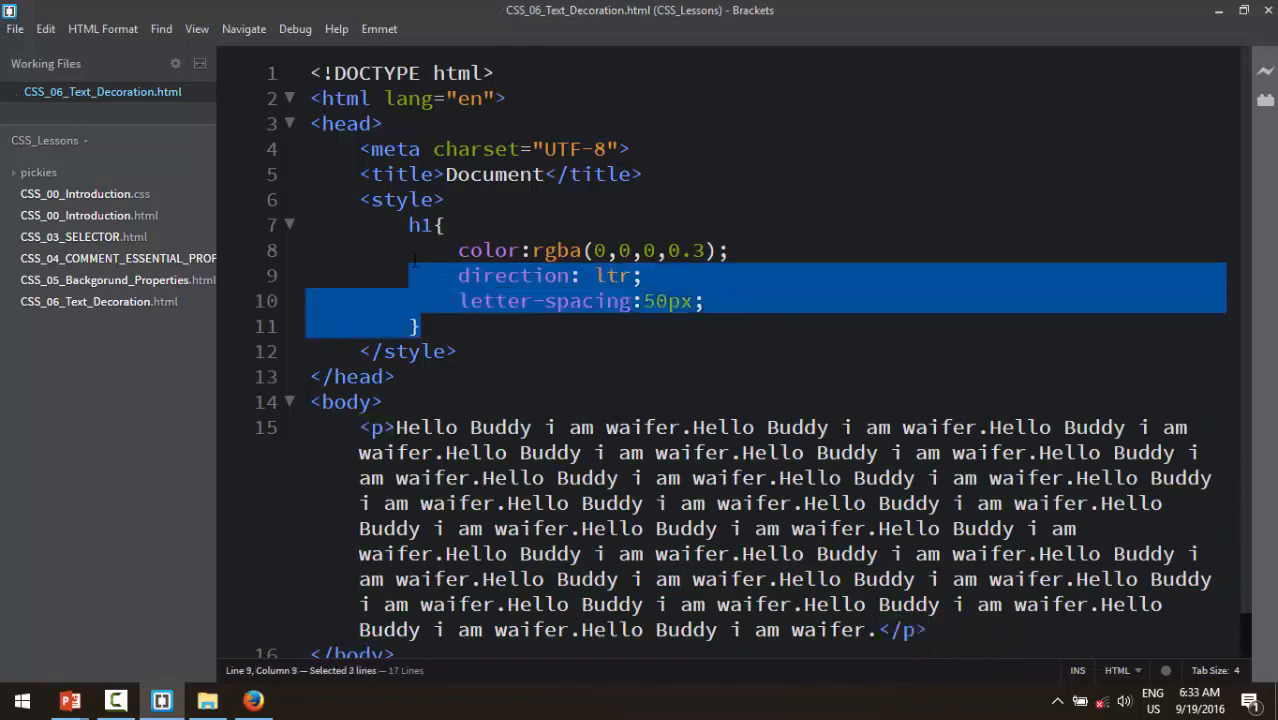
{"action": "key", "text": "Delete"}
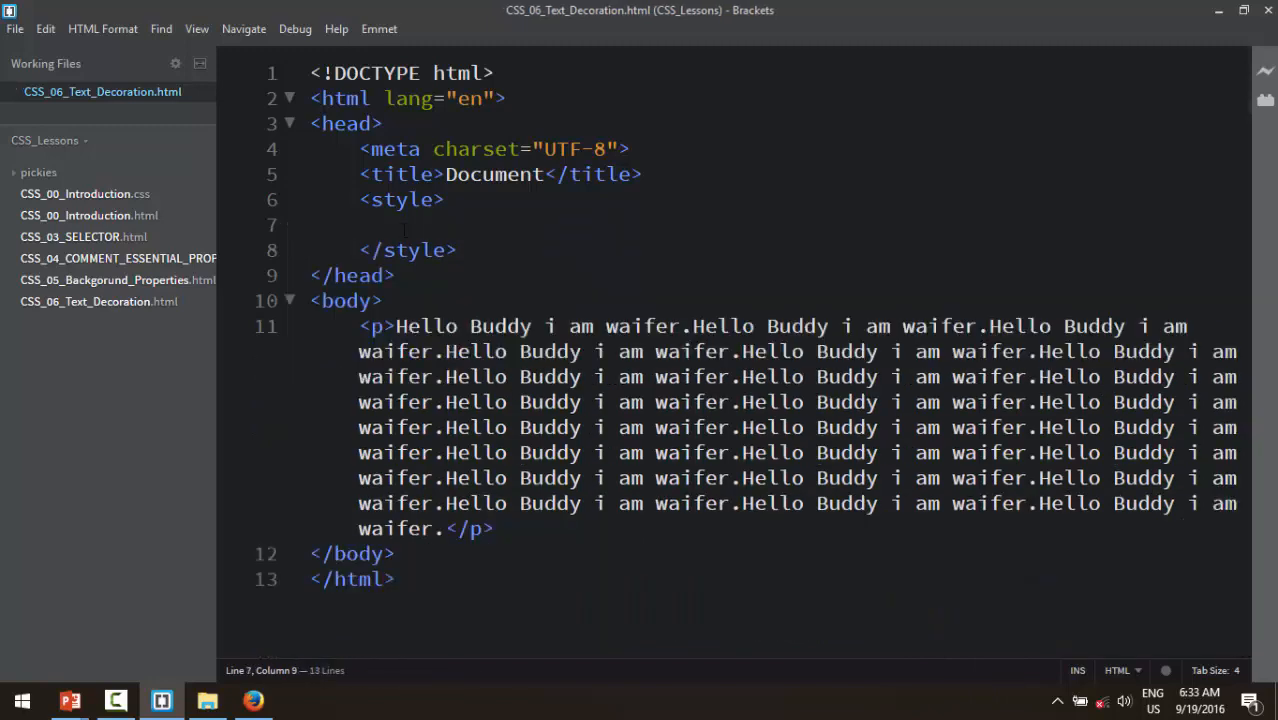
{"action": "left_click", "coordinate": [252, 700]}
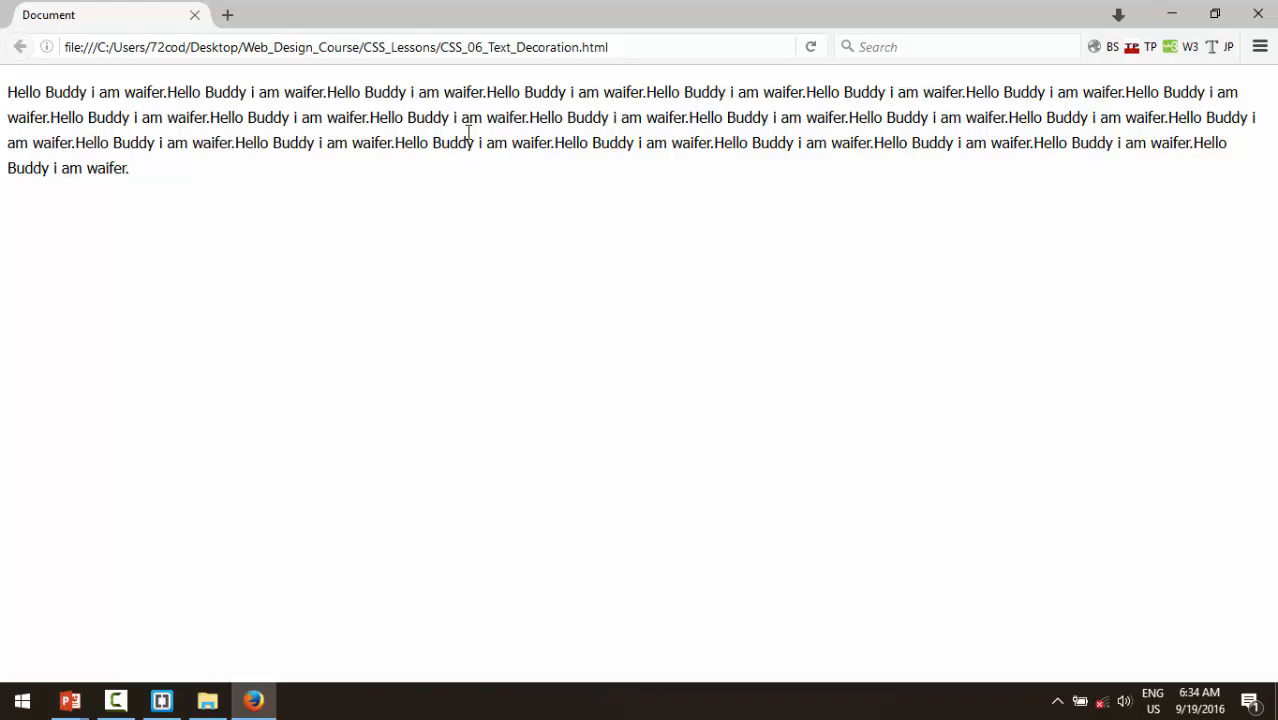
Step: Refresh the unstyled paragraph in Firefox and return to the editor
{"action": "key", "text": "alt"}
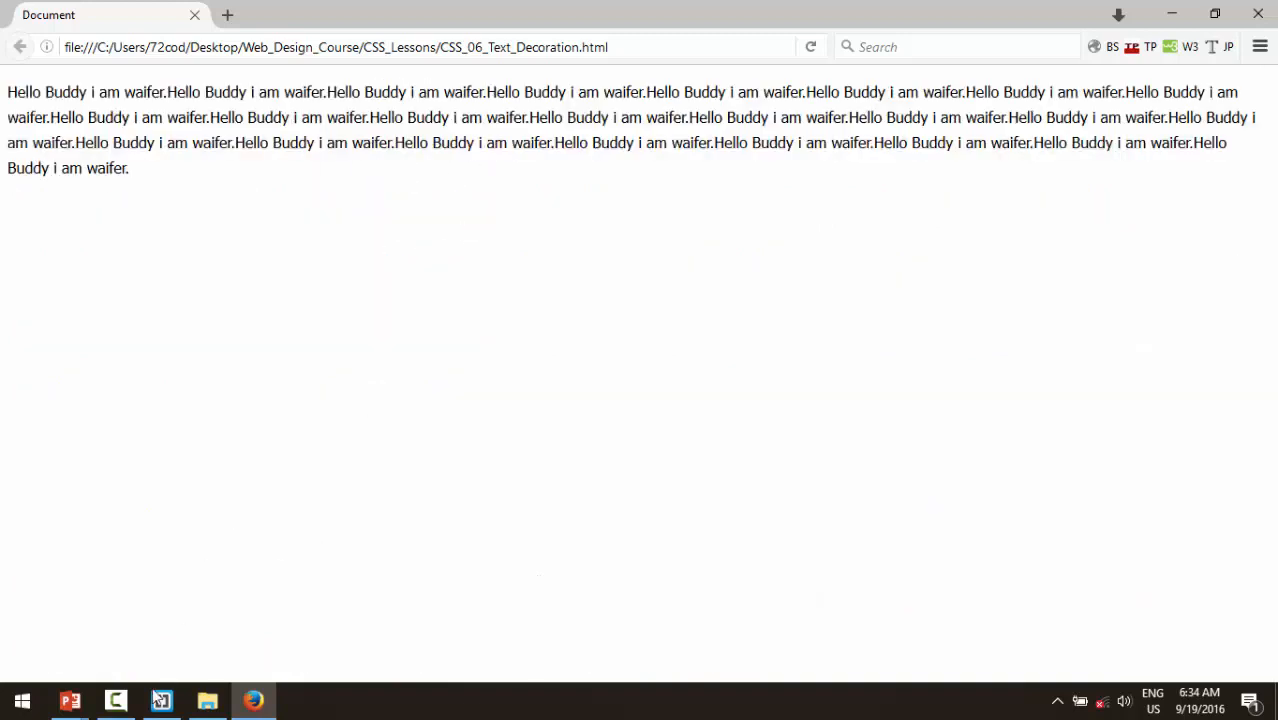
{"action": "left_click", "coordinate": [160, 700]}
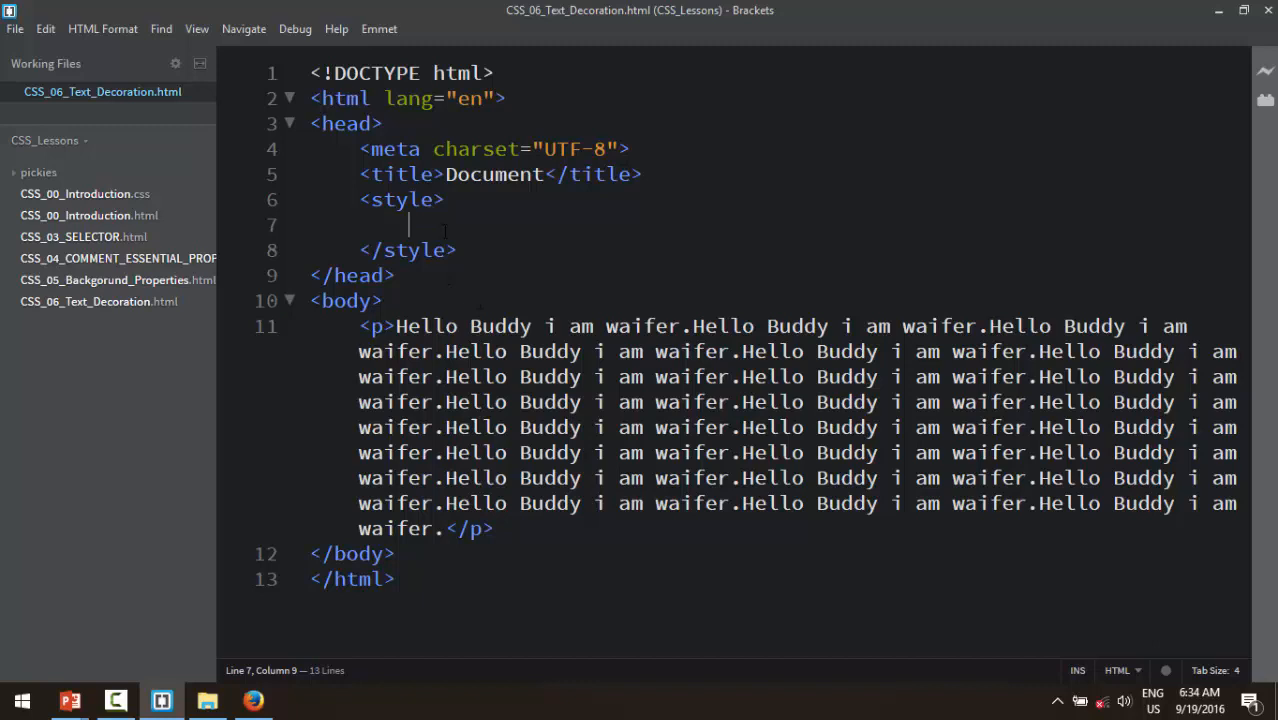
Step: Add a p rule with line-height: 25px and preview it in Firefox
{"action": "type", "text": "p{"}
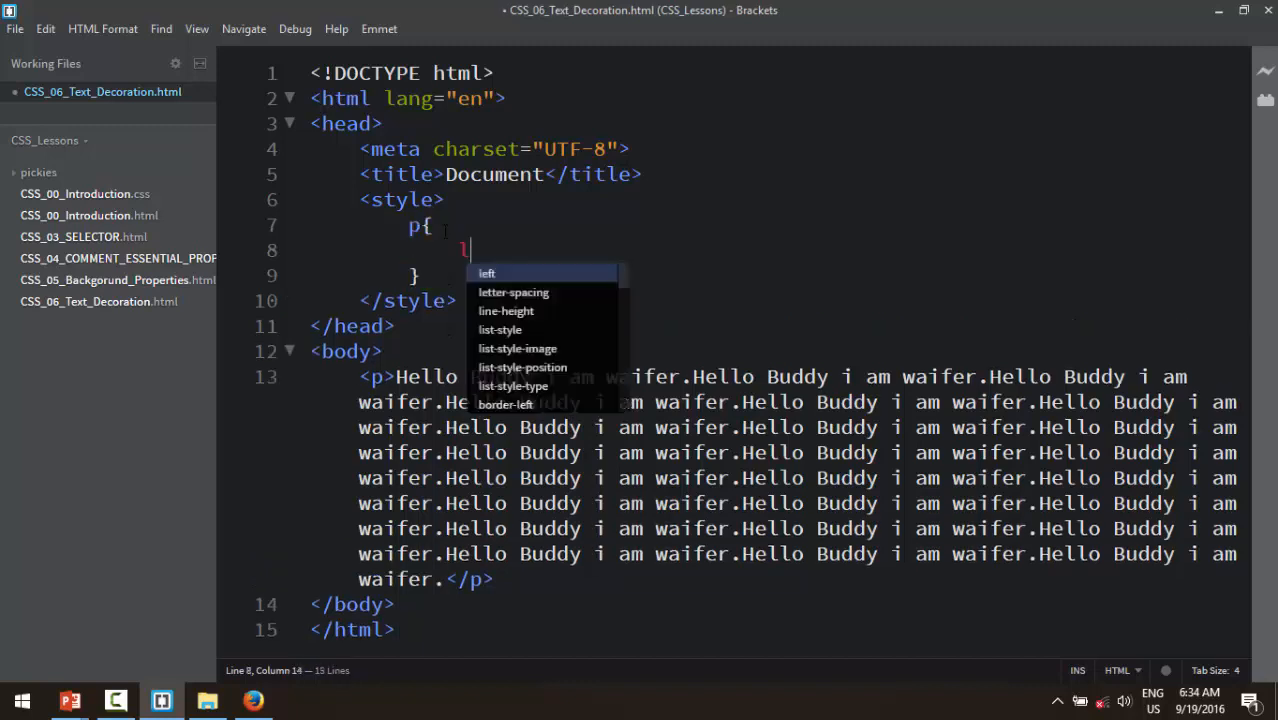
{"action": "type", "text": "ine-height:"}
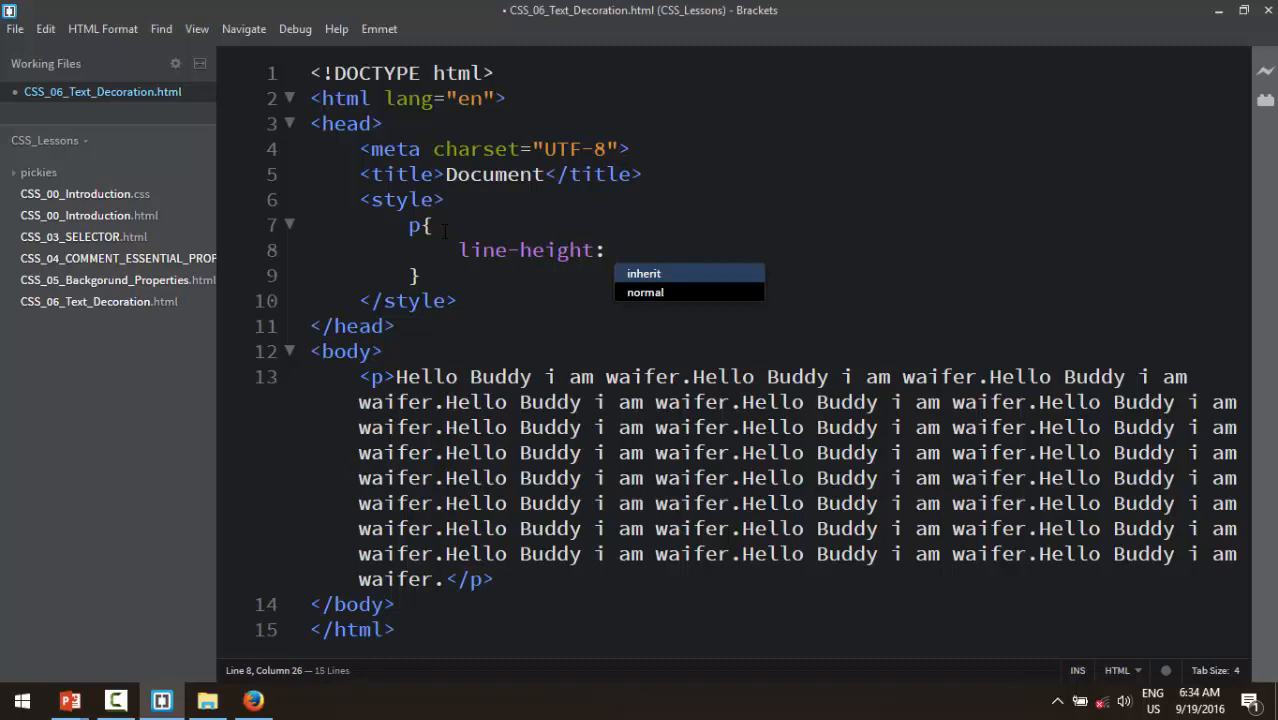
{"action": "type", "text": "25px;"}
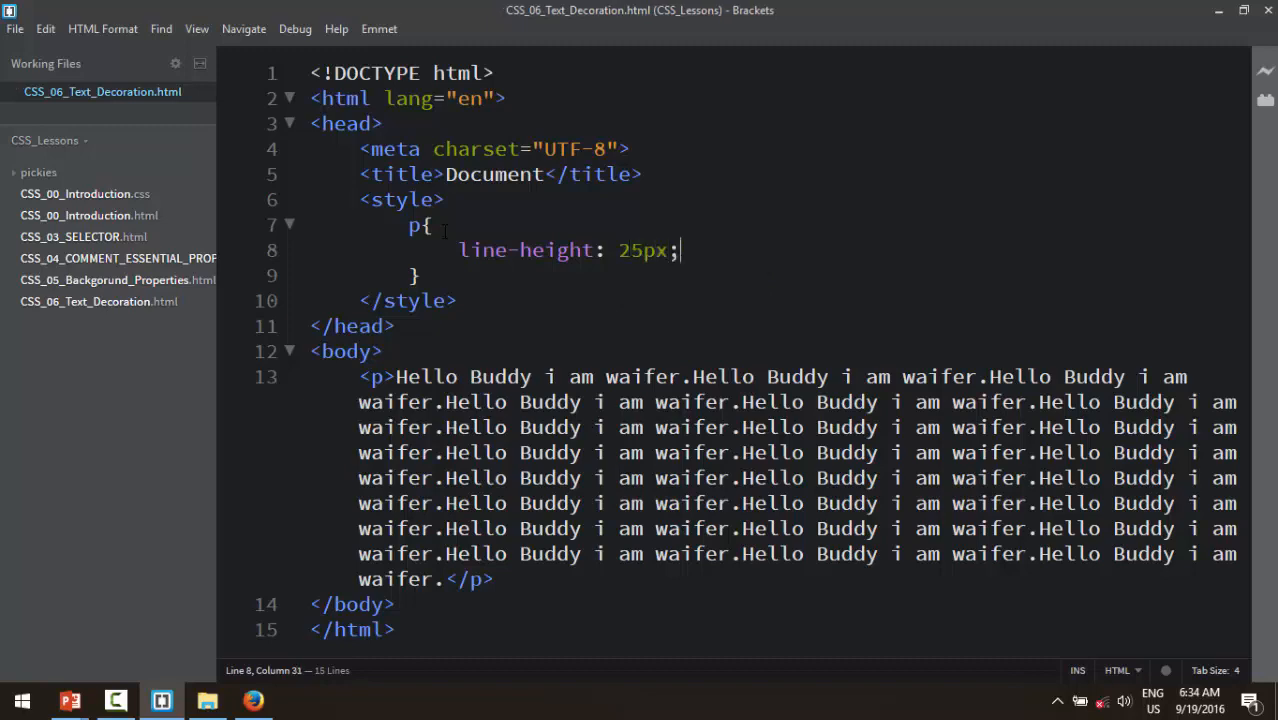
{"action": "left_click", "coordinate": [252, 700]}
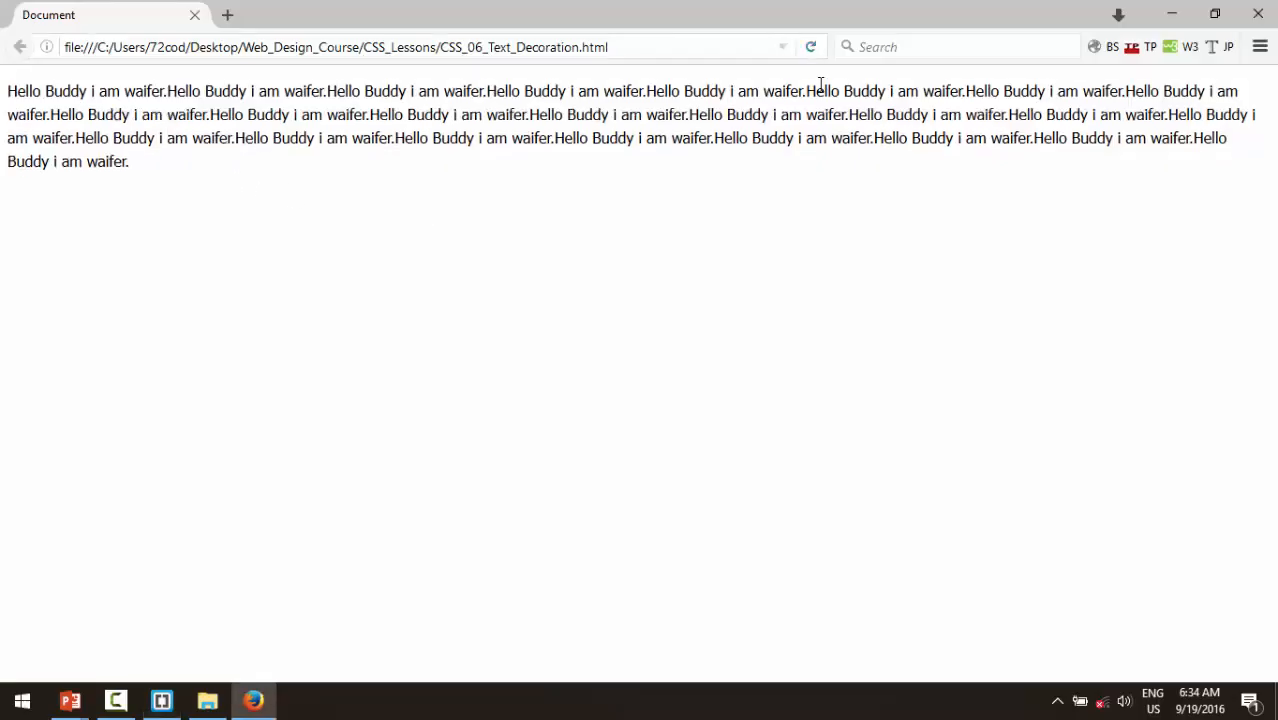
Step: Reload the Firefox page to preview the 25px line height, then return to Brackets
{"action": "left_click", "coordinate": [160, 700]}
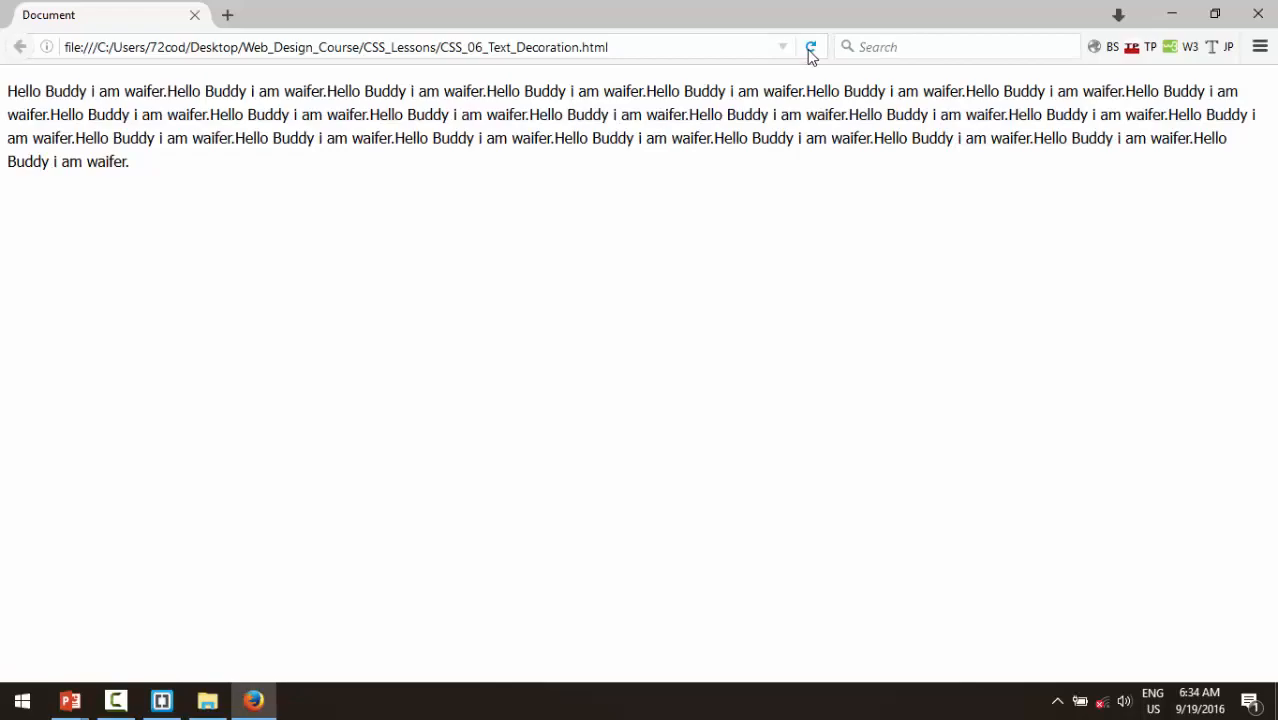
{"action": "left_click", "coordinate": [160, 700]}
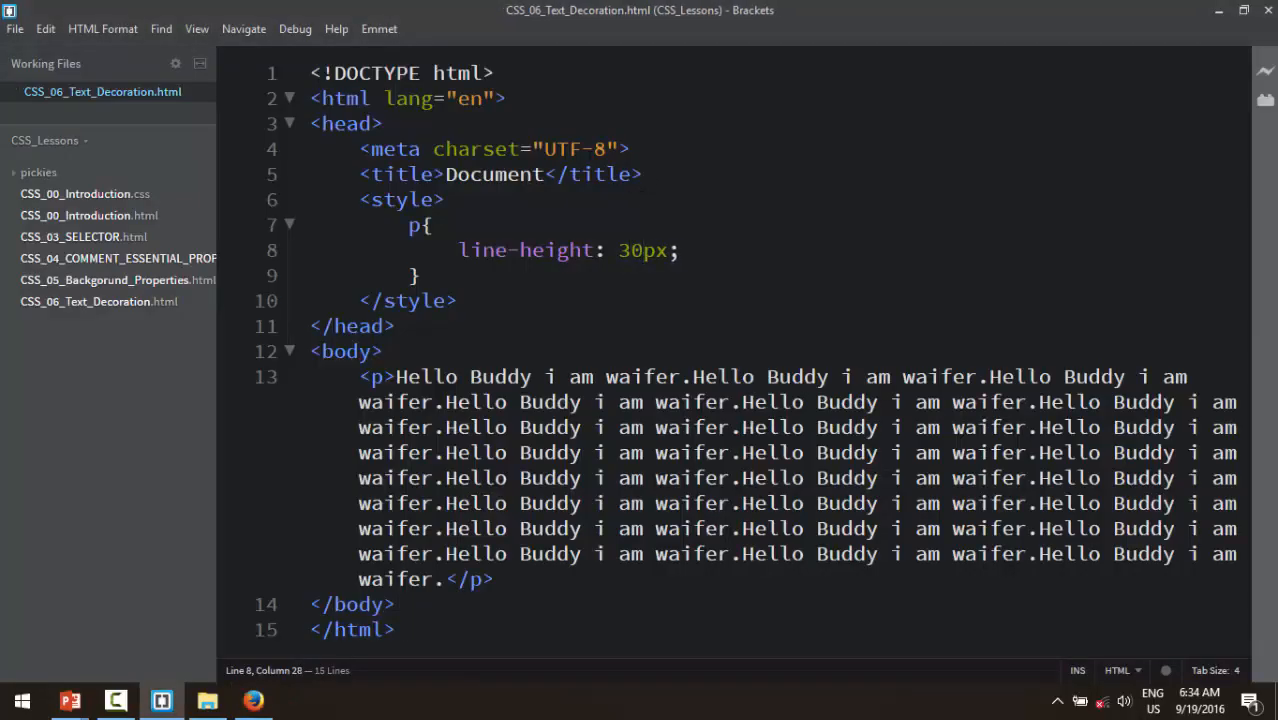
Step: Try pixel line-height values 60px, 160px and 40px, previewing each in Firefox
{"action": "left_click", "coordinate": [252, 700]}
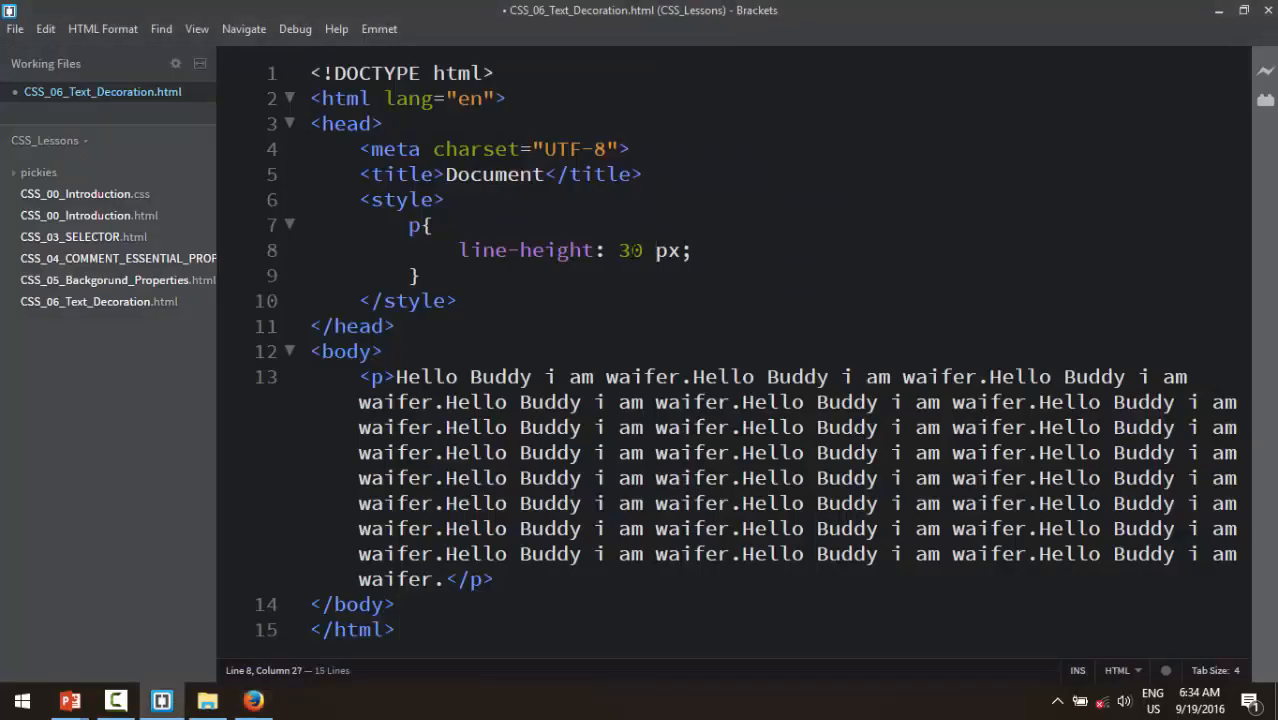
{"action": "left_click", "coordinate": [252, 700]}
{"action": "type", "text": "6"}
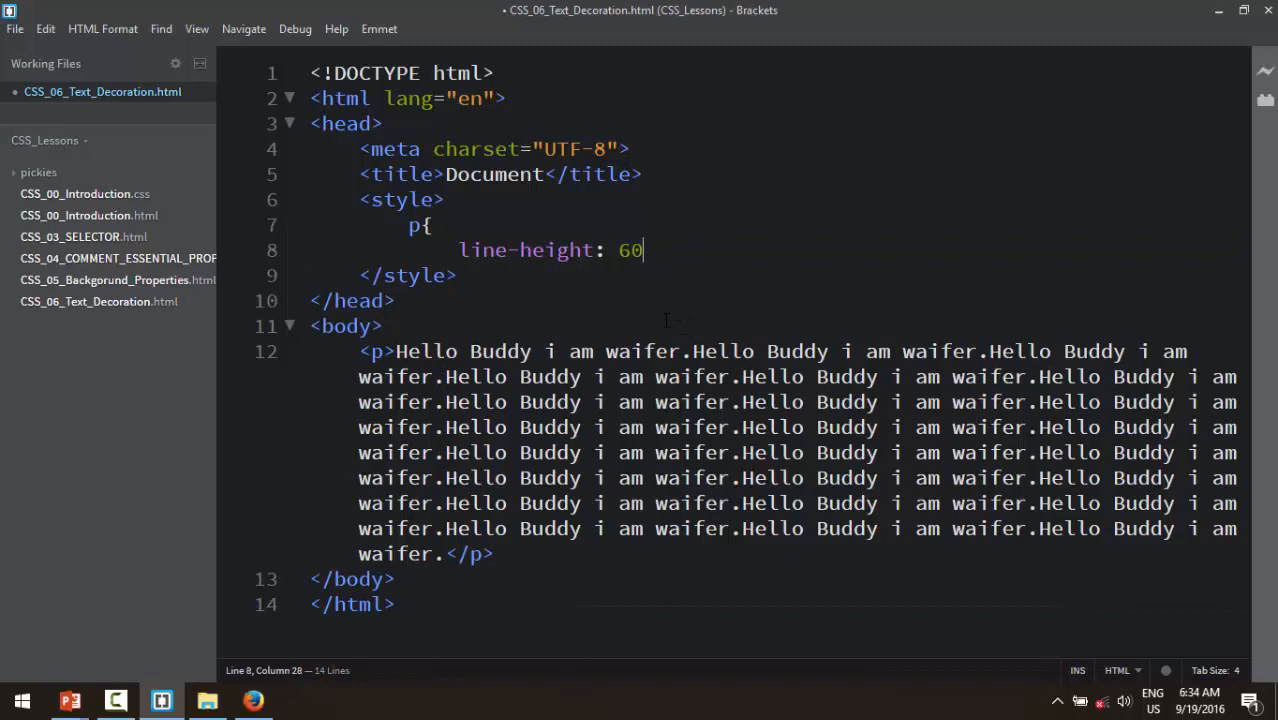
{"action": "type", "text": "px;"}
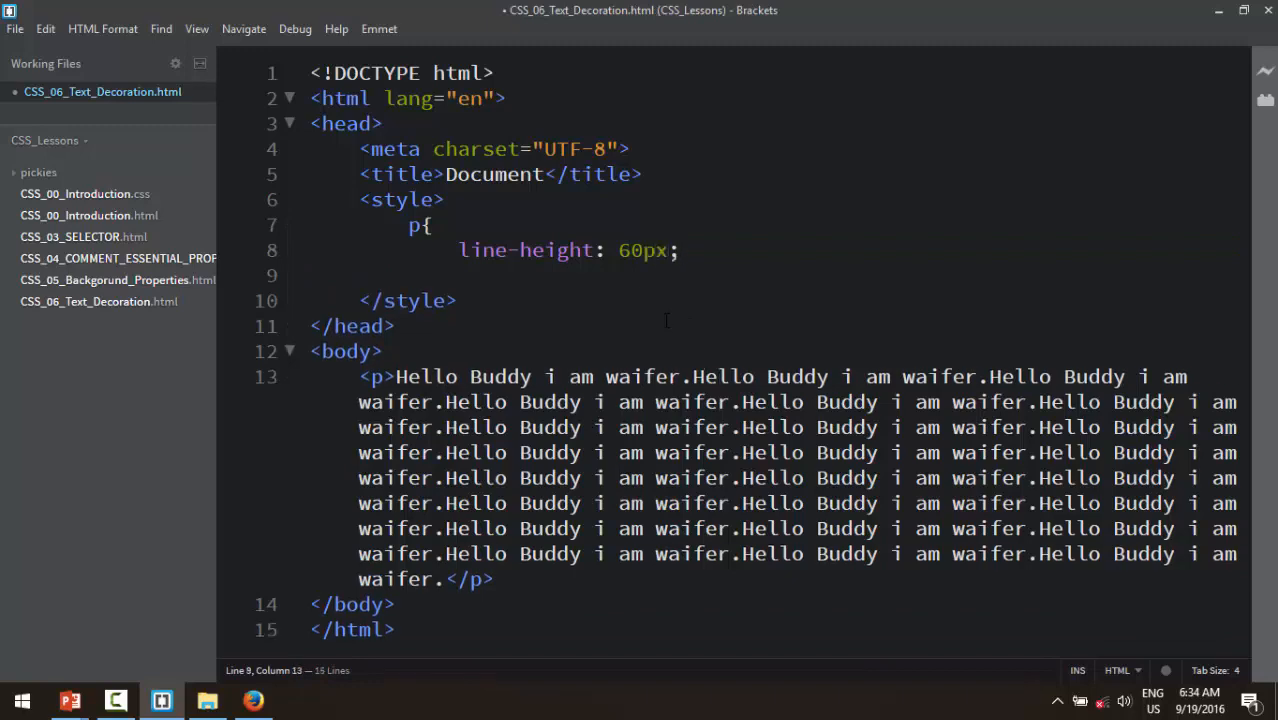
{"action": "left_click", "coordinate": [252, 700]}
{"action": "type", "text": "}"}
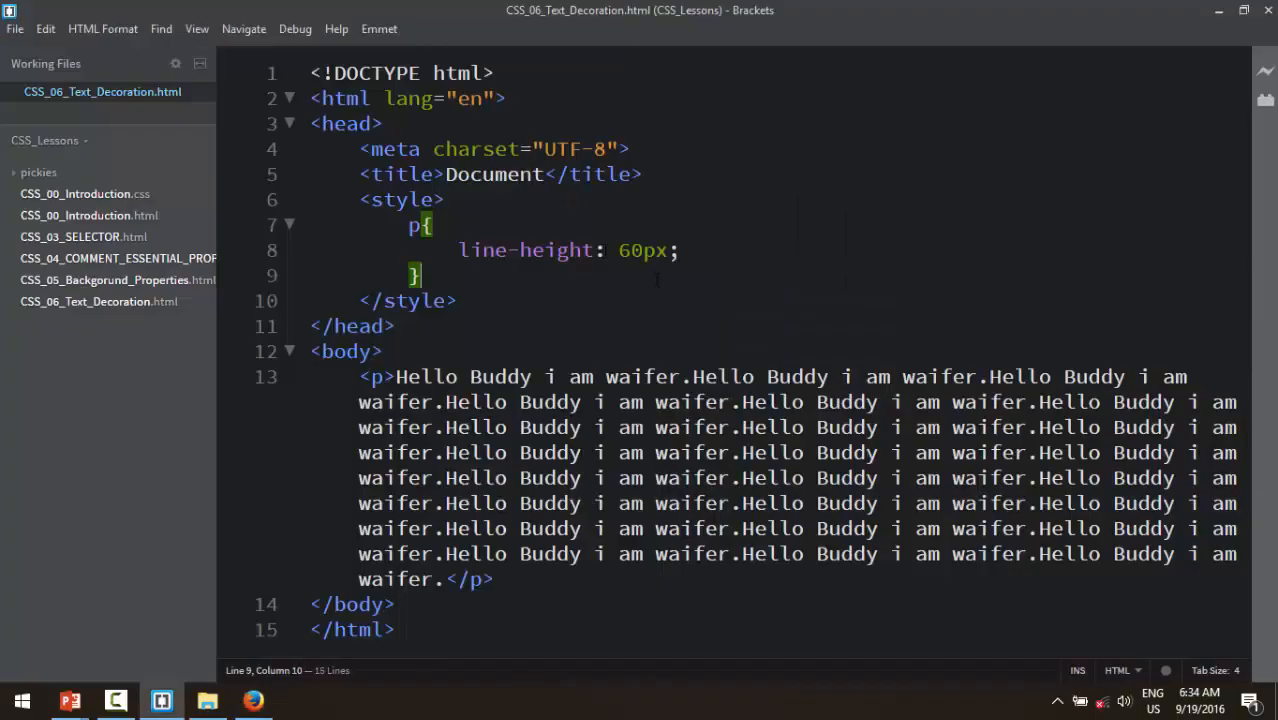
{"action": "type", "text": "1"}
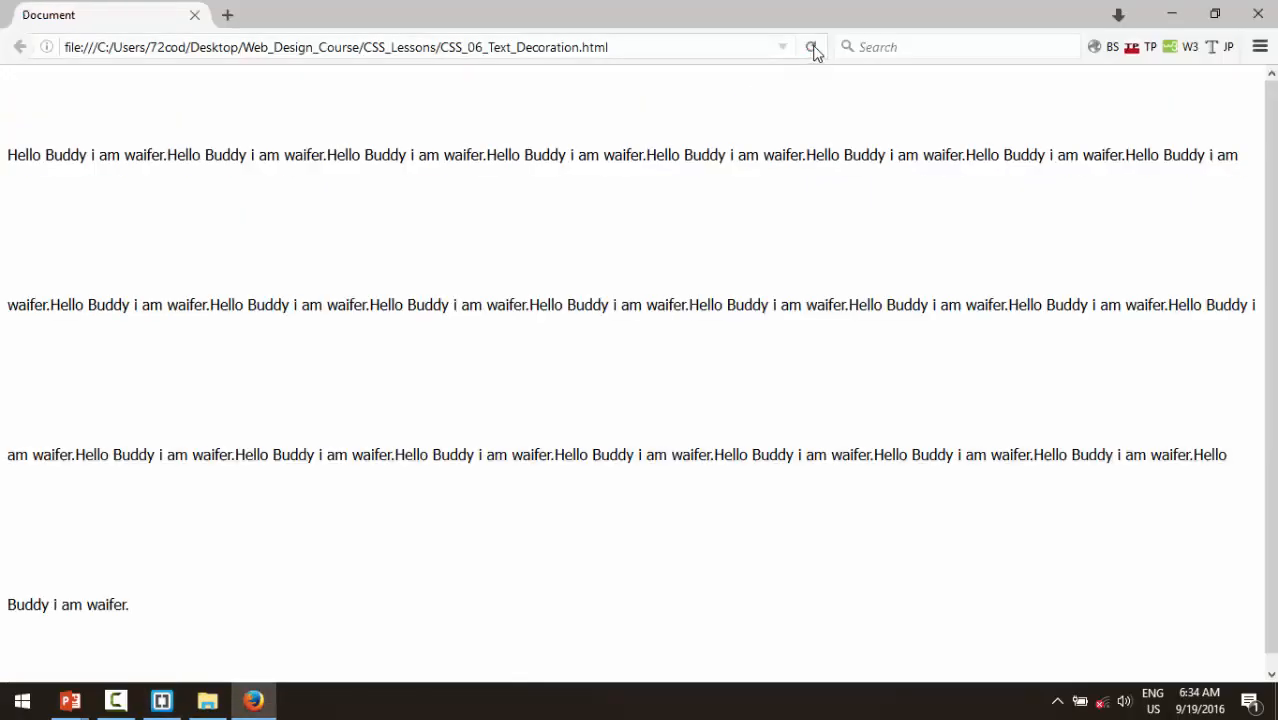
{"action": "left_click", "coordinate": [812, 48]}
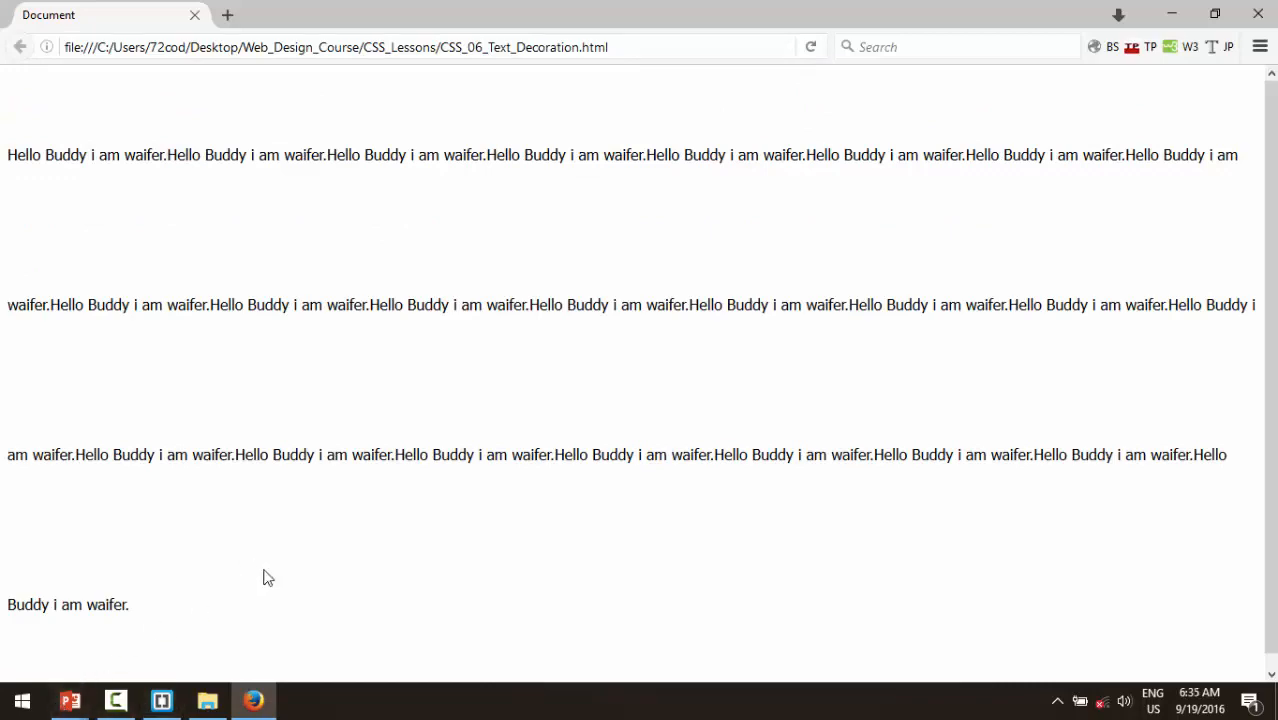
{"action": "left_click", "coordinate": [160, 700]}
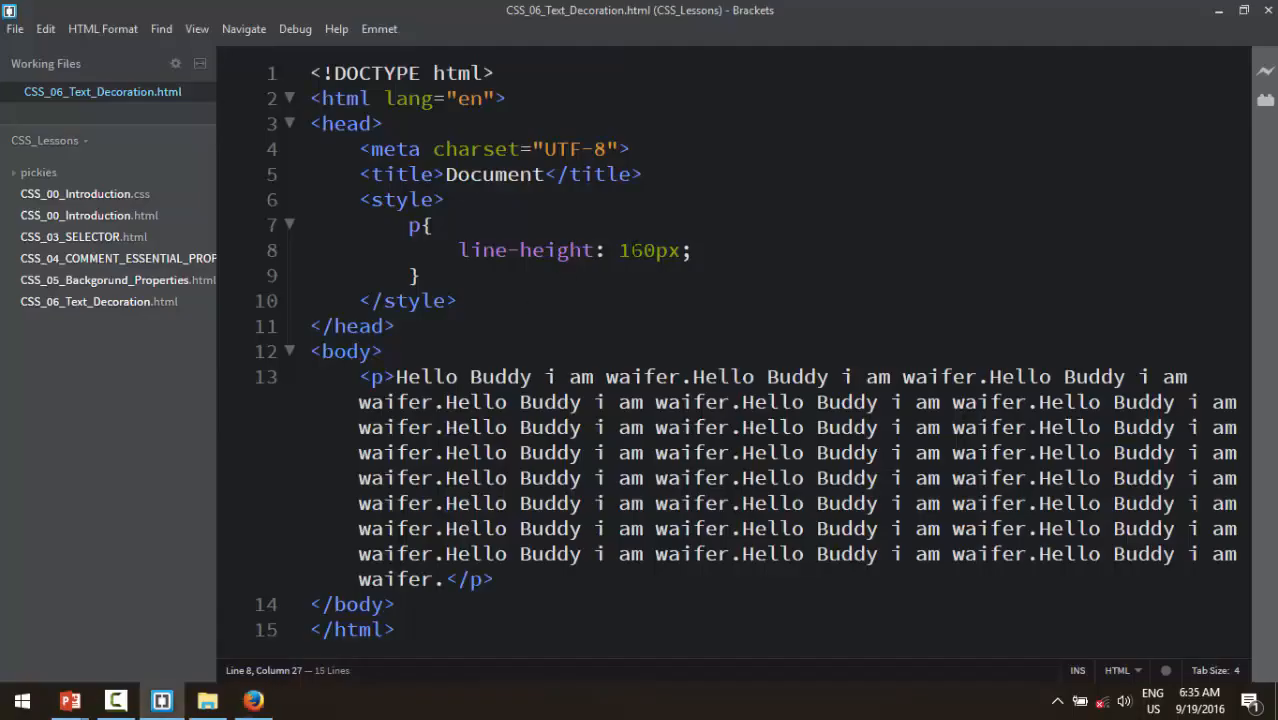
{"action": "key", "text": "BackSpace"}
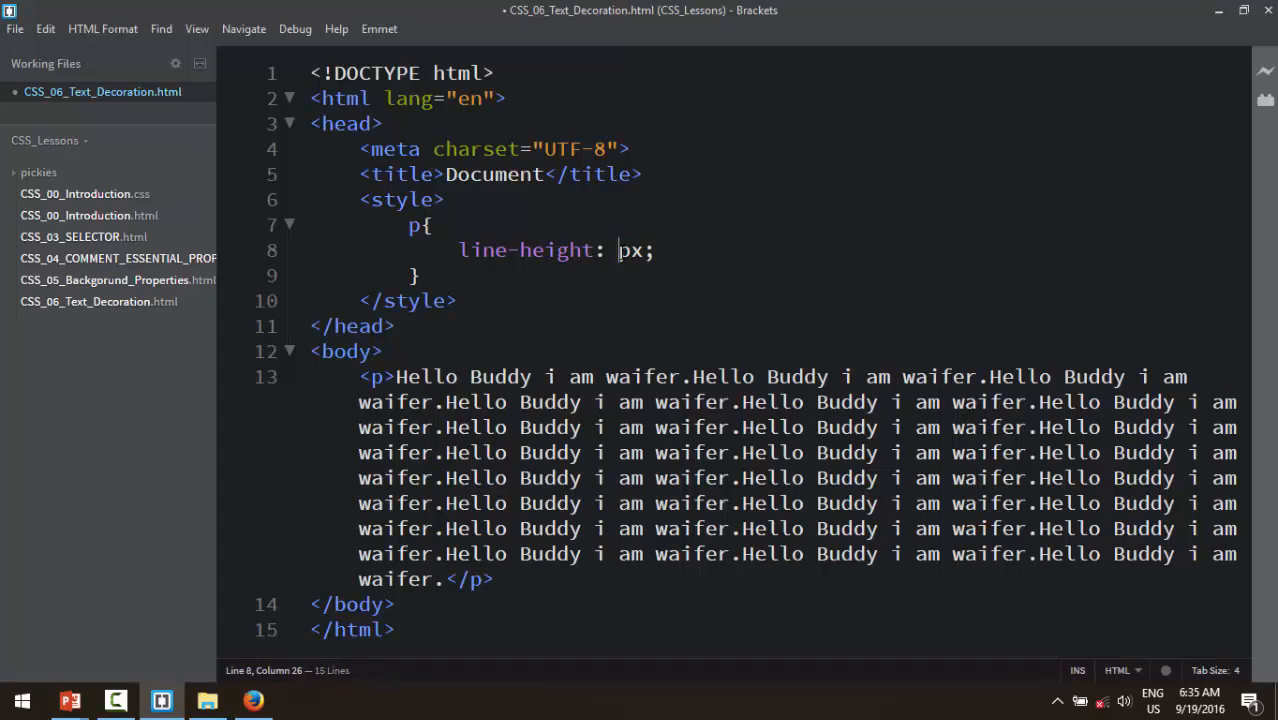
{"action": "type", "text": "40"}
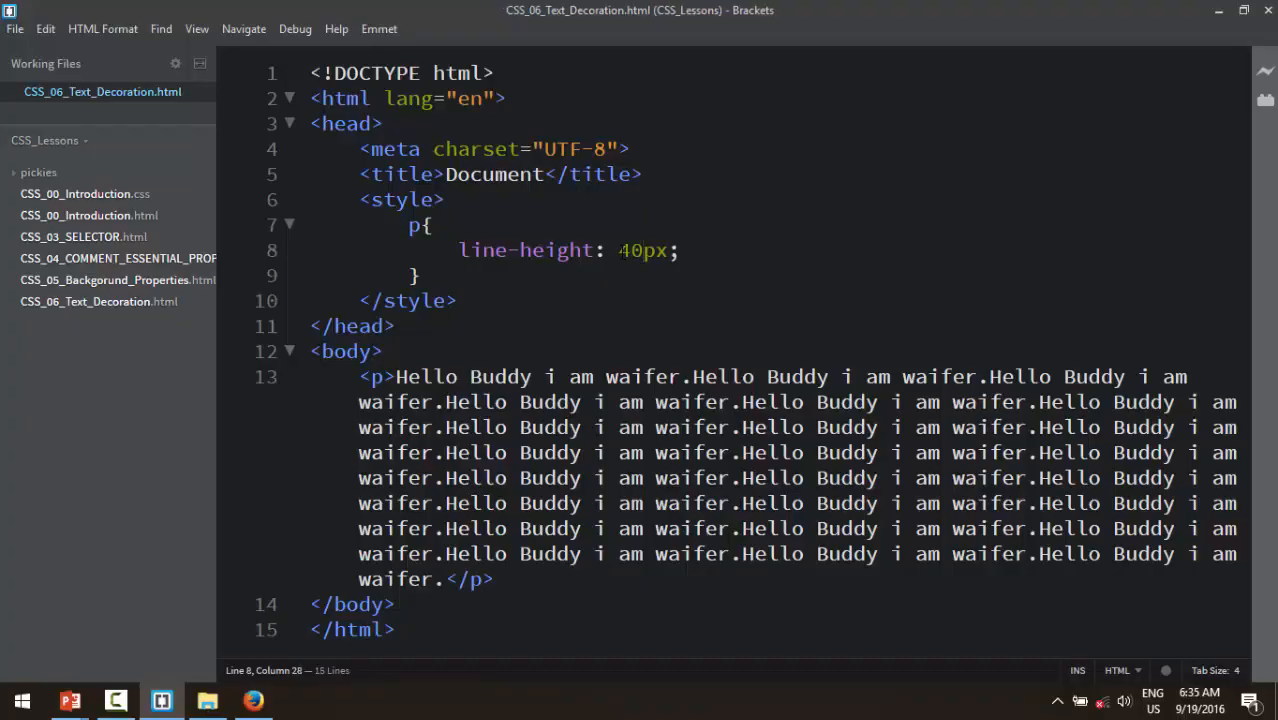
{"action": "left_click", "coordinate": [252, 700]}
{"action": "type", "text": "3"}
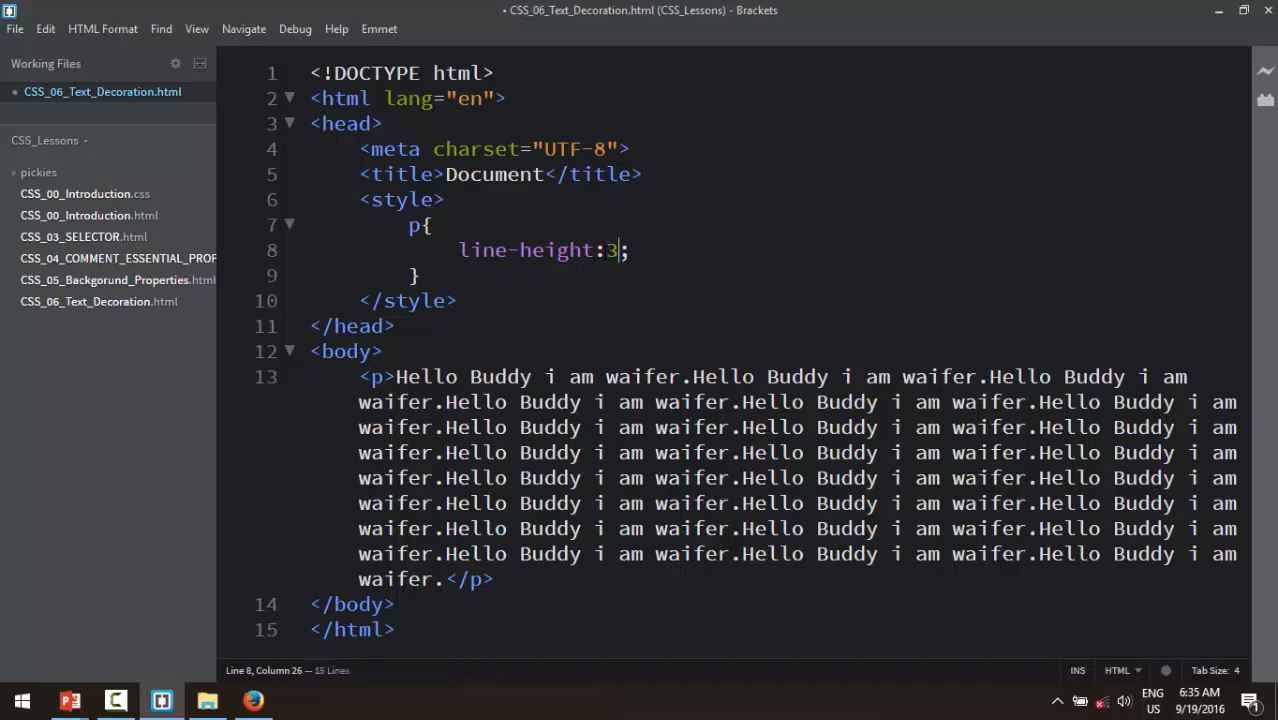
Step: Try unitless line-height multipliers 3, 2, 7 and 17, previewing the spacing in Firefox
{"action": "left_click", "coordinate": [252, 700]}
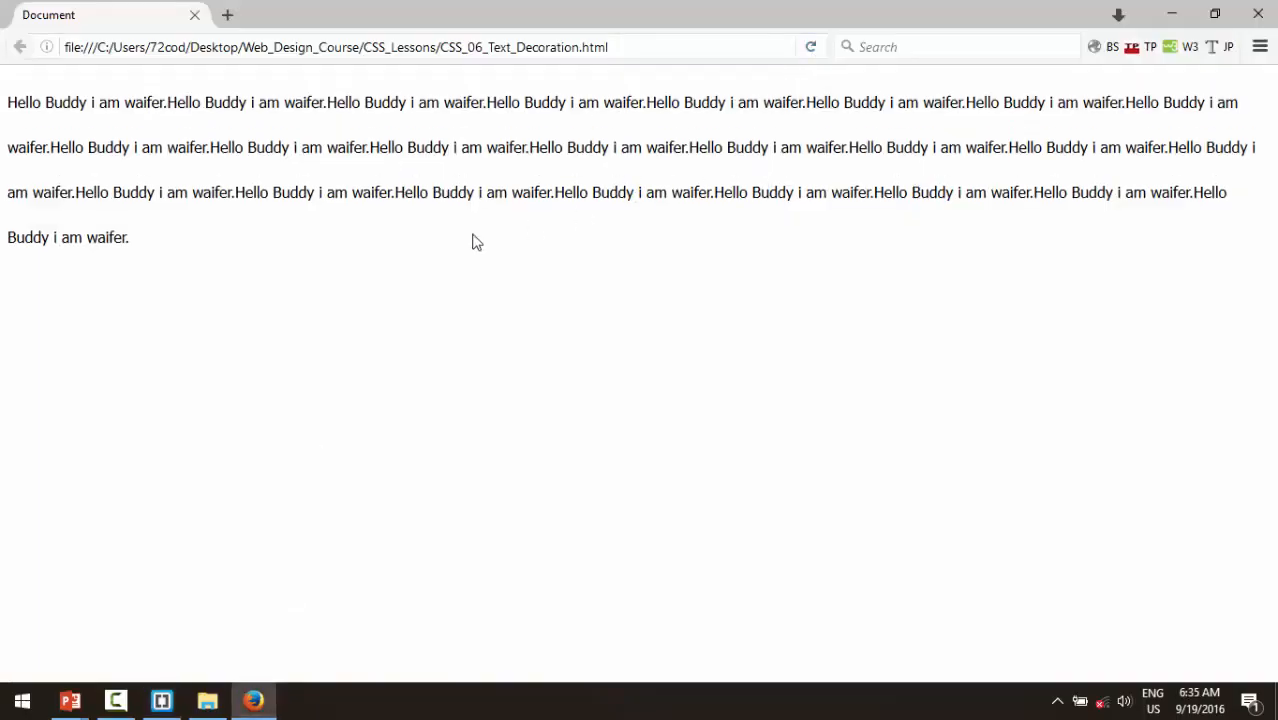
{"action": "left_click", "coordinate": [160, 700]}
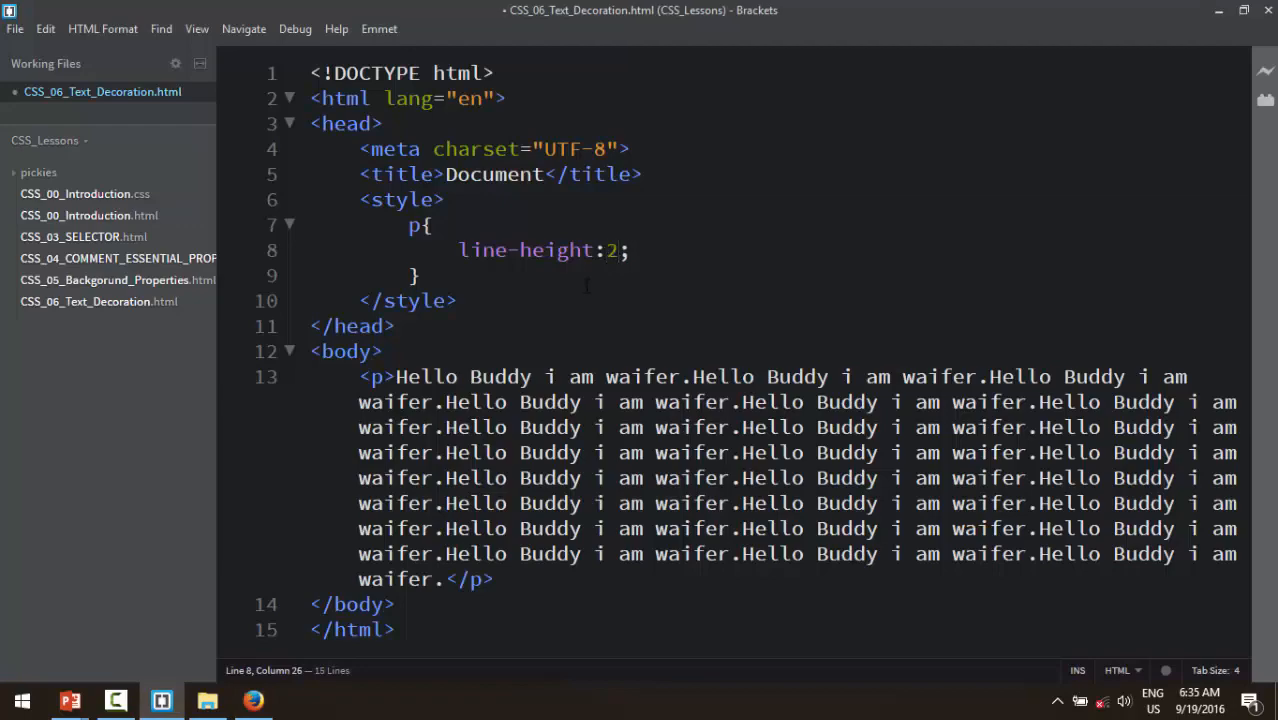
{"action": "left_click", "coordinate": [252, 700]}
{"action": "type", "text": "7"}
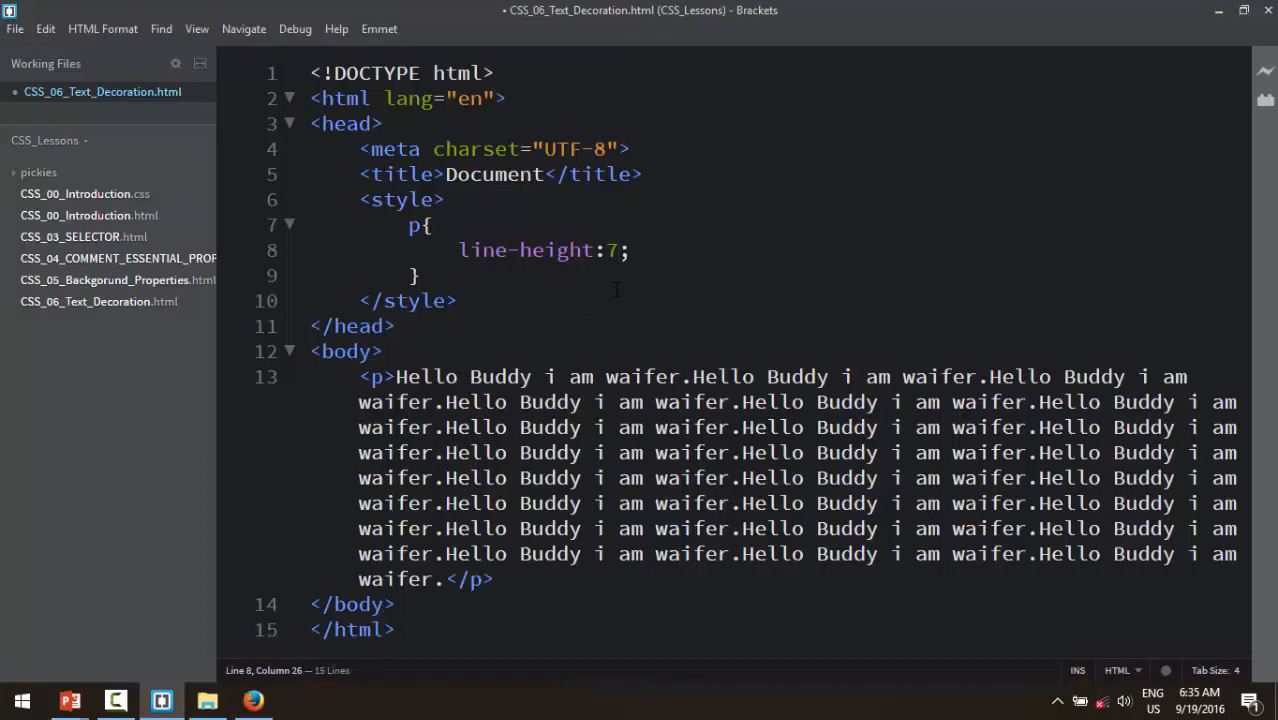
{"action": "left_click", "coordinate": [252, 700]}
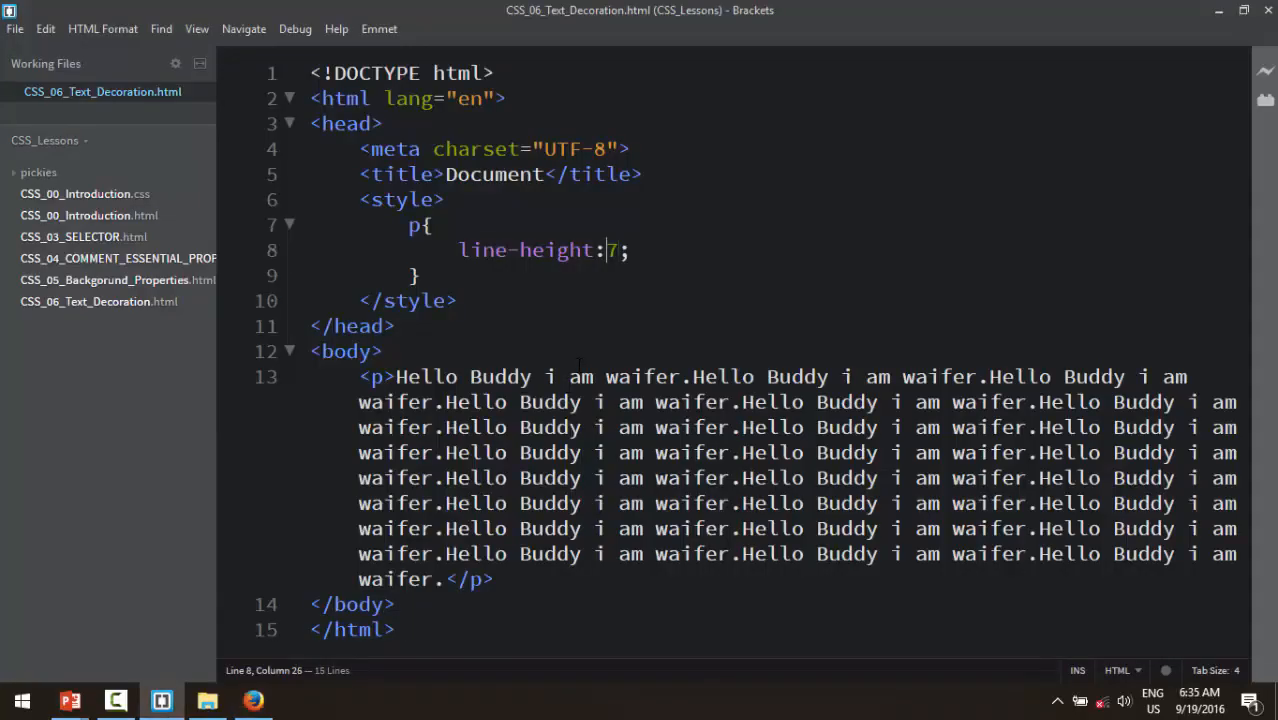
{"action": "left_click", "coordinate": [252, 700]}
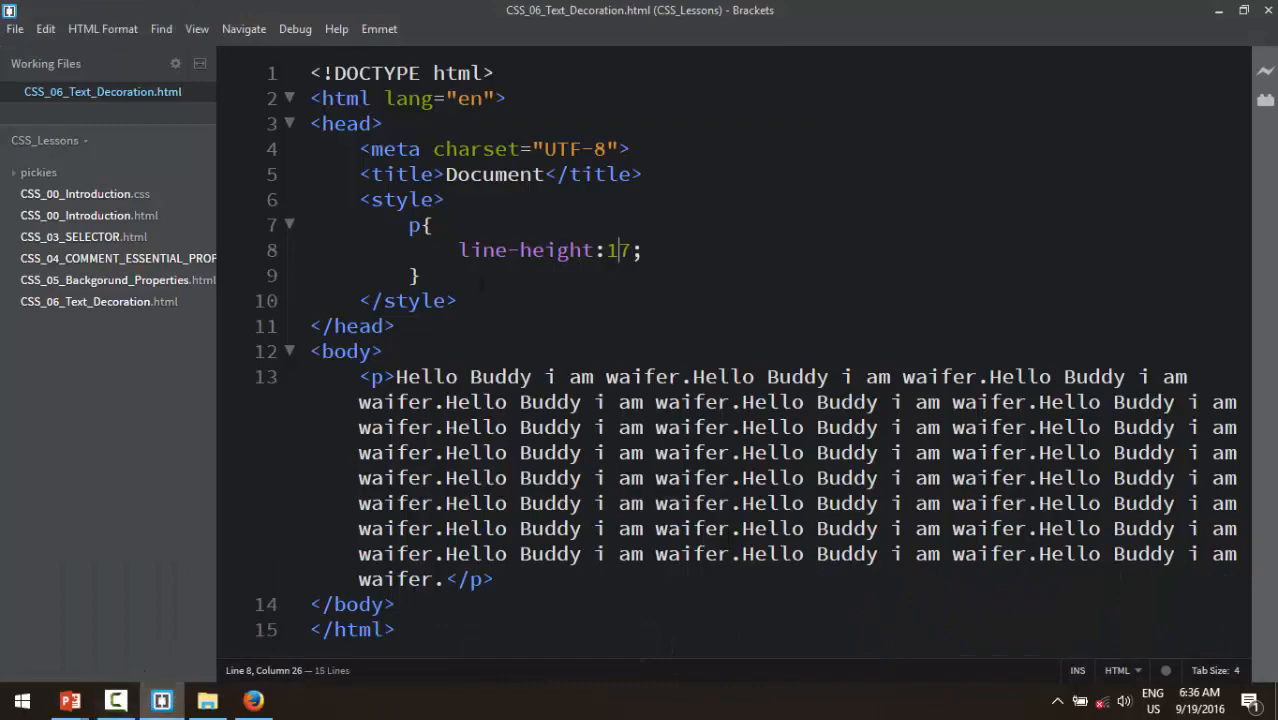
{"action": "left_click", "coordinate": [252, 700]}
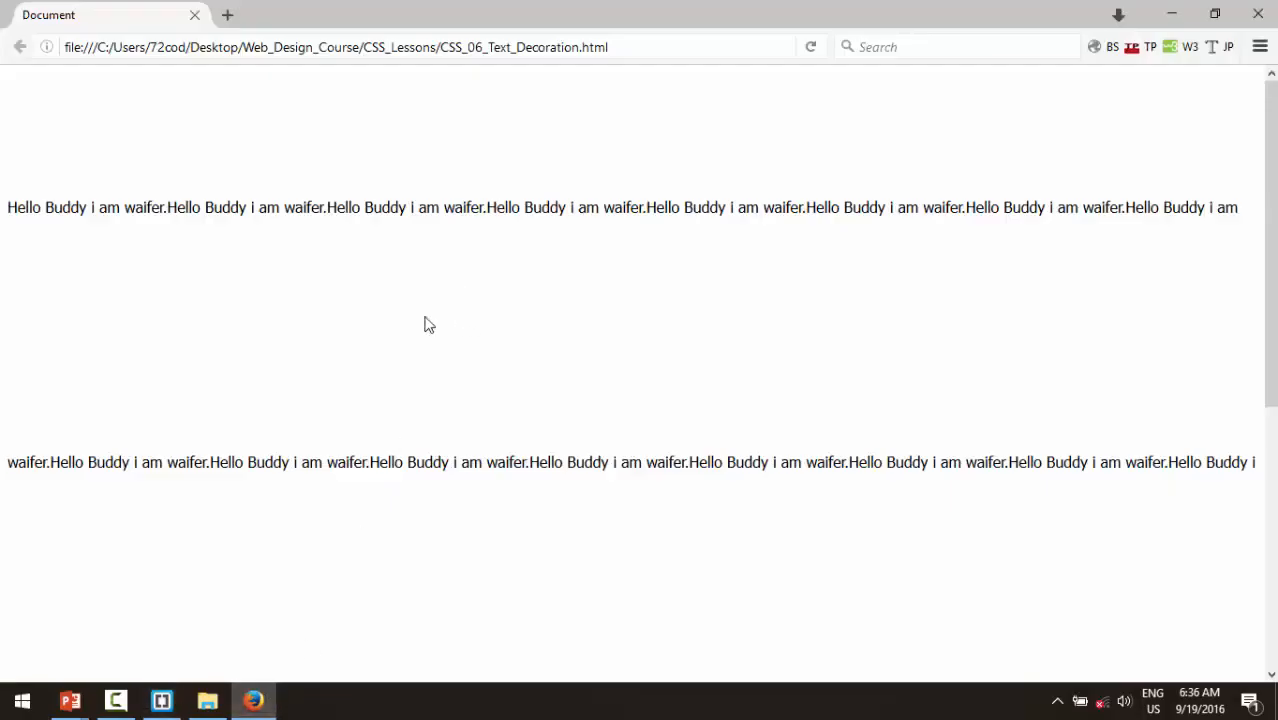
{"action": "left_click", "coordinate": [160, 700]}
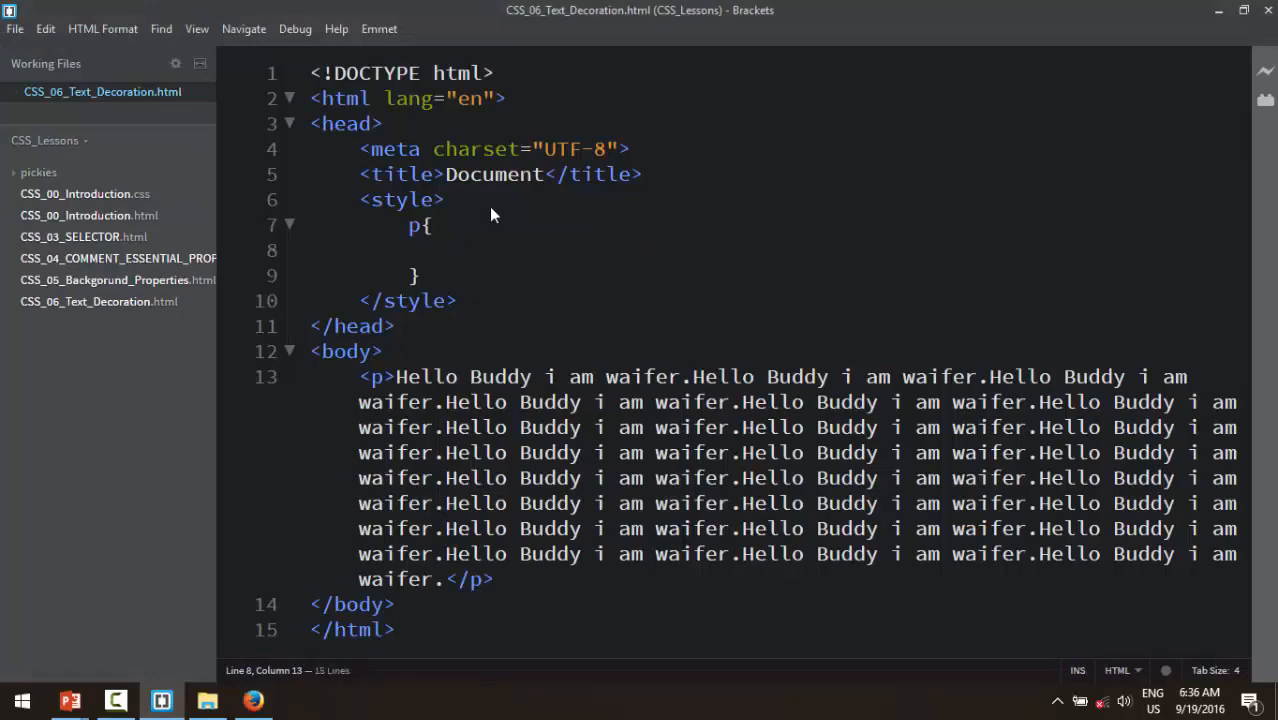
Step: Add text-align: justify to the paragraph rule and preview it in Firefox
{"action": "left_click", "coordinate": [252, 700]}
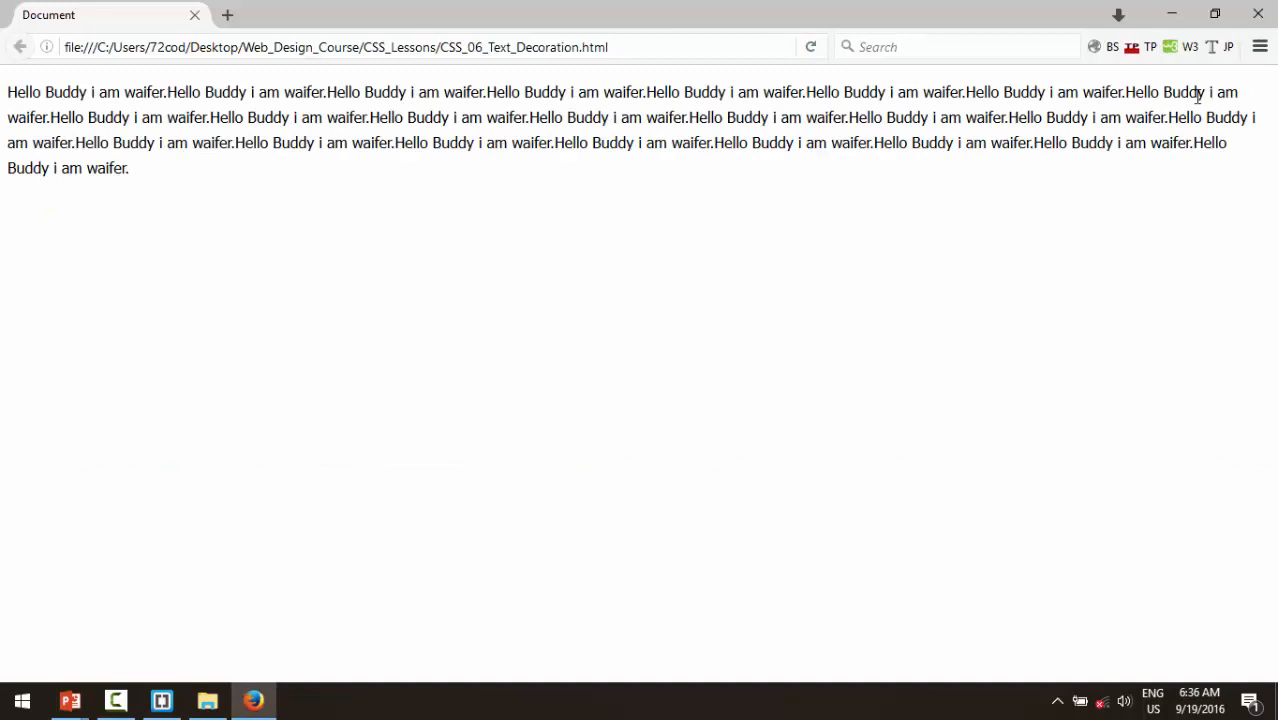
{"action": "mouse_move", "coordinate": [1230, 130]}
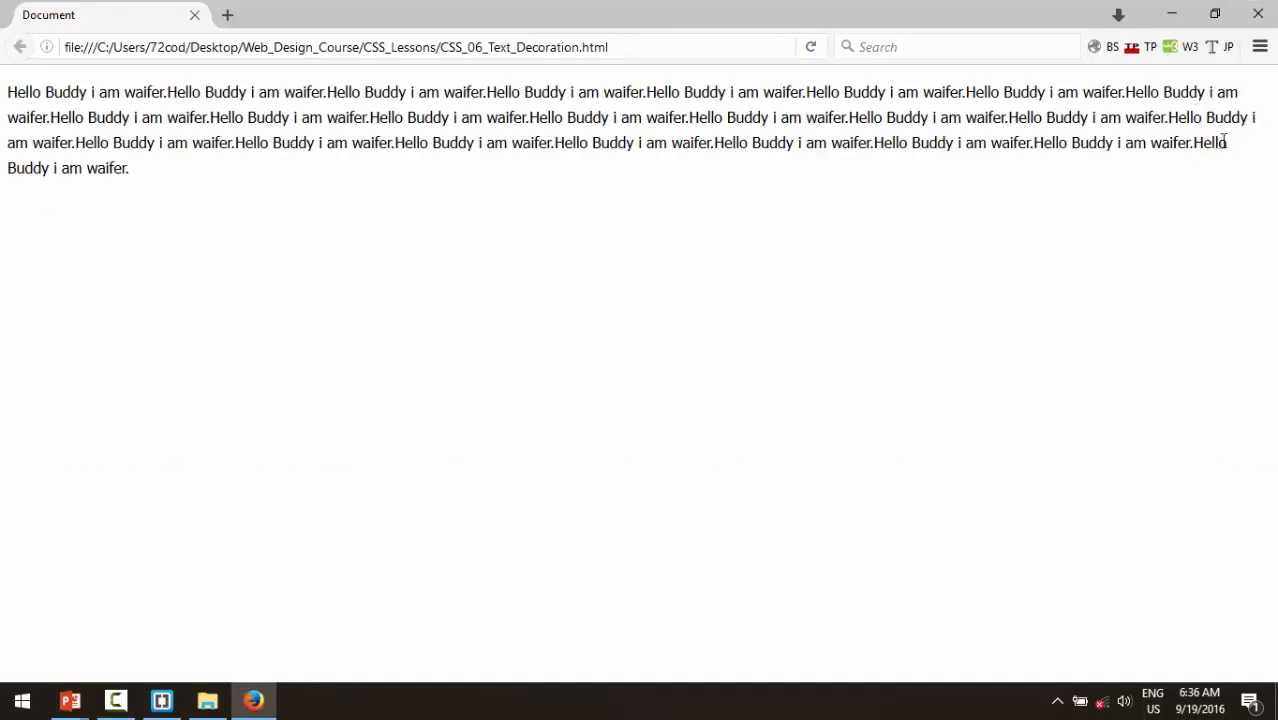
{"action": "double_click", "coordinate": [1208, 142]}
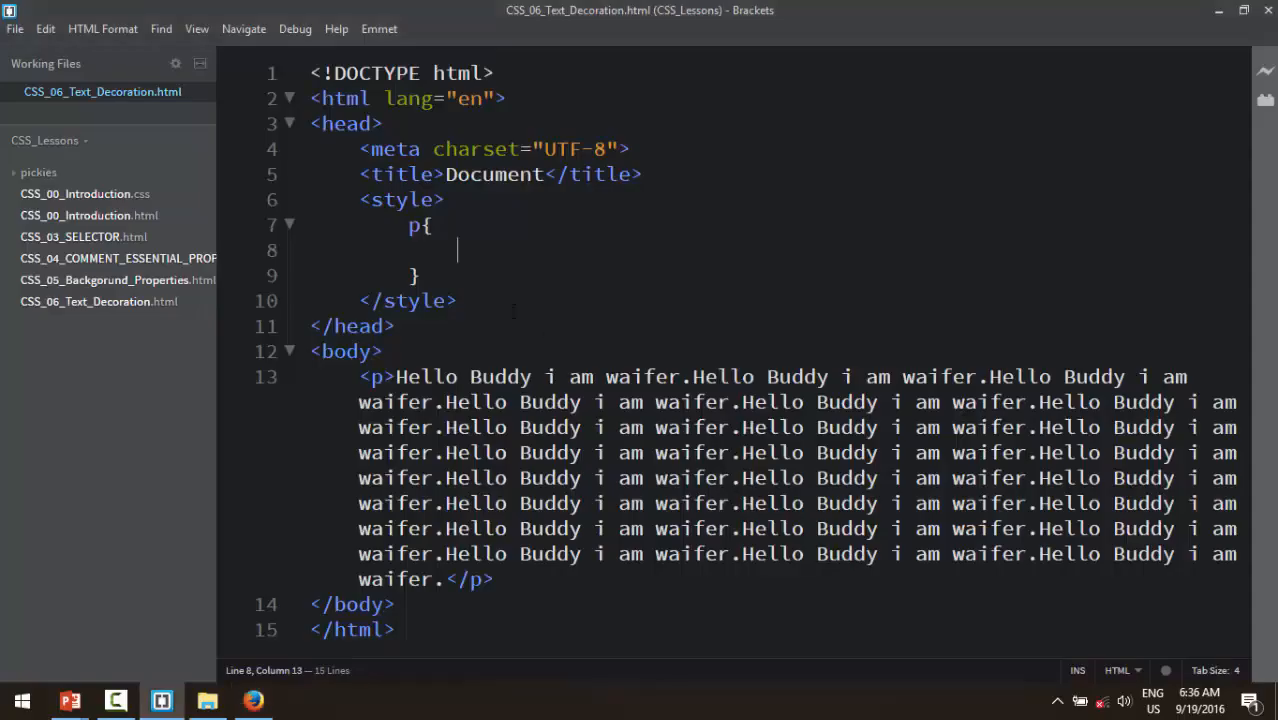
{"action": "type", "text": "text"}
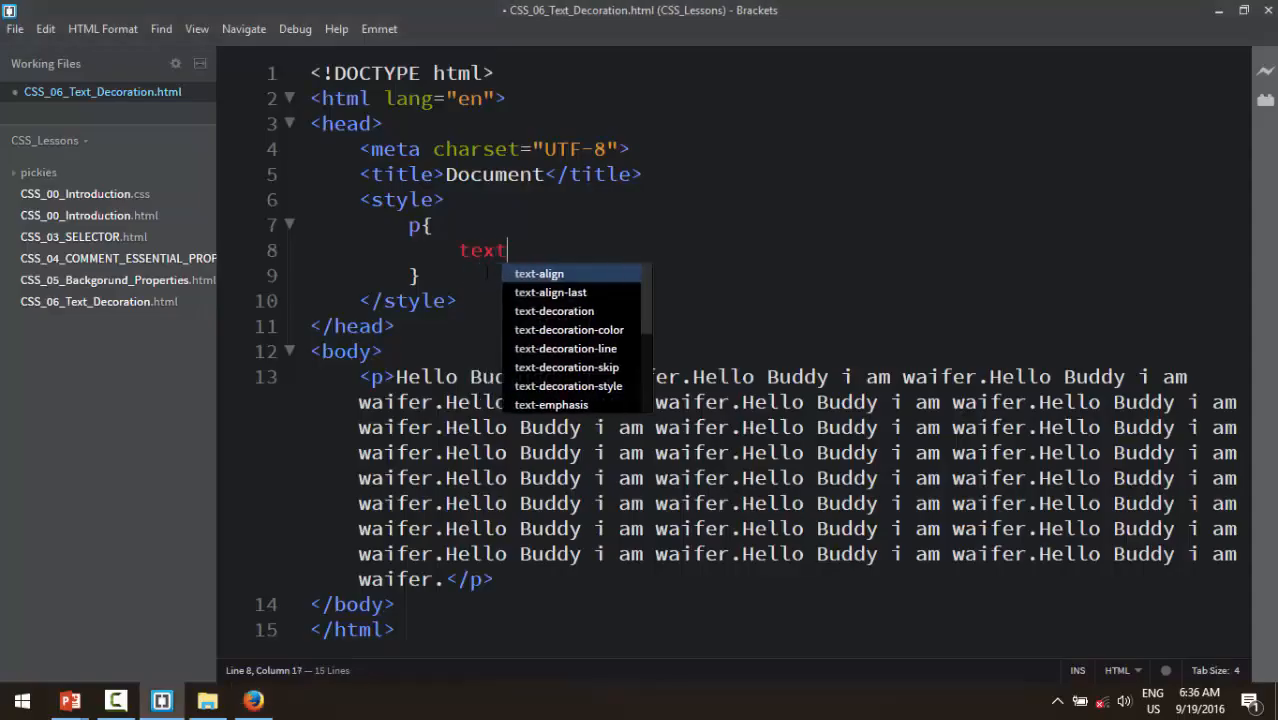
{"action": "type", "text": "-align:justify;"}
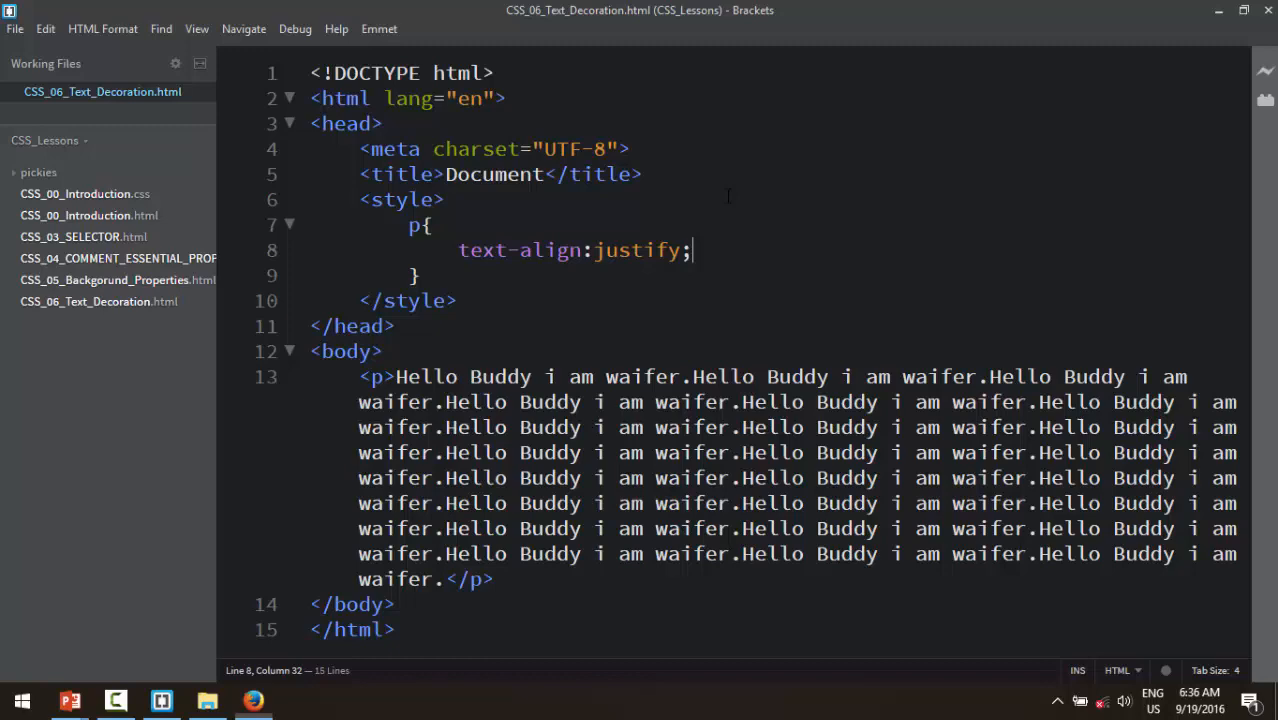
Step: Change the alignment to left, then right, previewing each in Firefox
{"action": "type", "text": "left"}
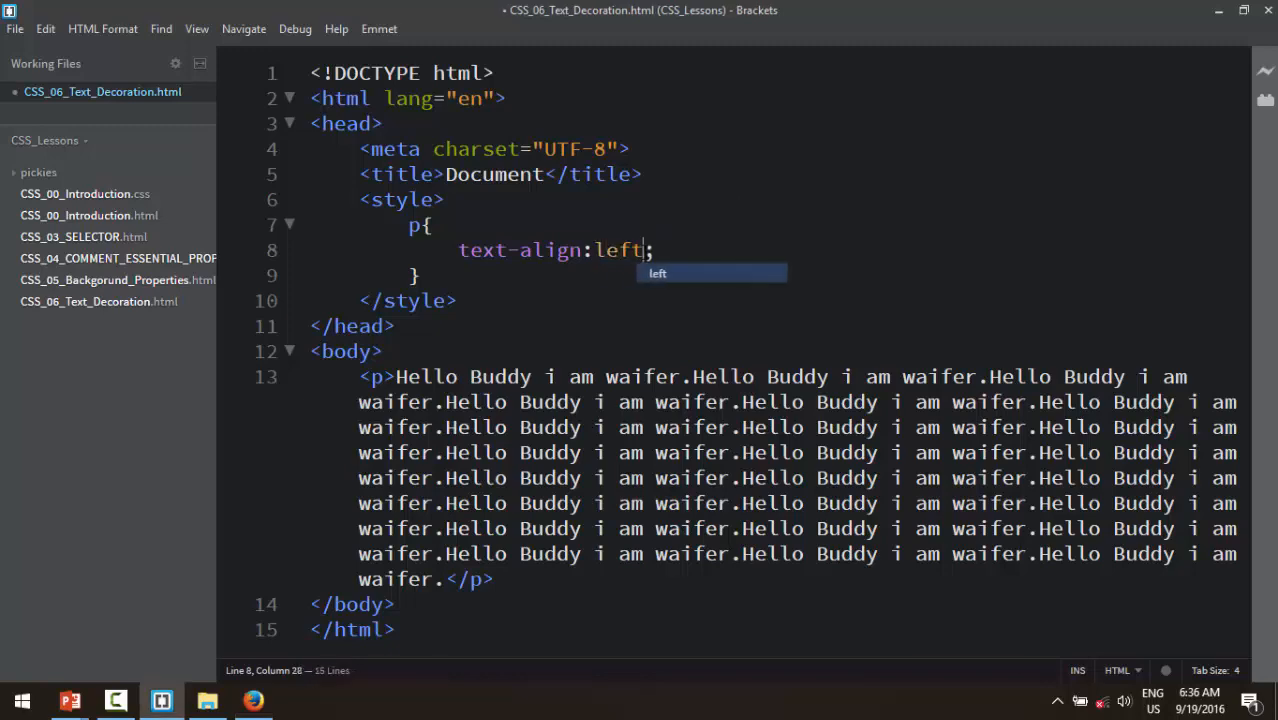
{"action": "left_click", "coordinate": [252, 700]}
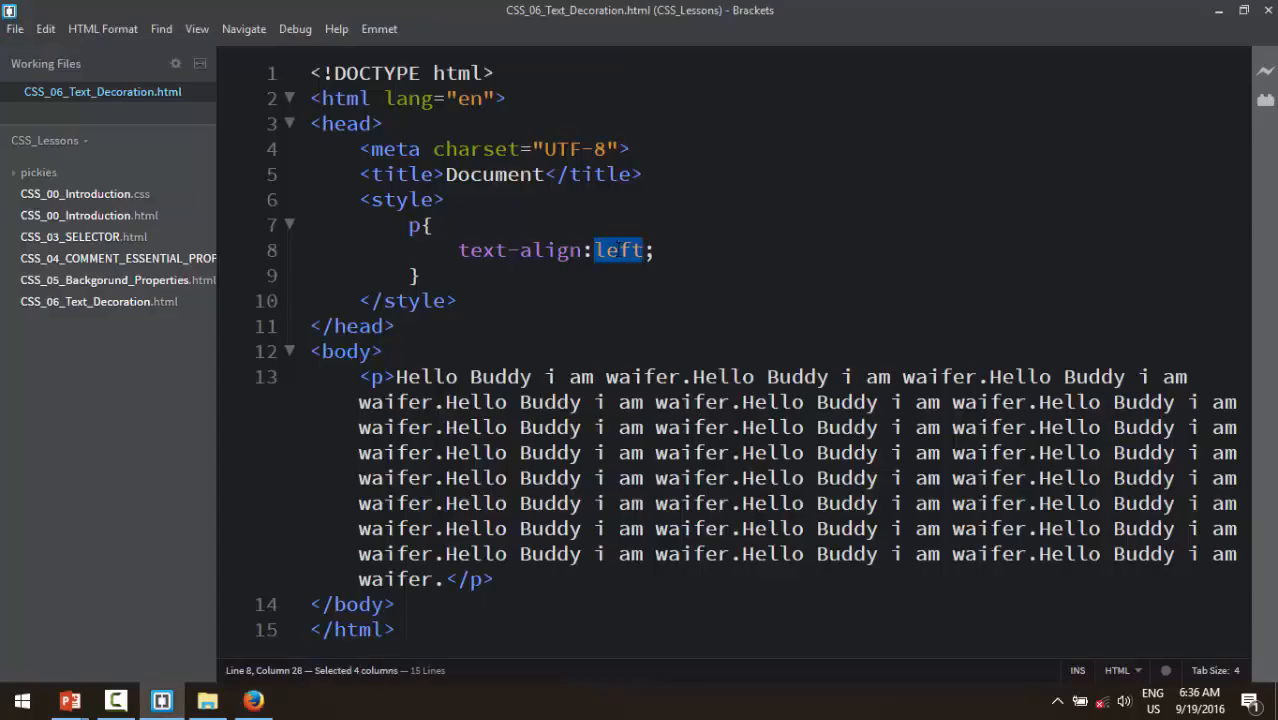
{"action": "type", "text": "righ"}
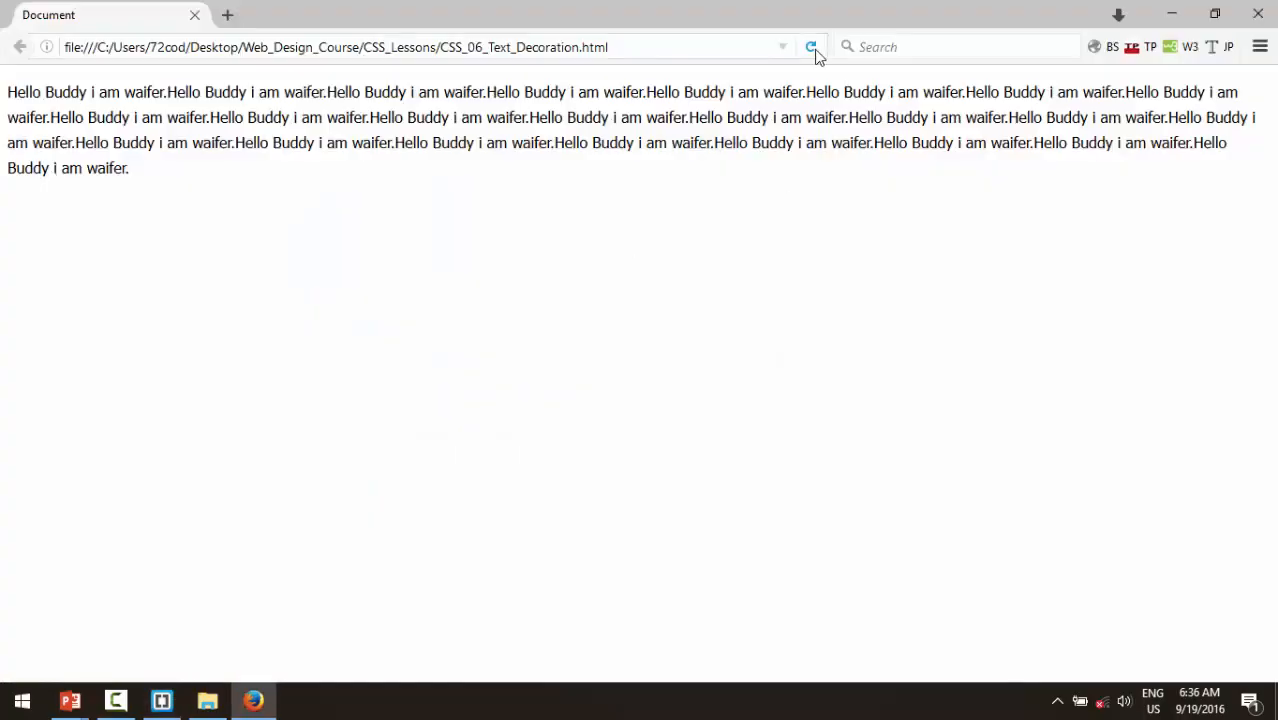
{"action": "left_click", "coordinate": [812, 46]}
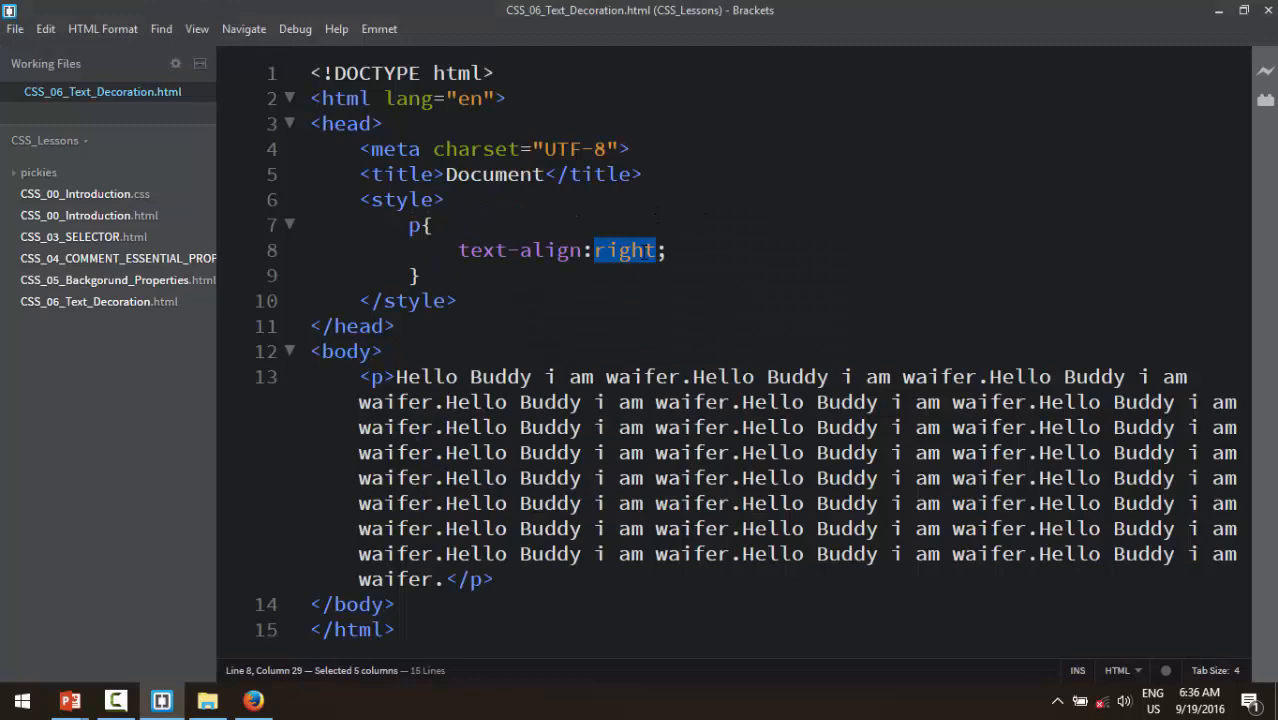
{"action": "left_click", "coordinate": [252, 700]}
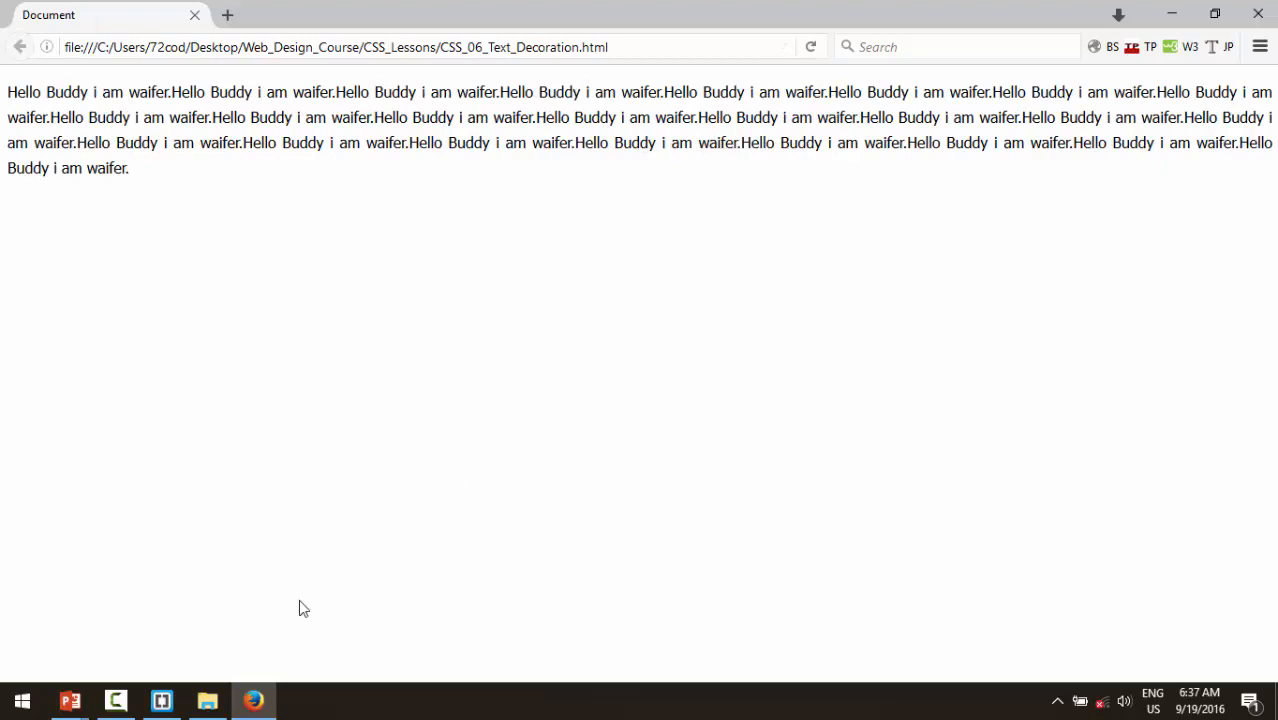
{"action": "mouse_move", "coordinate": [96, 680]}
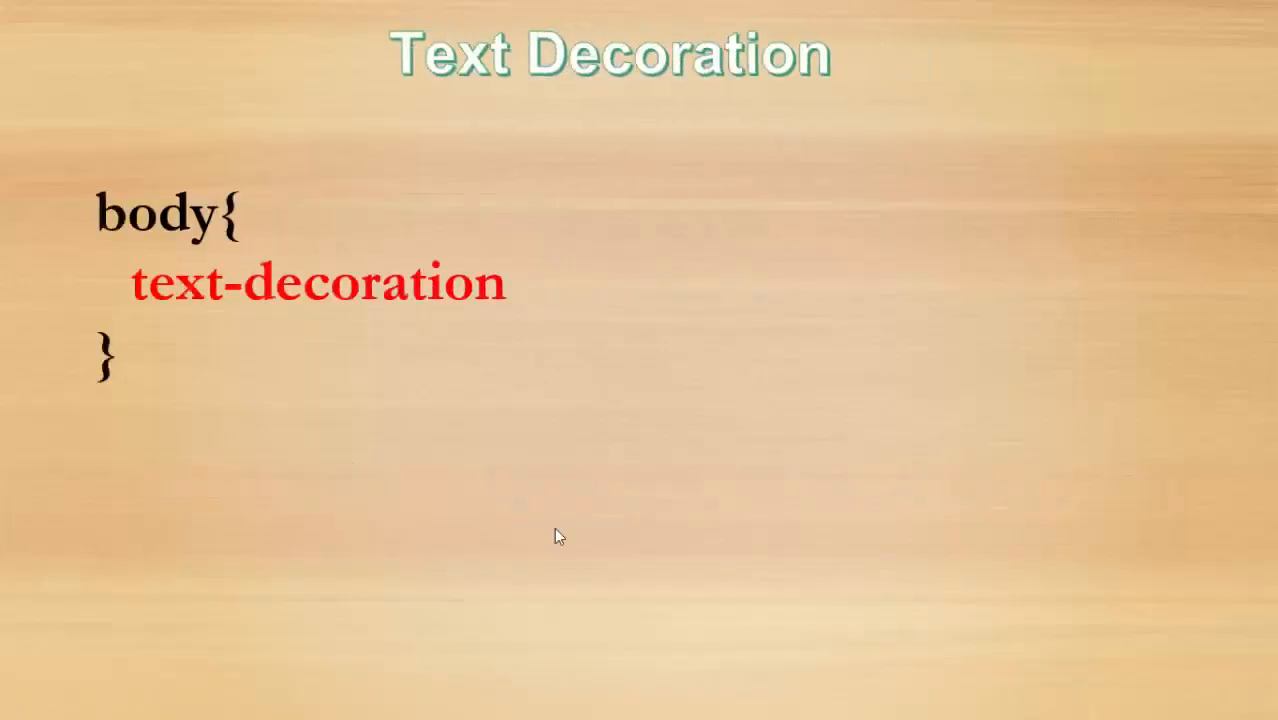
Step: Show the Text Decoration slide in PowerPoint, then return to the Brackets code
{"action": "left_click", "coordinate": [206, 700]}
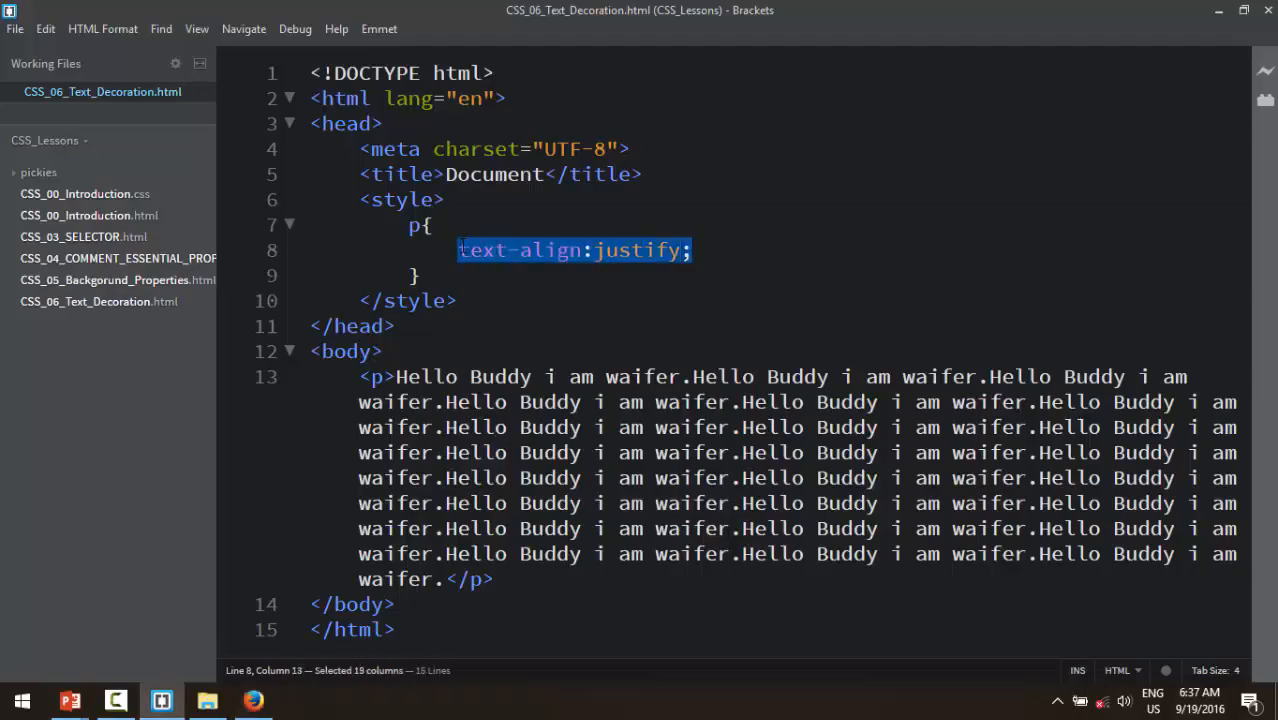
Step: Give the paragraph line-height: 3 and a text-decoration, previewing none and underline in Firefox
{"action": "type", "text": "te"}
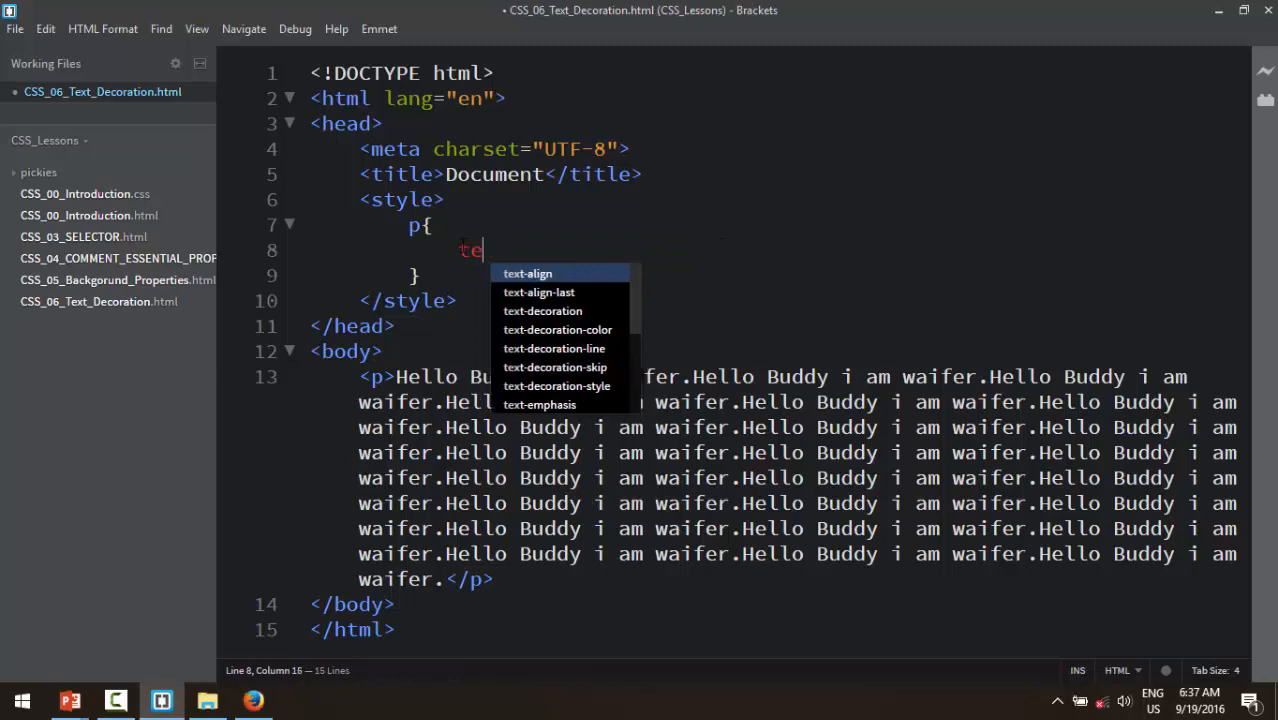
{"action": "type", "text": "line-height: 3;"}
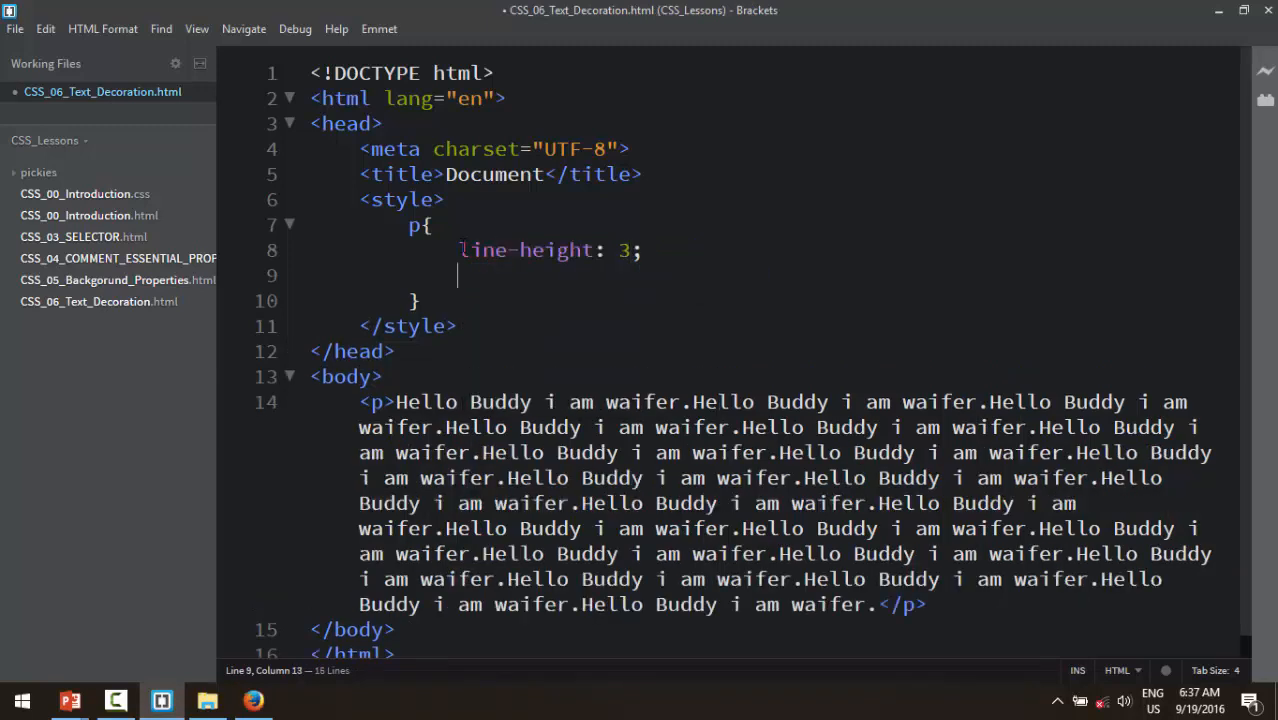
{"action": "type", "text": "text-decoration: none;"}
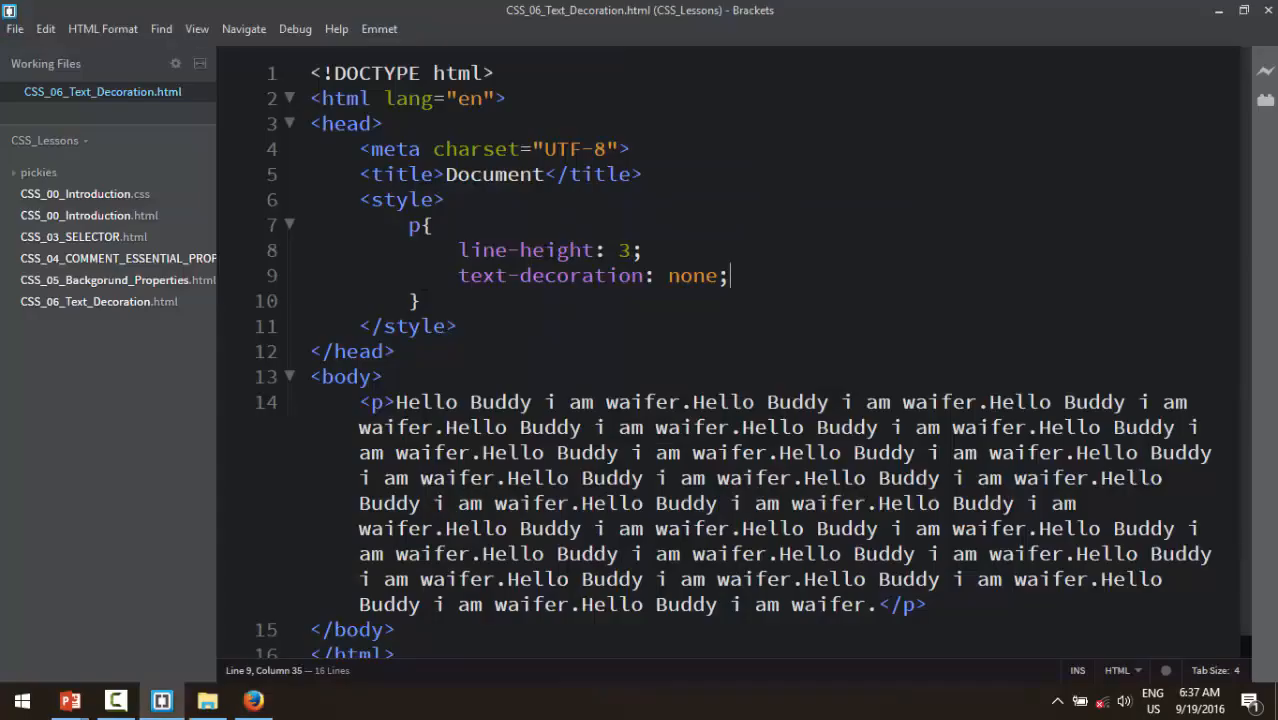
{"action": "left_click", "coordinate": [252, 700]}
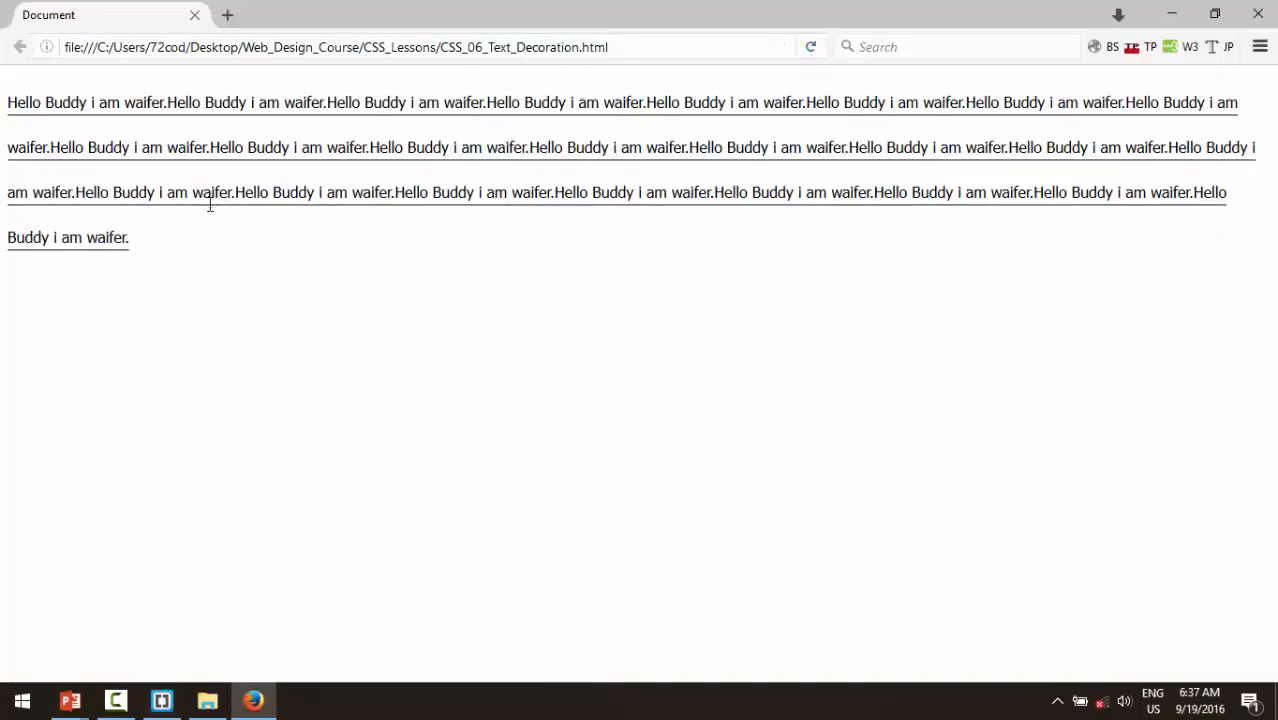
Step: Switch the decoration to overline, then line-through, previewing each in Firefox
{"action": "left_click", "coordinate": [160, 700]}
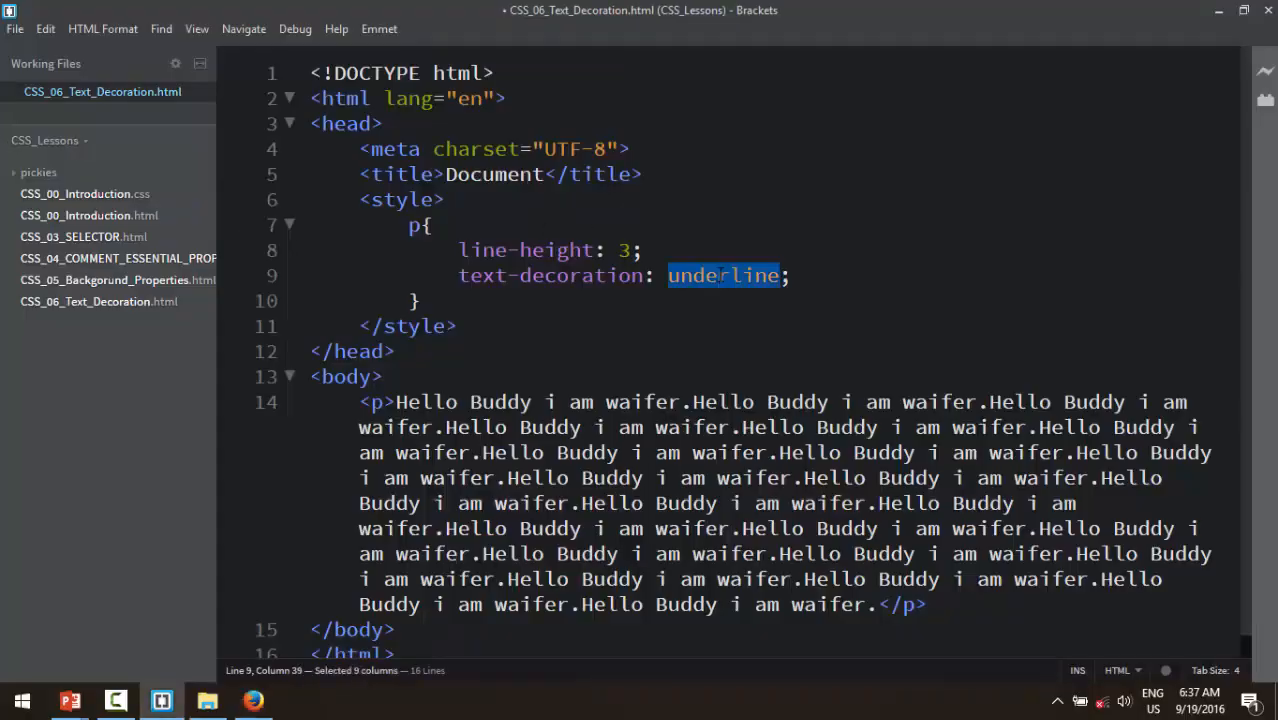
{"action": "type", "text": "overline"}
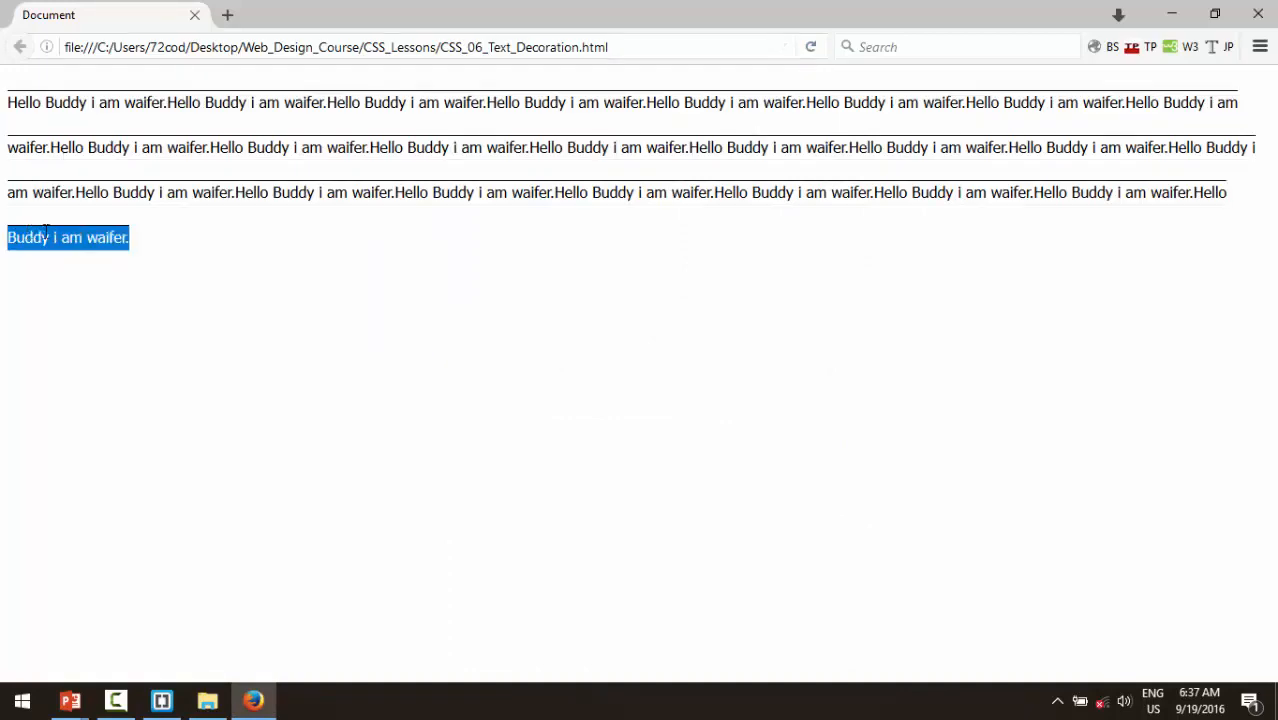
{"action": "left_click", "coordinate": [160, 700]}
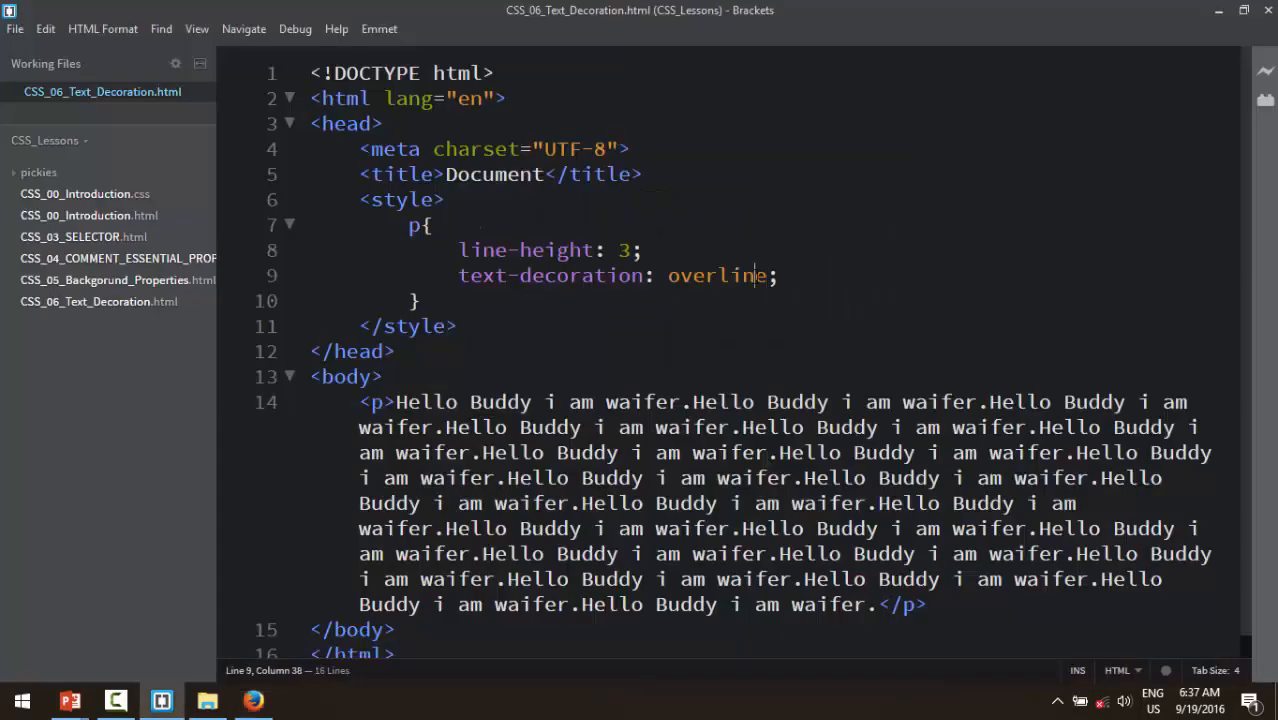
{"action": "type", "text": "line-through"}
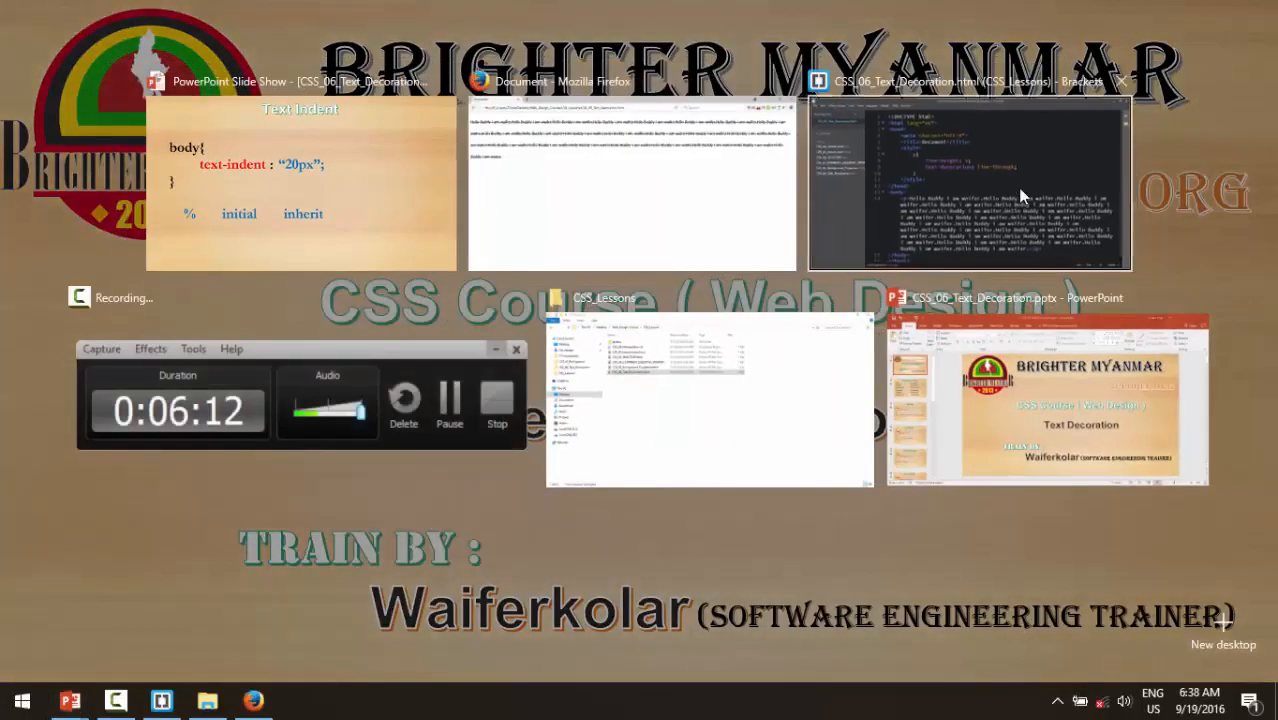
Step: Delete the line-height and text-decoration declarations and preview the plain paragraph
{"action": "left_click", "coordinate": [968, 180]}
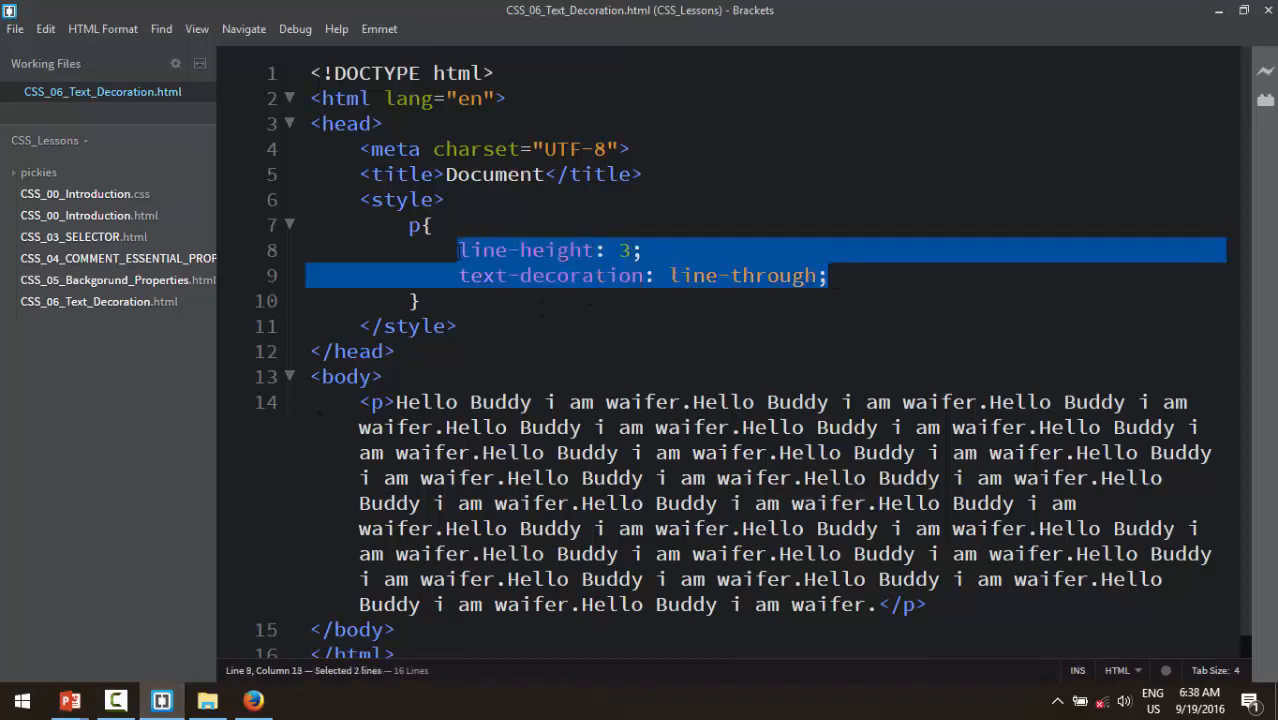
{"action": "key", "text": "Delete"}
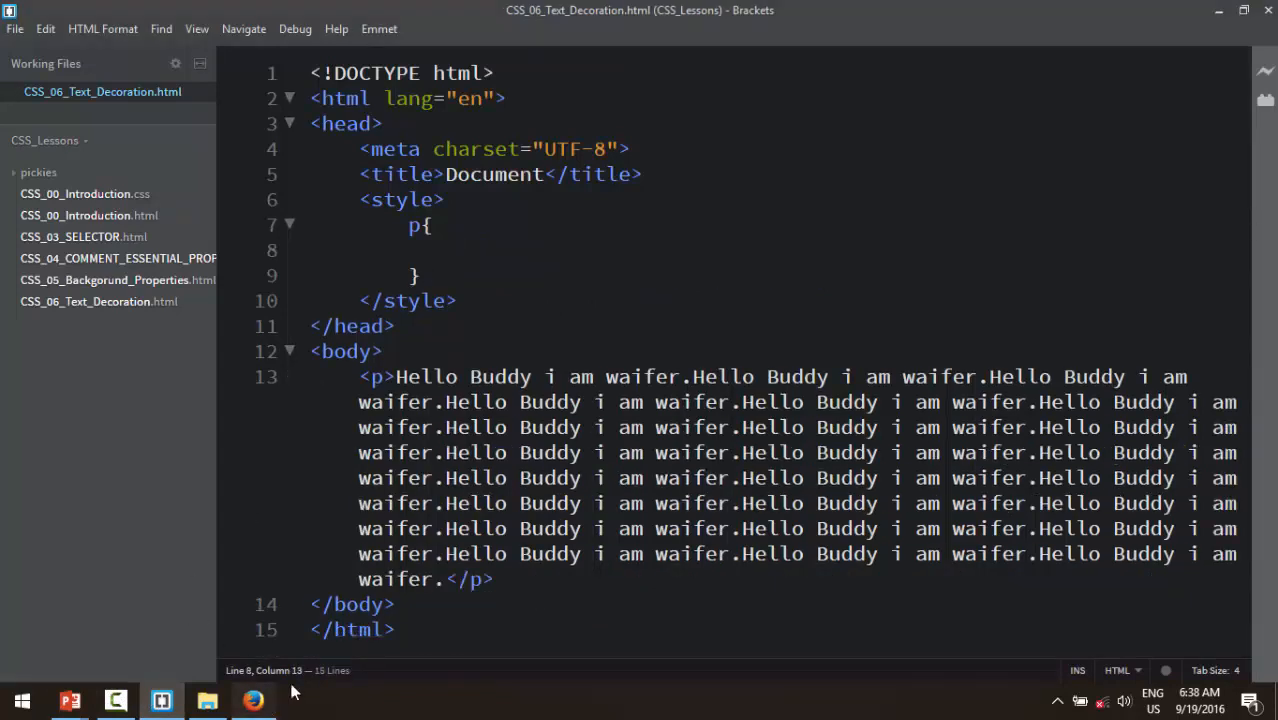
{"action": "left_click", "coordinate": [252, 700]}
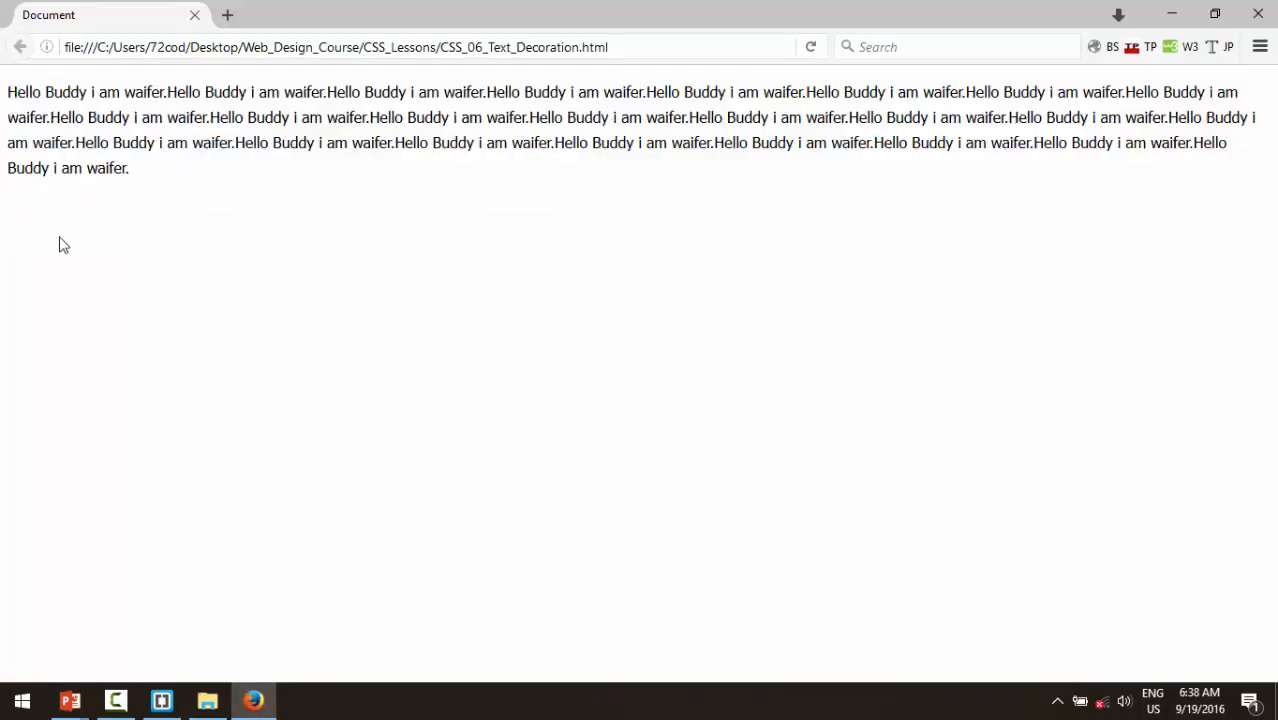
{"action": "left_click", "coordinate": [160, 700]}
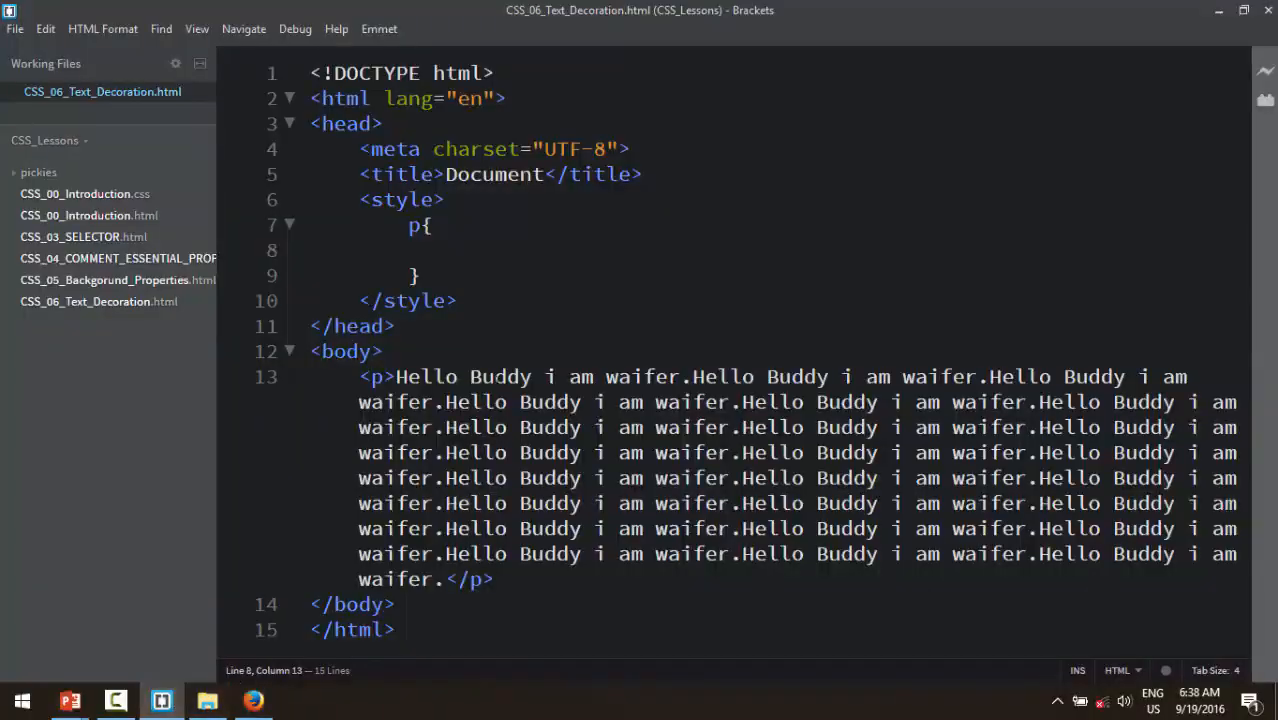
Step: Add text-indent: 55px to the paragraph and preview the indented first line in Firefox
{"action": "type", "text": "text-"}
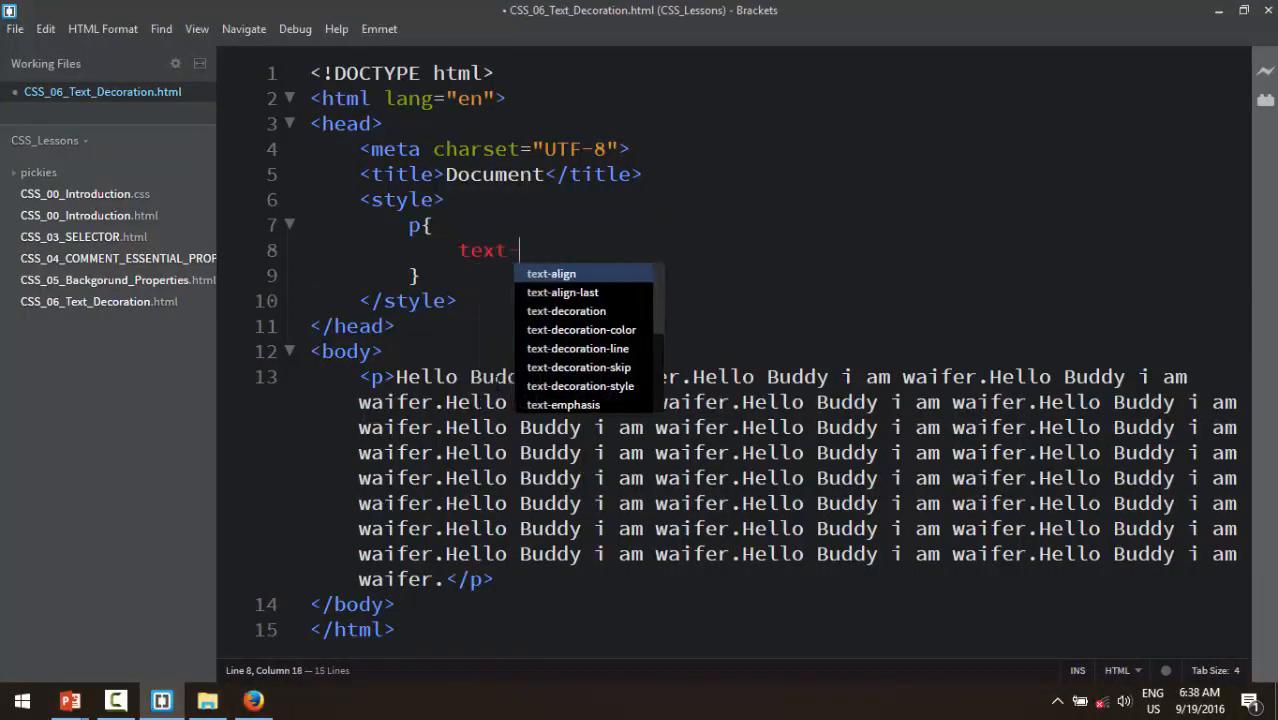
{"action": "type", "text": "indent:"}
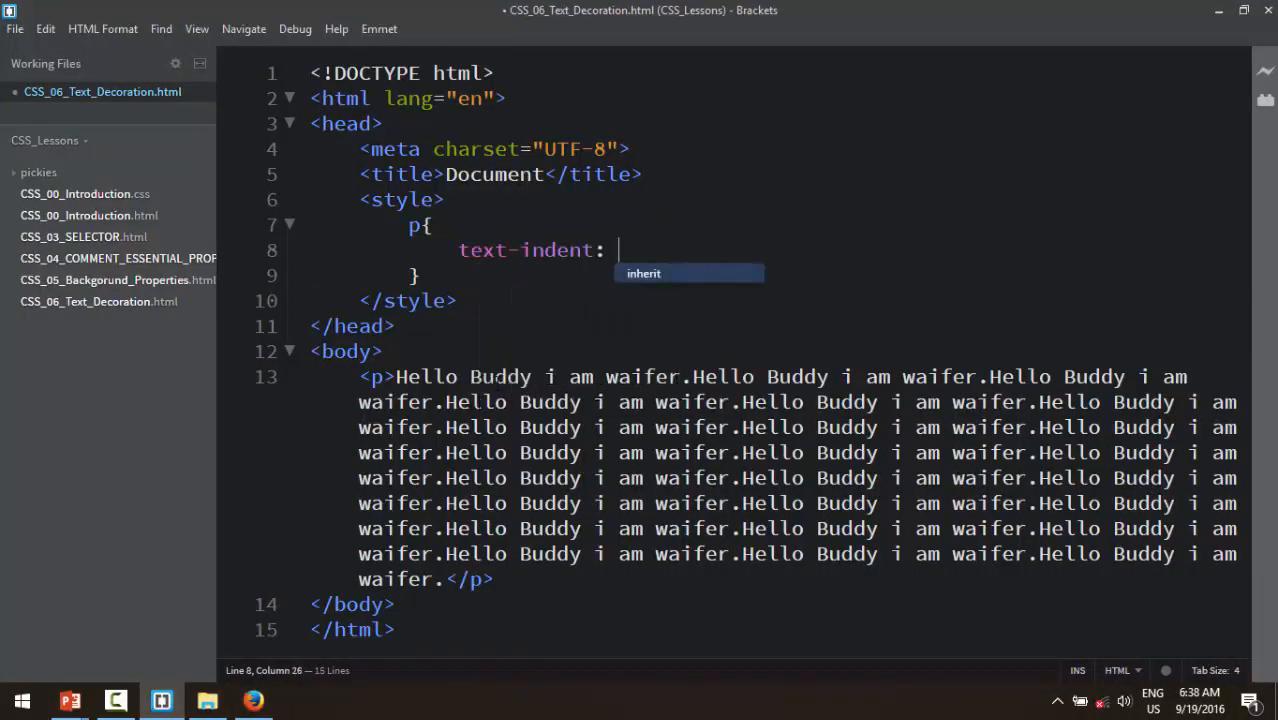
{"action": "left_click", "coordinate": [252, 700]}
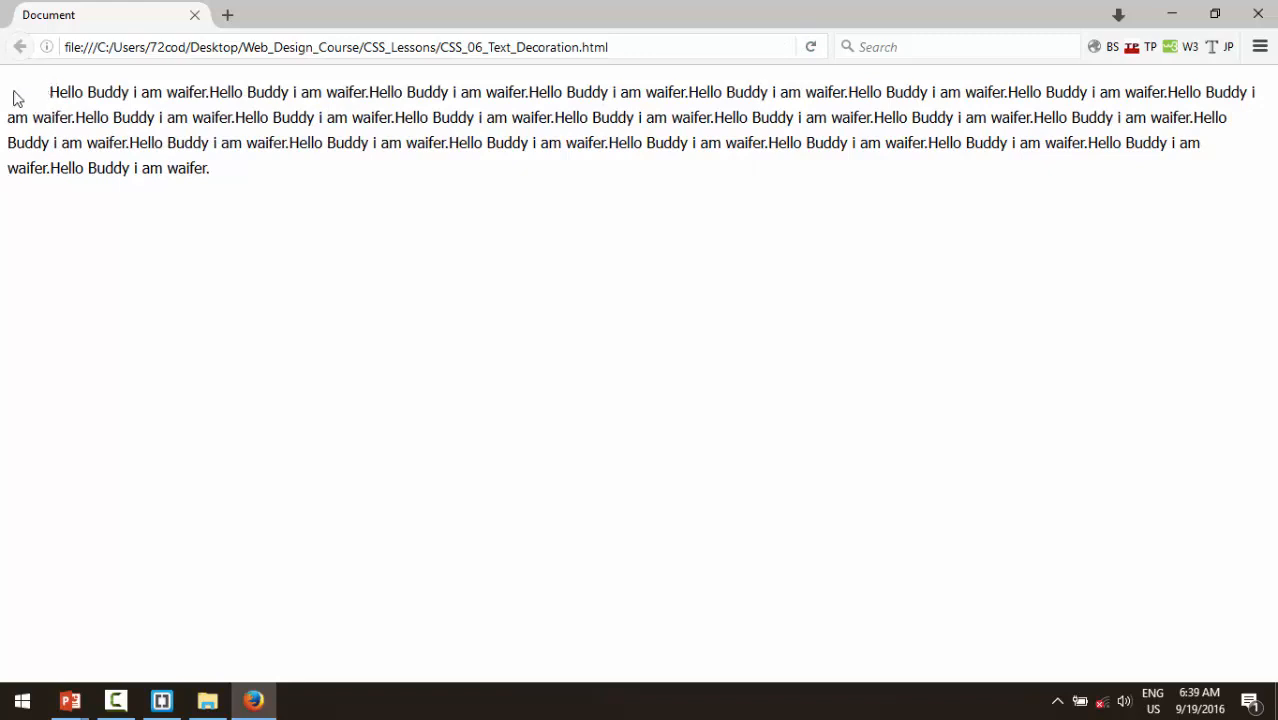
{"action": "mouse_move", "coordinate": [52, 96]}
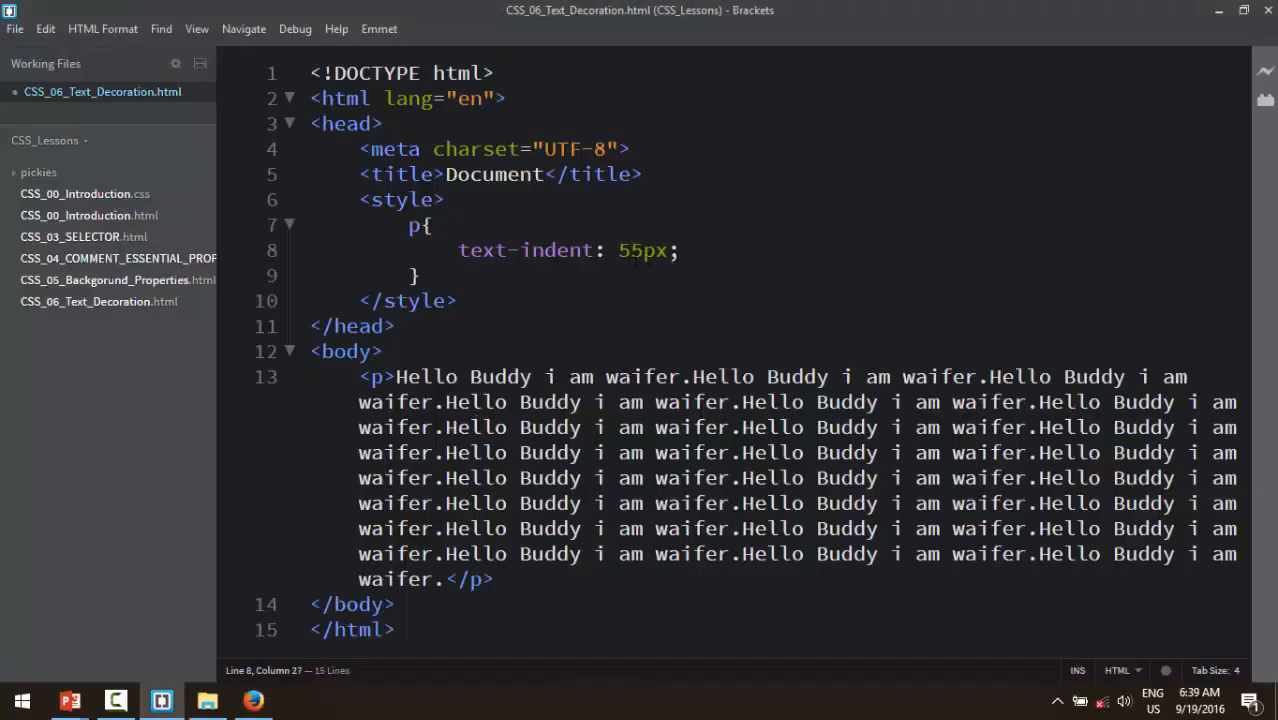
{"action": "left_click", "coordinate": [252, 700]}
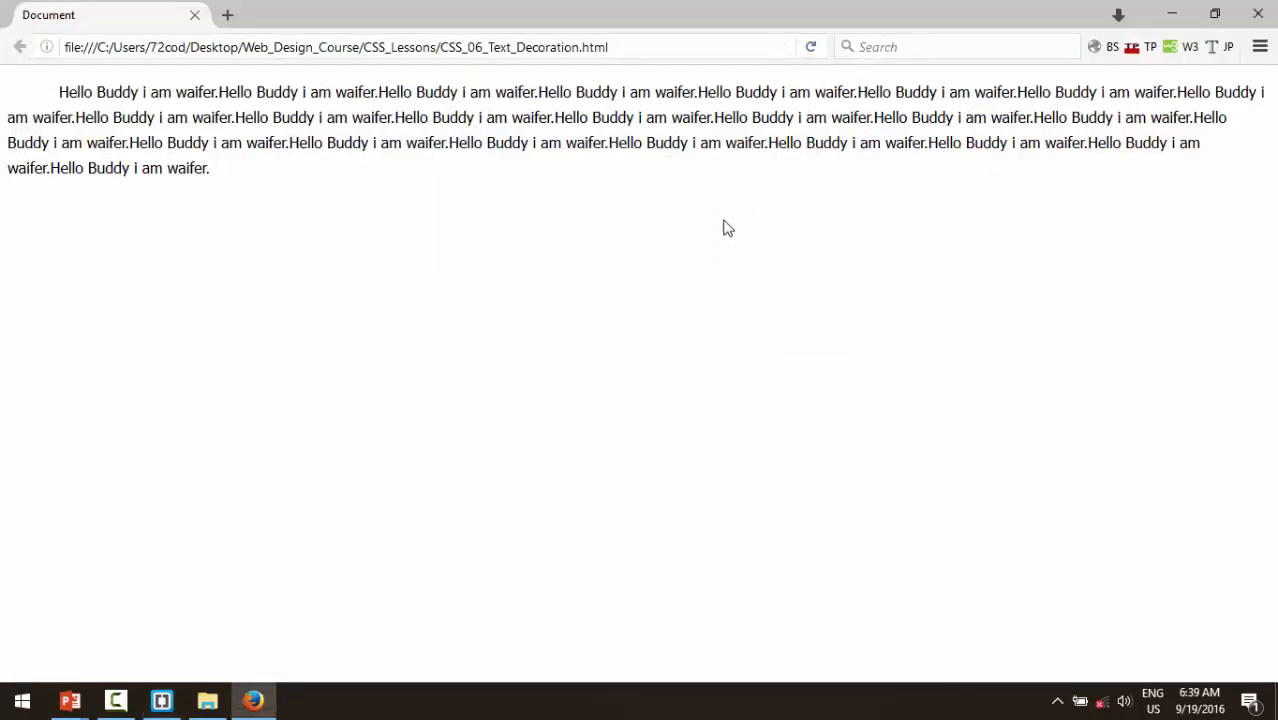
{"action": "left_click", "coordinate": [160, 700]}
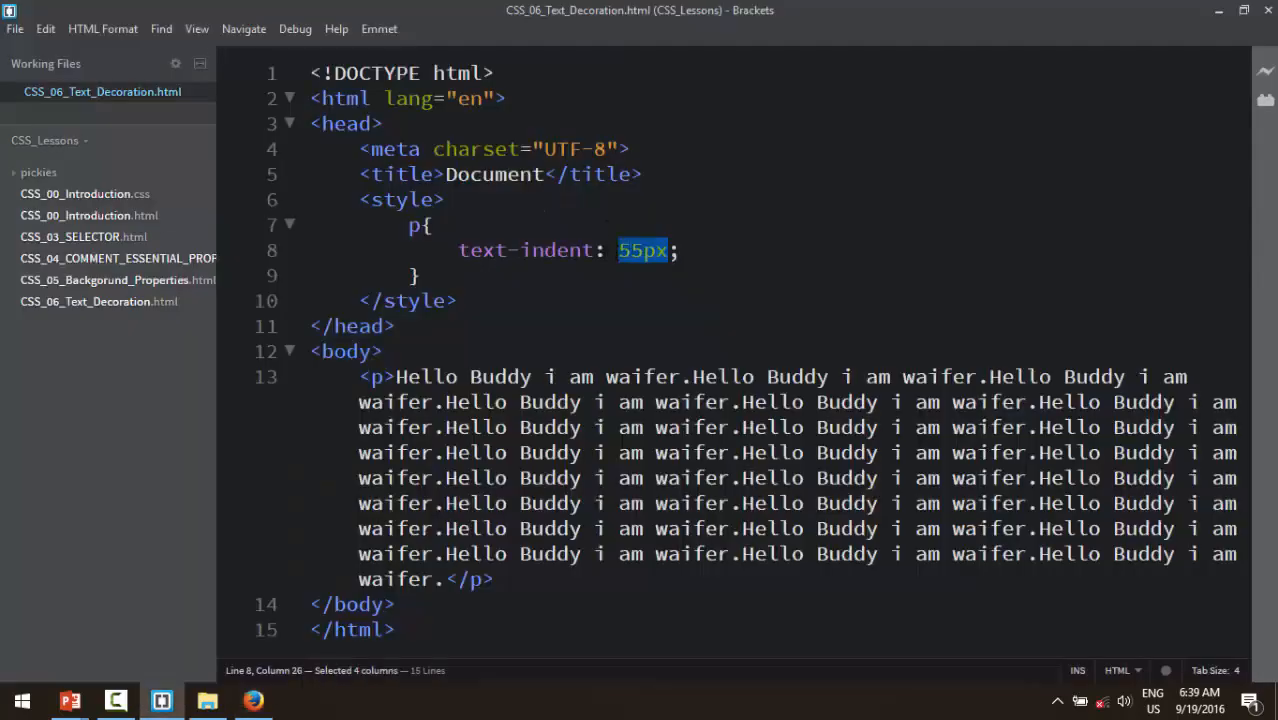
{"action": "left_click", "coordinate": [252, 700]}
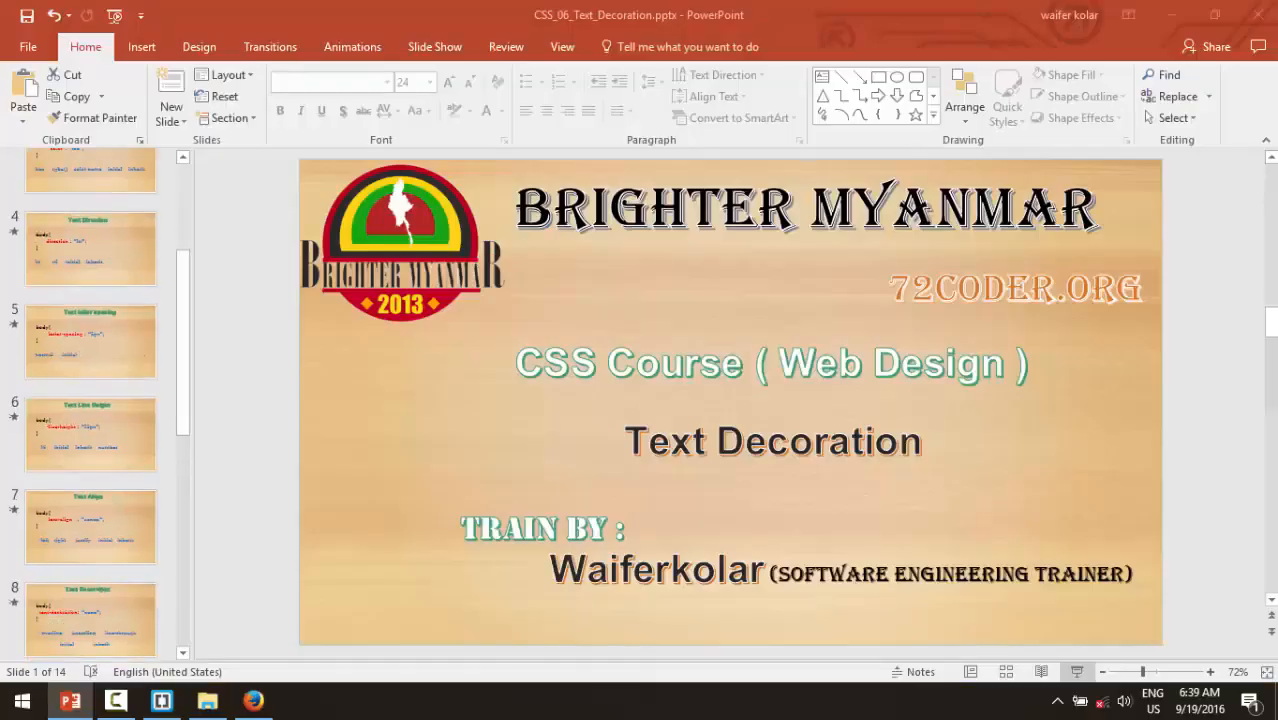
Step: Advance the PowerPoint deck past Text Shadow to the Text Transform slide
{"action": "left_click", "coordinate": [90, 476]}
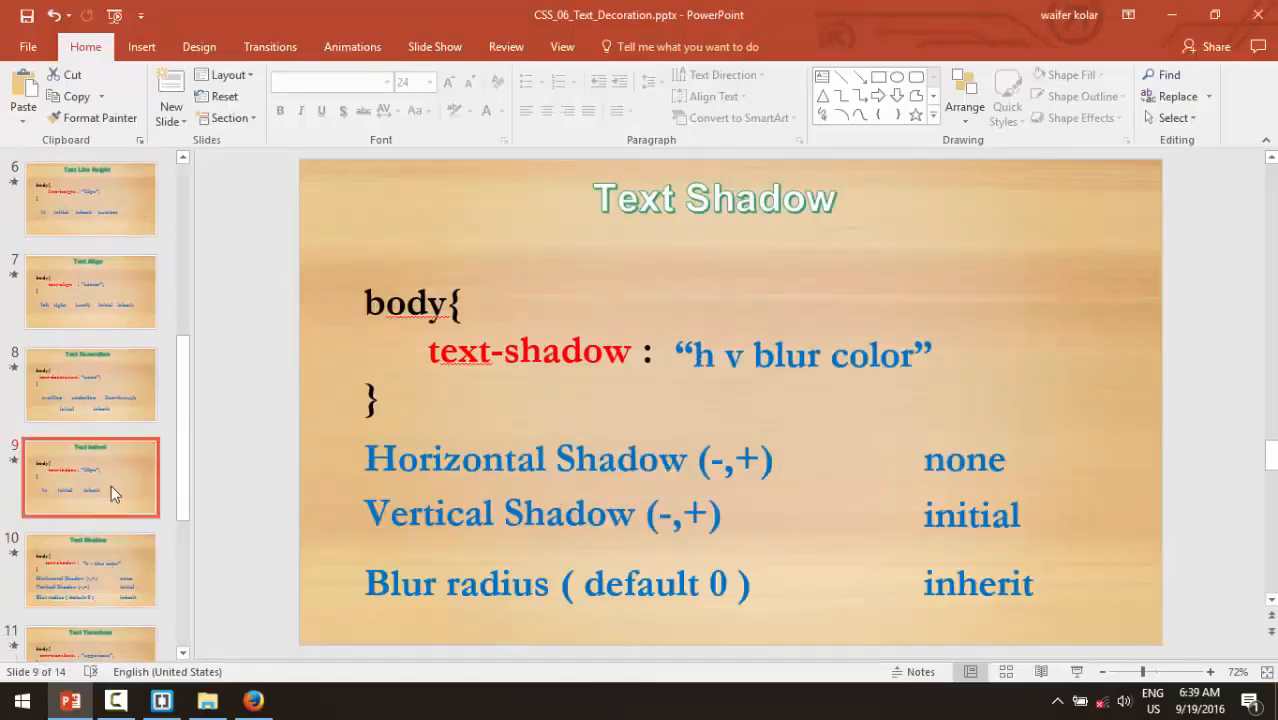
{"action": "left_click", "coordinate": [90, 452]}
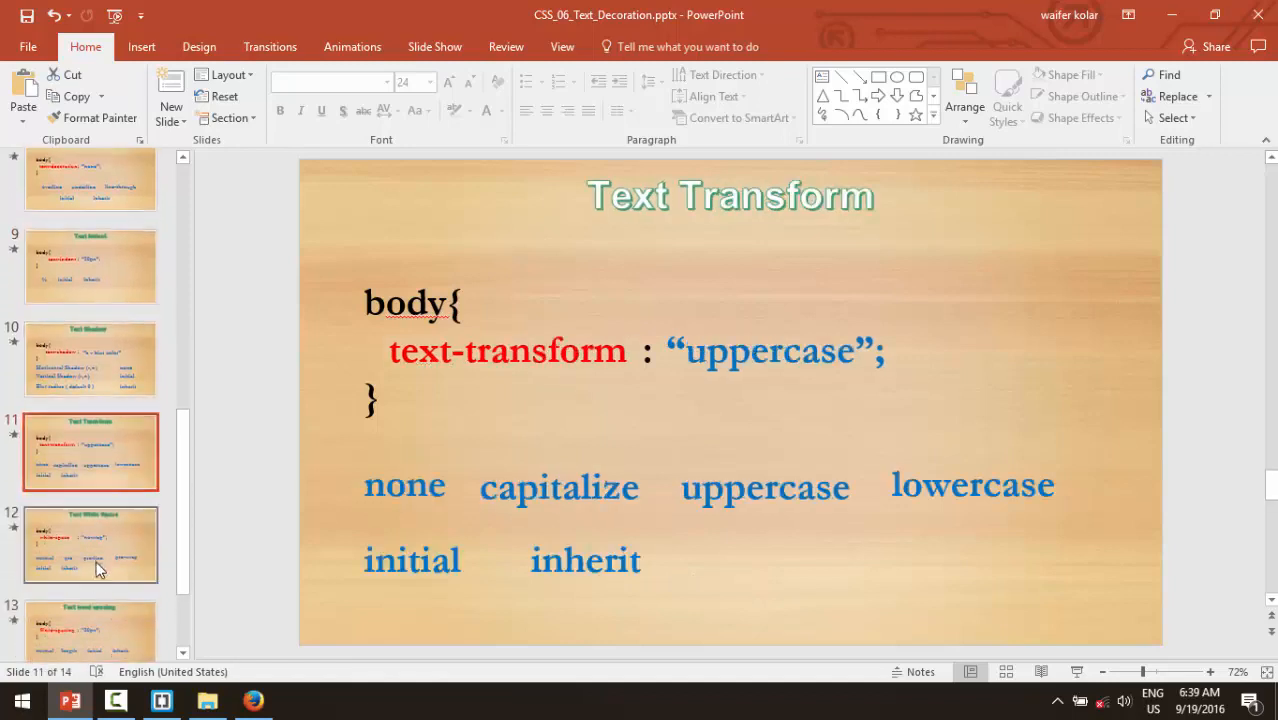